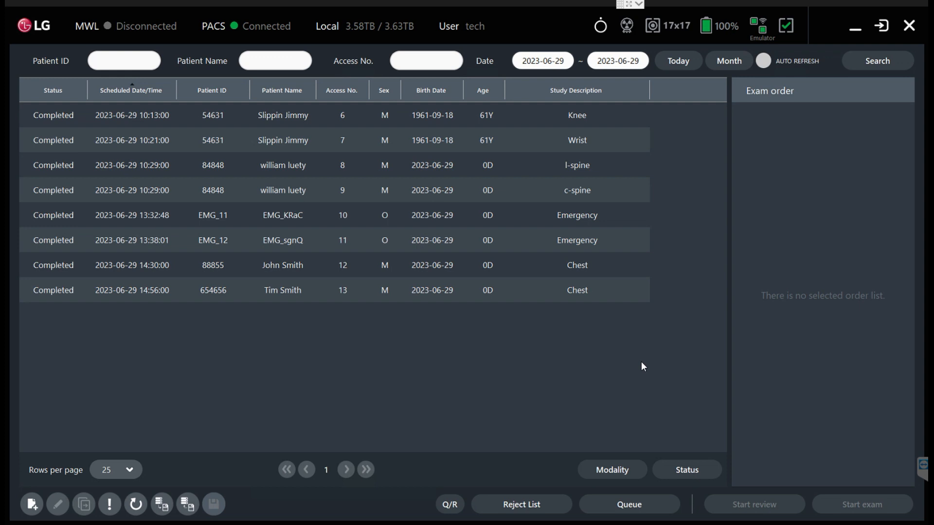
pyautogui.moveTo(608, 385)
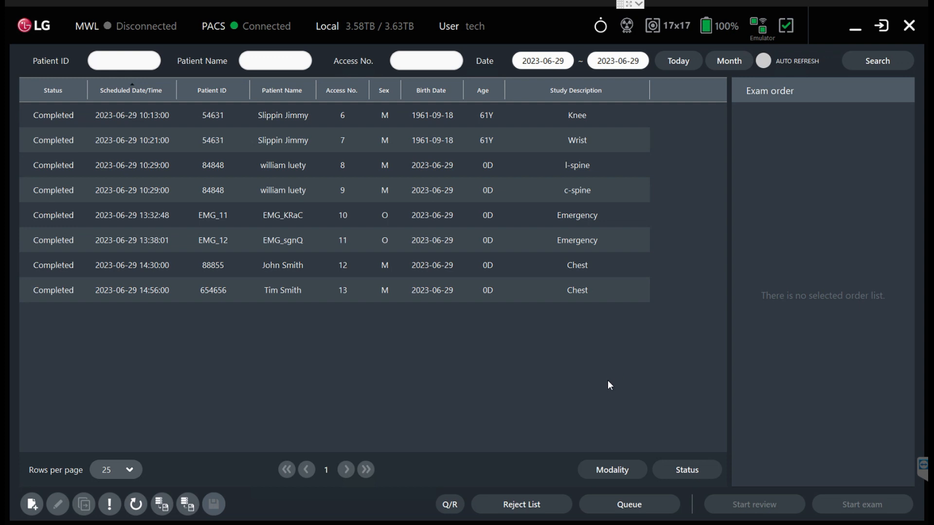
pyautogui.moveTo(450, 384)
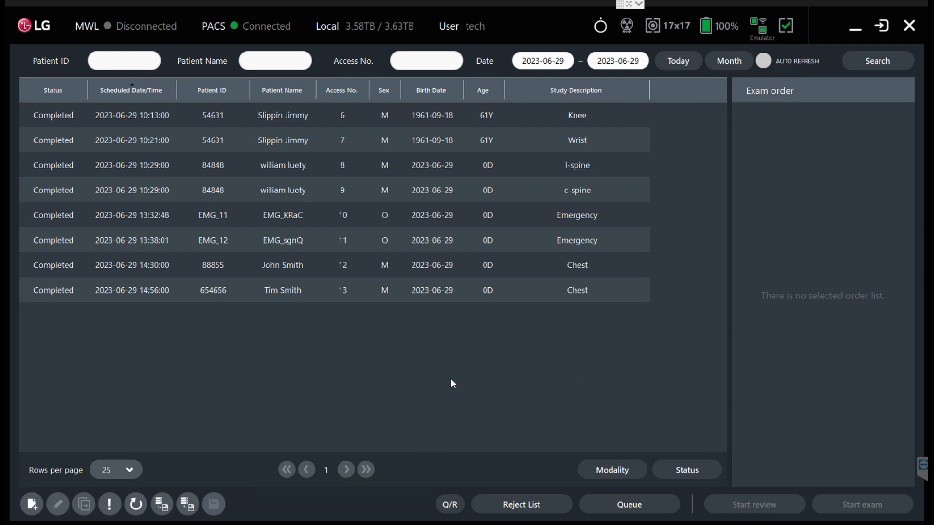
pyautogui.moveTo(384, 389)
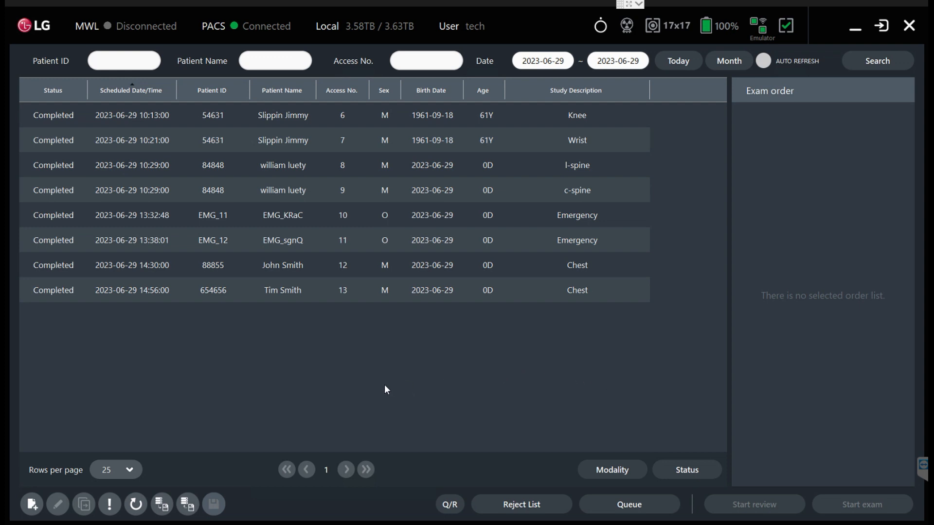
pyautogui.moveTo(48, 177)
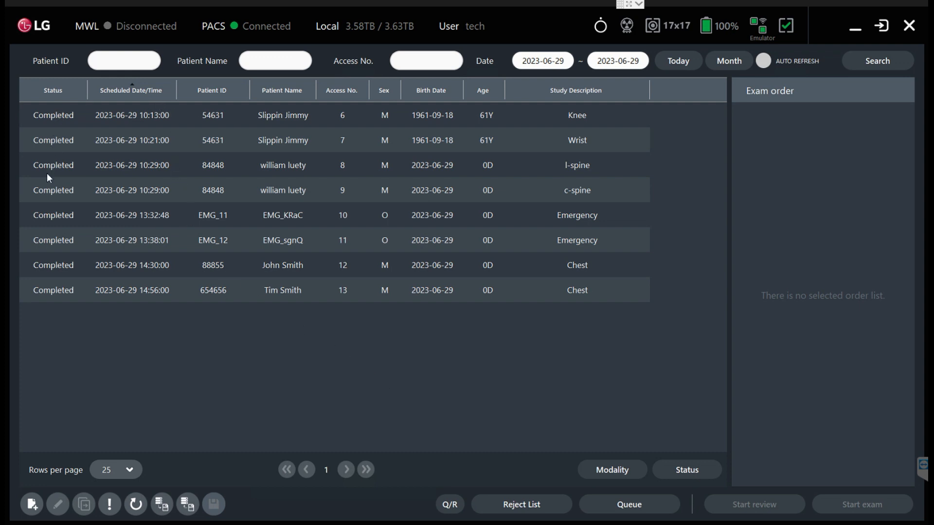
pyautogui.moveTo(548, 392)
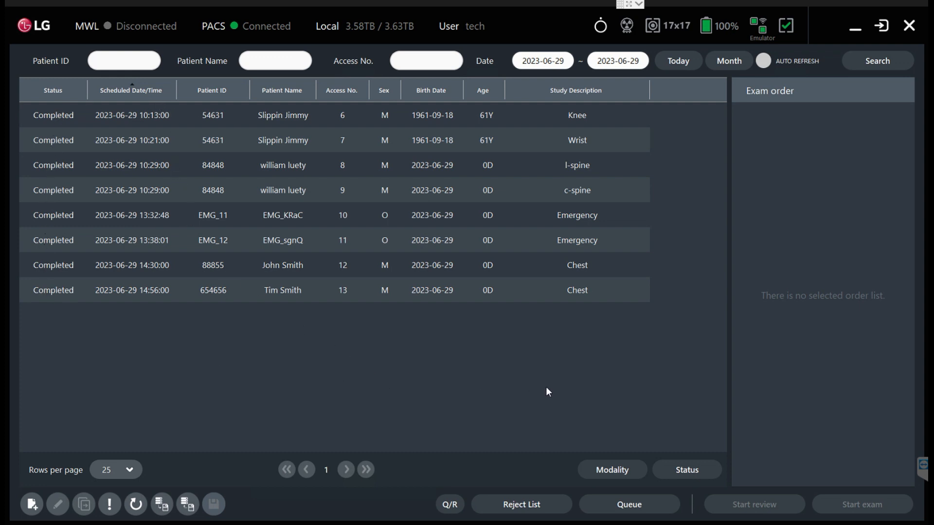
pyautogui.moveTo(81, 40)
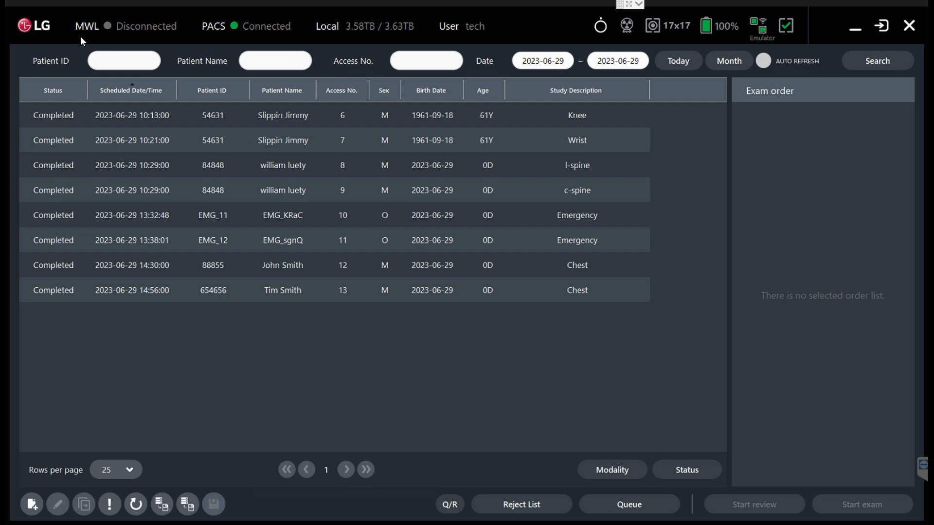
pyautogui.moveTo(102, 59)
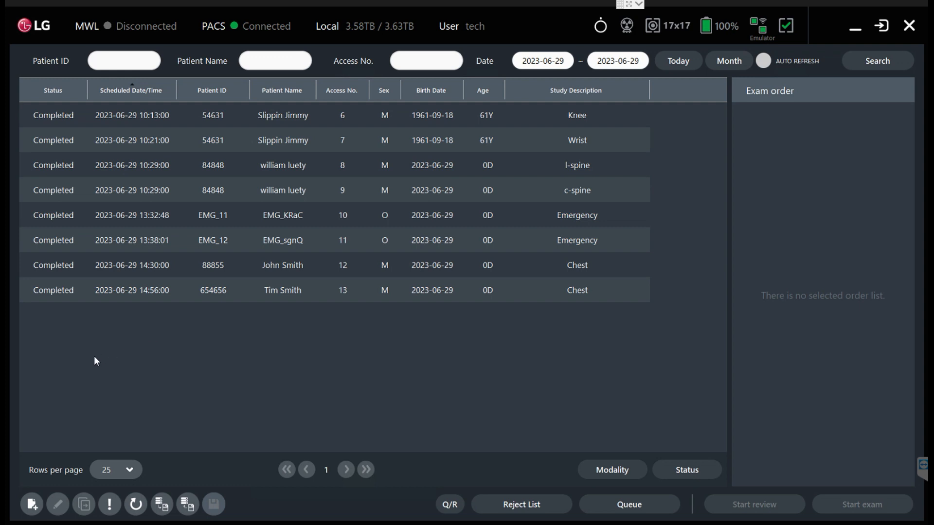
pyautogui.moveTo(50, 370)
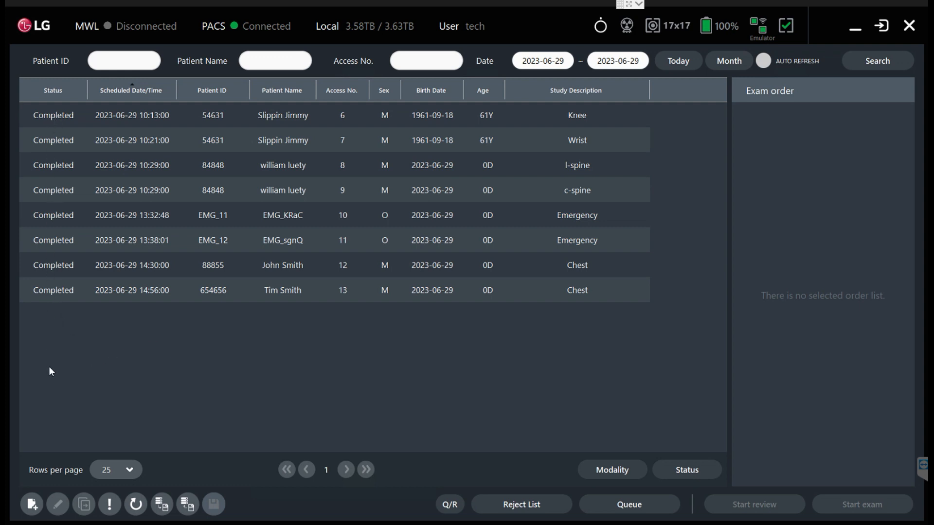
pyautogui.moveTo(436, 394)
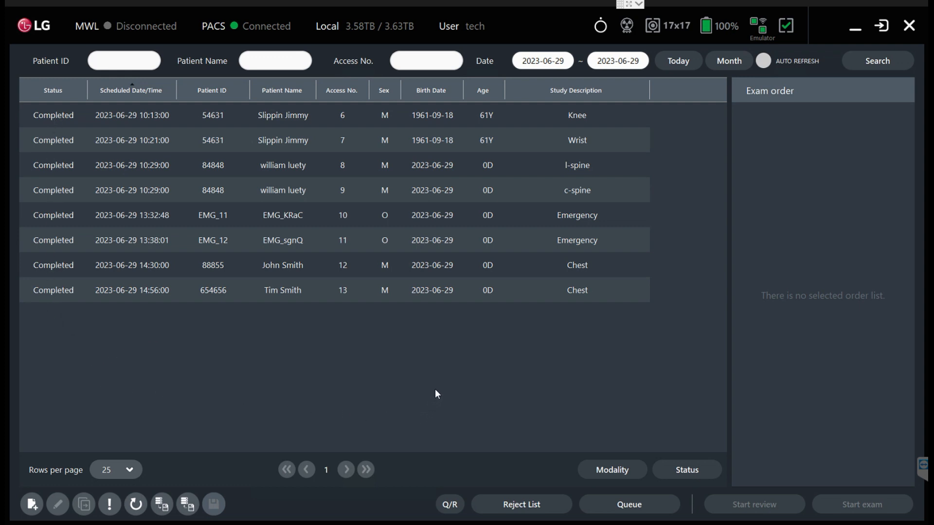
pyautogui.moveTo(628, 363)
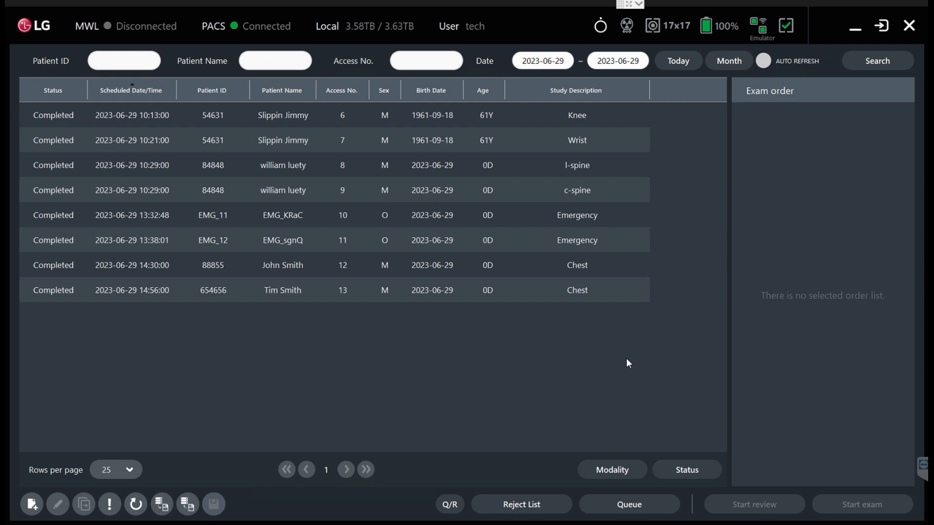
pyautogui.moveTo(575, 362)
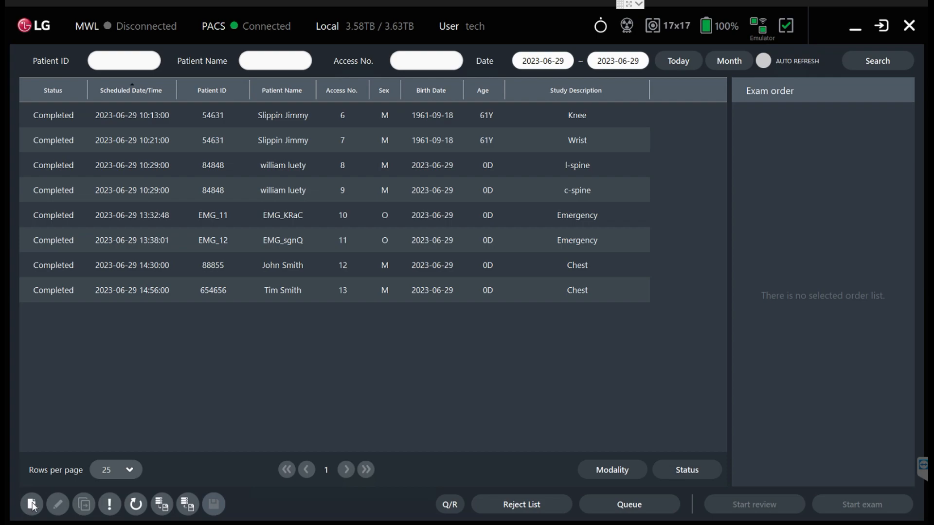
pyautogui.click(31, 505)
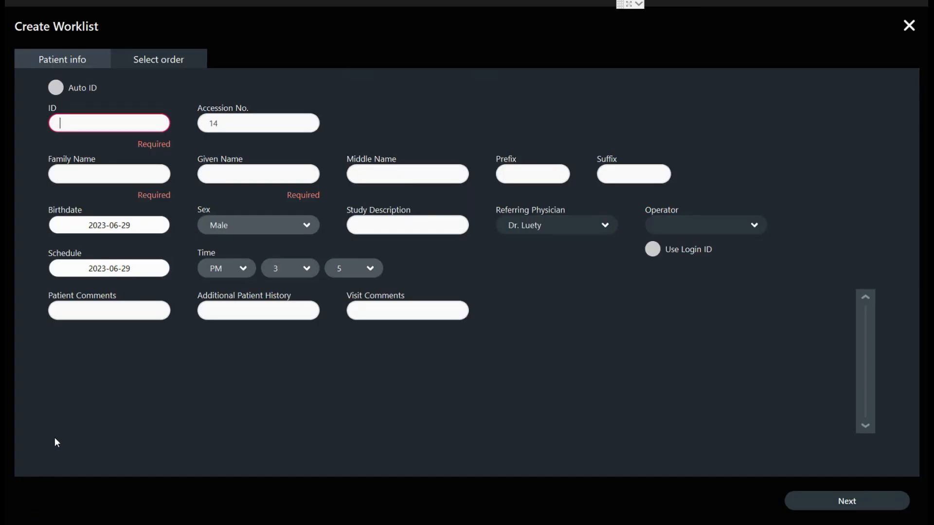
pyautogui.write('51514')
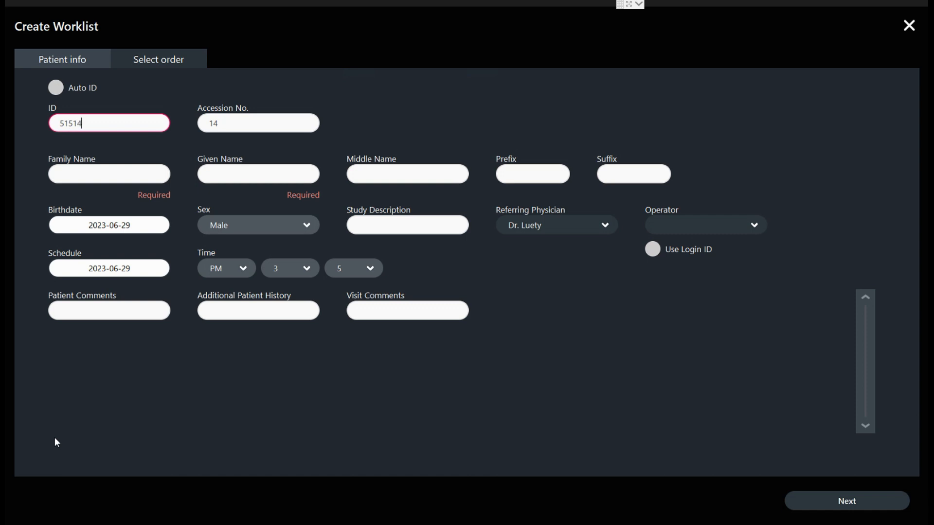
pyautogui.click(109, 174)
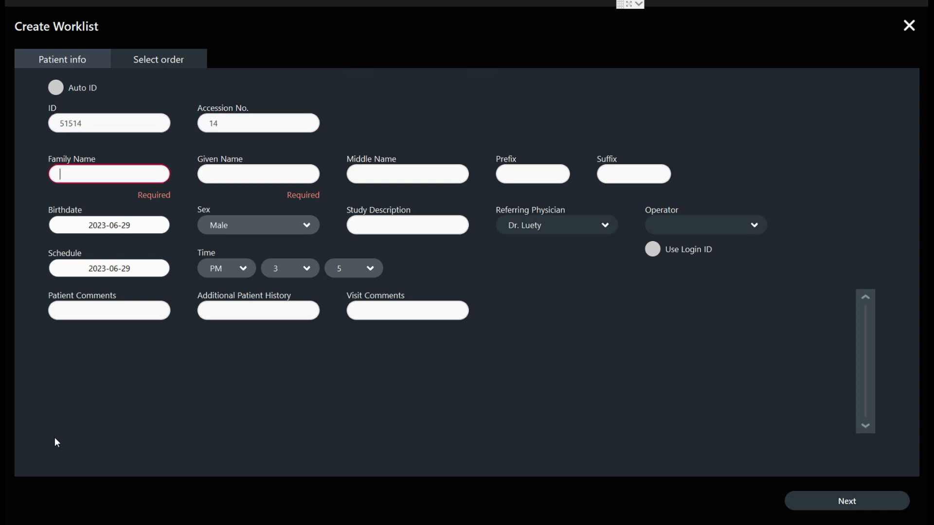
pyautogui.write('Smith')
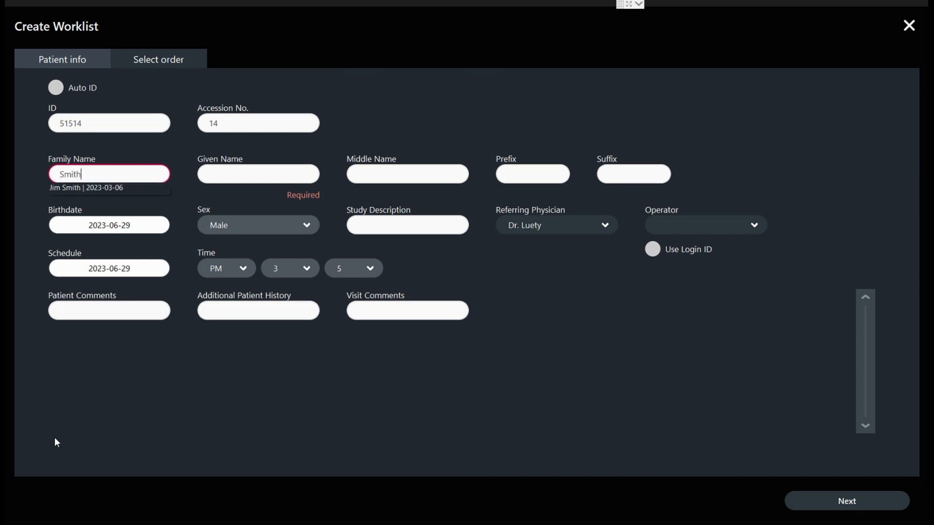
pyautogui.write('Kim')
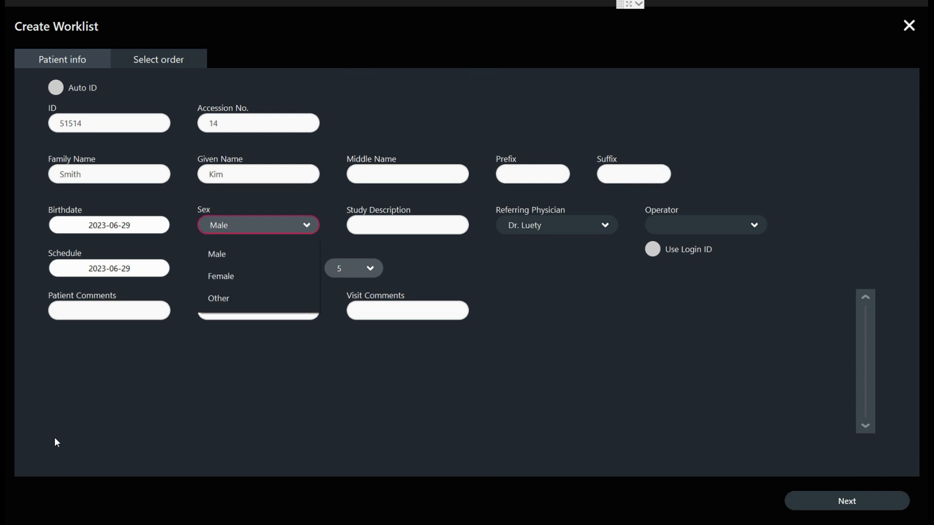
pyautogui.moveTo(248, 184)
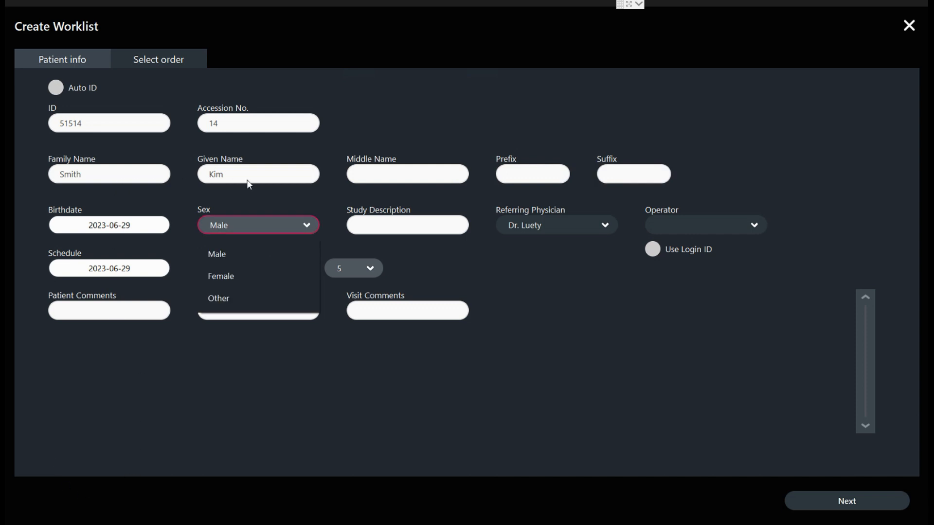
pyautogui.moveTo(239, 233)
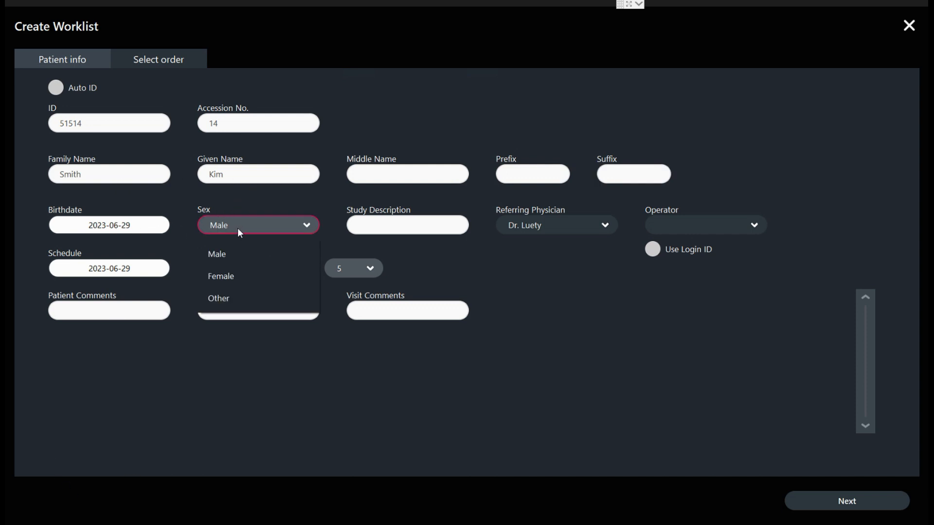
# - Set the study description to Foot, choose Female, and proceed to order selection
pyautogui.click(219, 276)
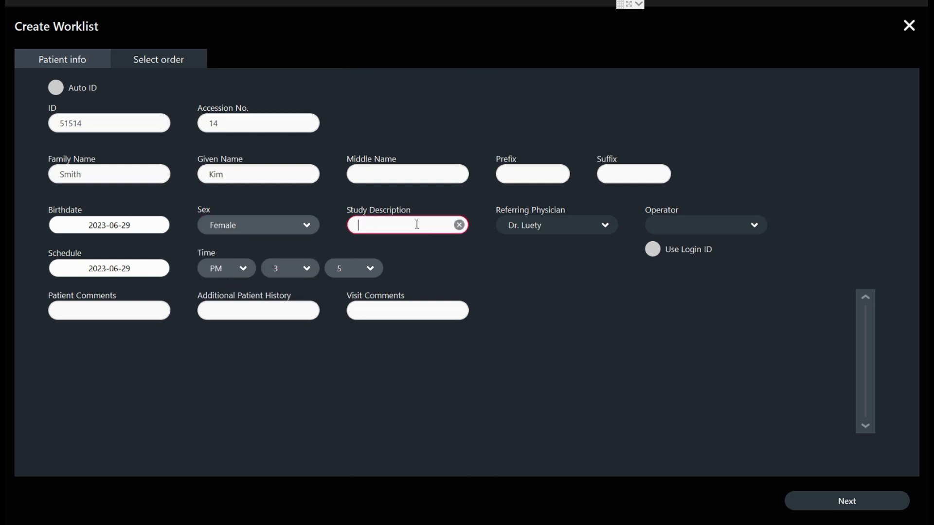
pyautogui.write('Foot')
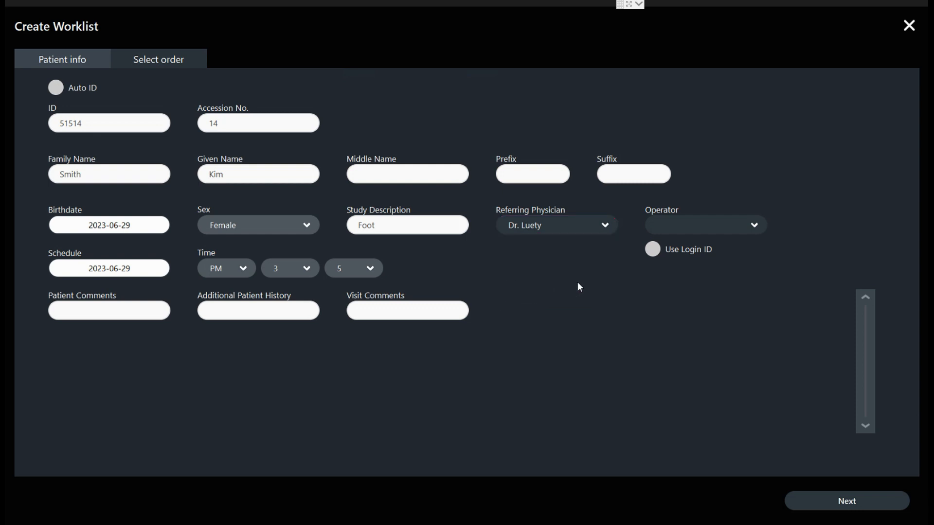
pyautogui.click(705, 225)
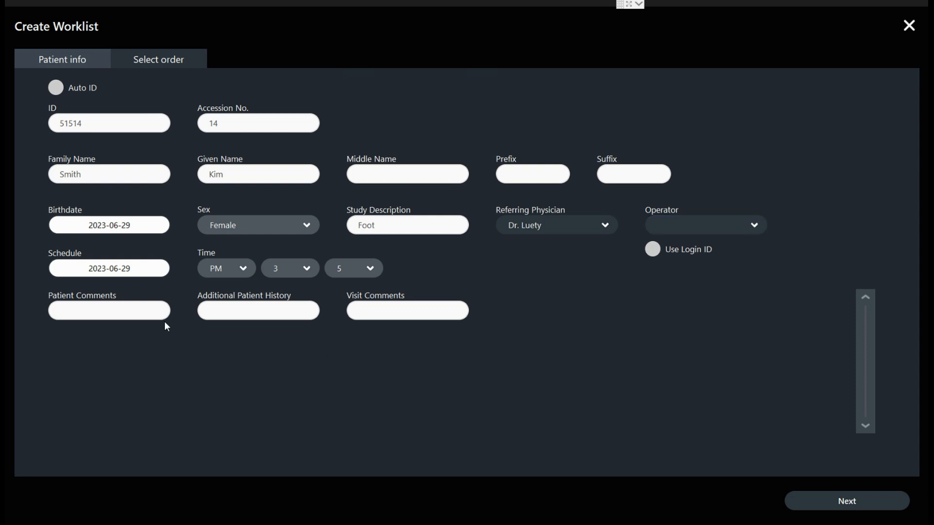
pyautogui.click(399, 310)
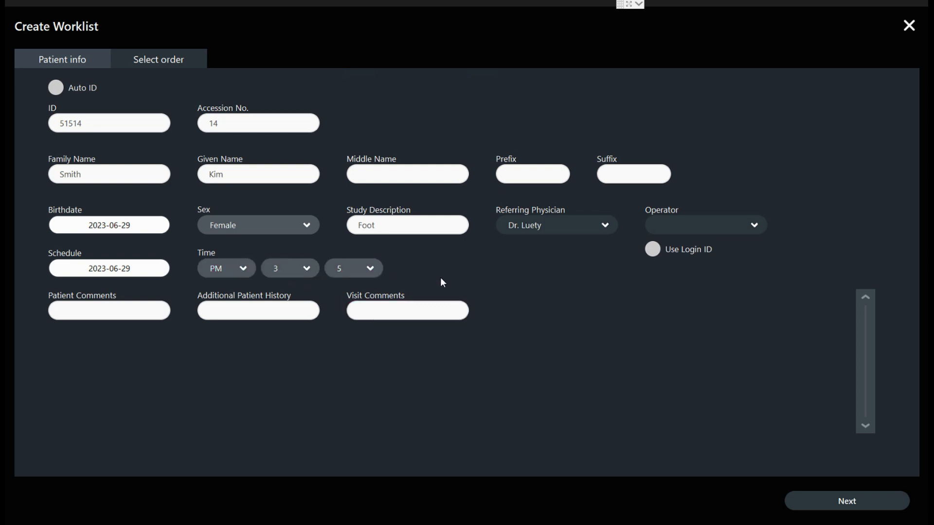
pyautogui.click(158, 59)
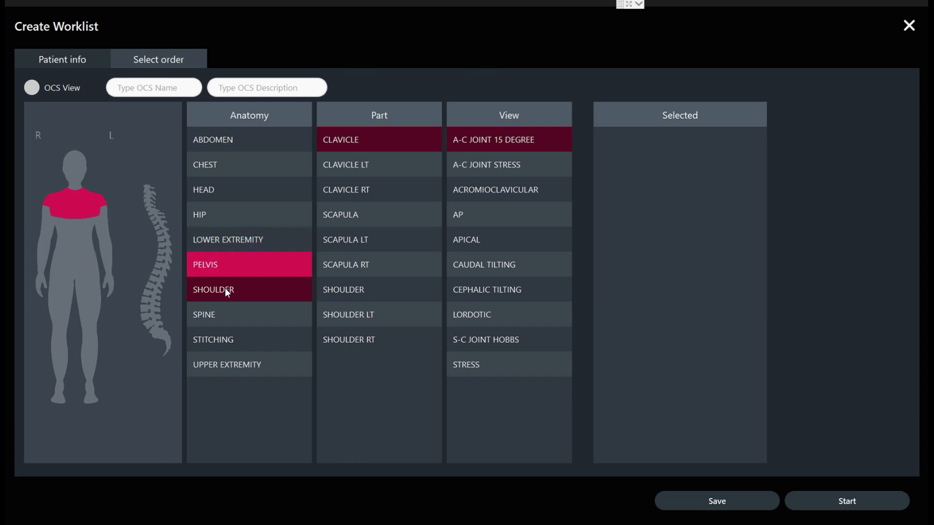
# - Under Lower Extremity choose Foot AP and Lateral views, removing the Calcaneus Lateral entry
pyautogui.click(228, 239)
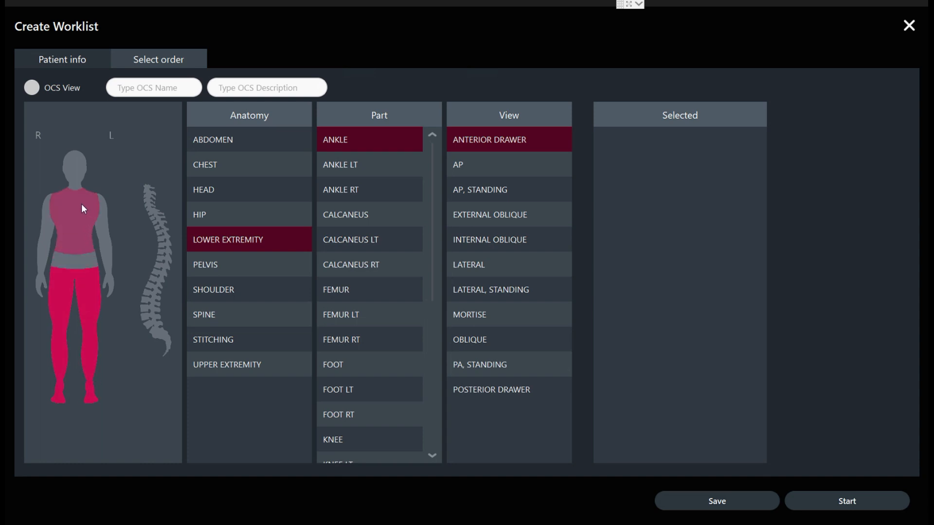
pyautogui.click(82, 208)
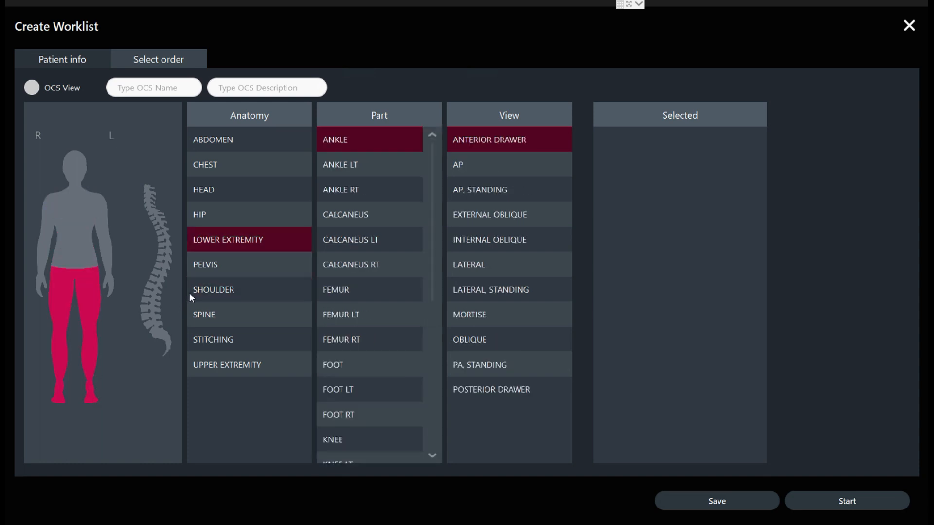
pyautogui.click(370, 365)
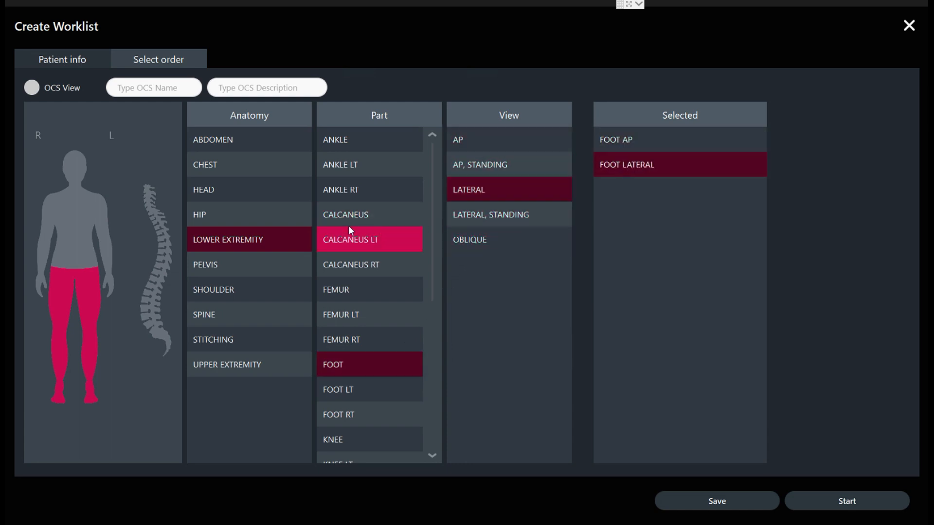
pyautogui.click(344, 214)
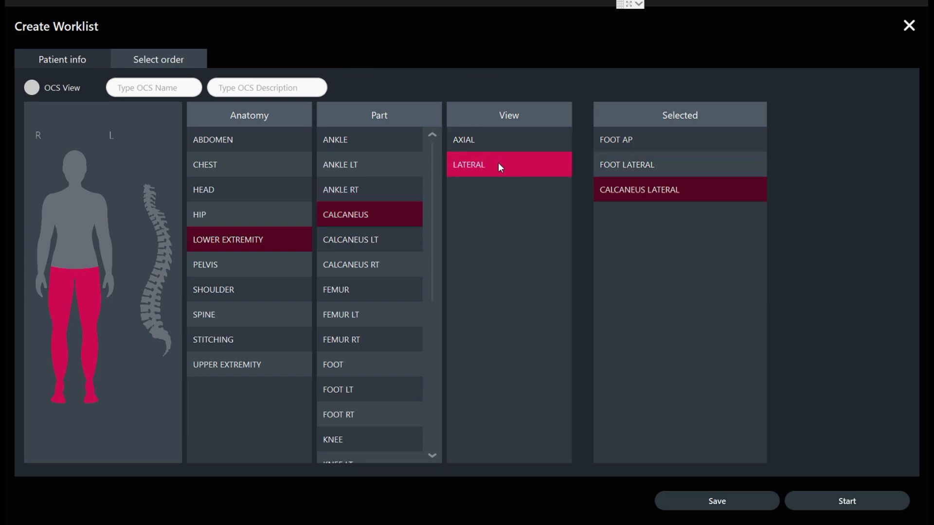
pyautogui.click(463, 139)
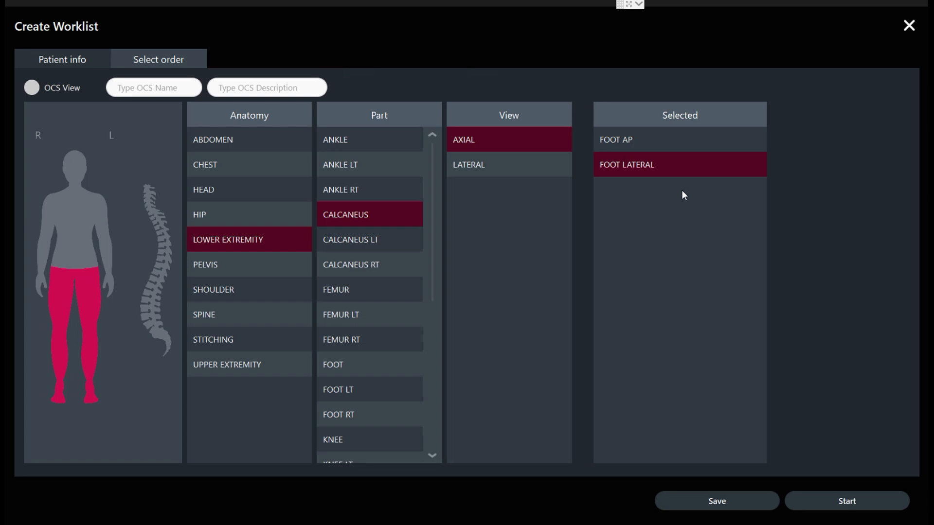
pyautogui.moveTo(339, 217)
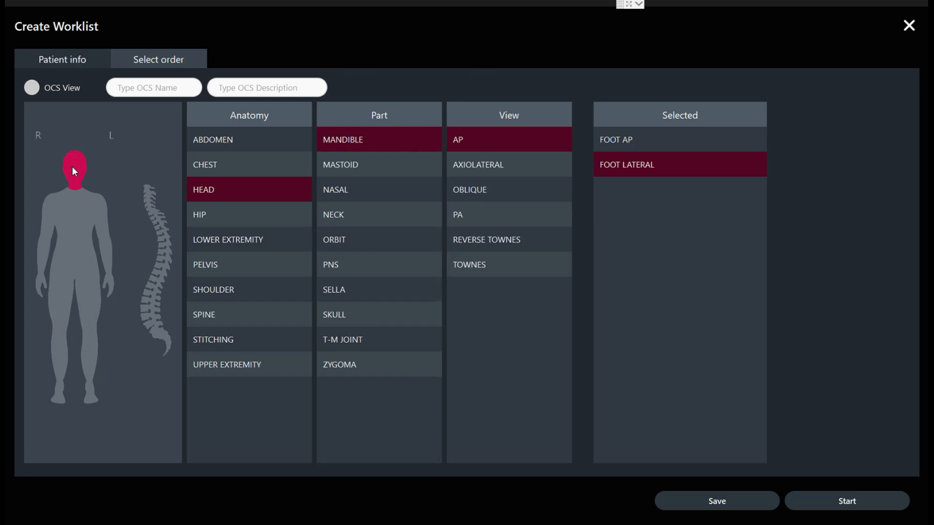
pyautogui.click(213, 290)
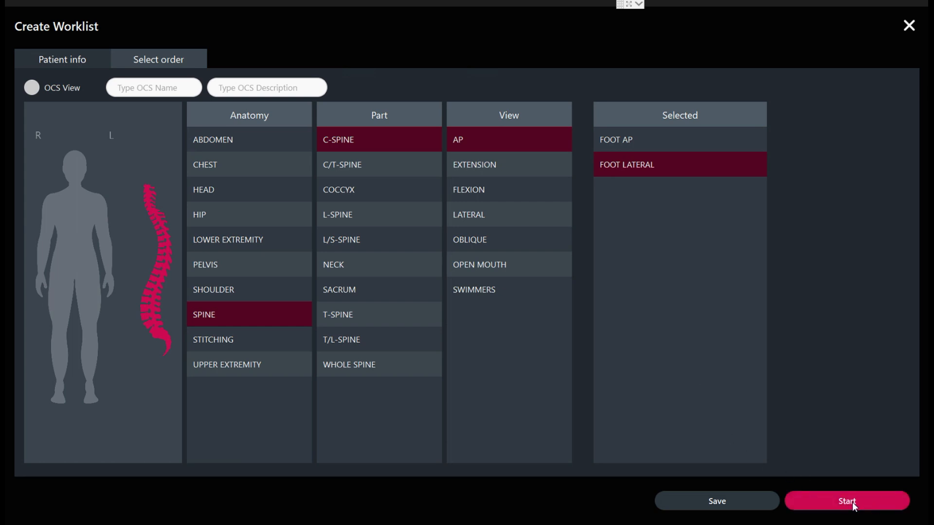
pyautogui.click(845, 501)
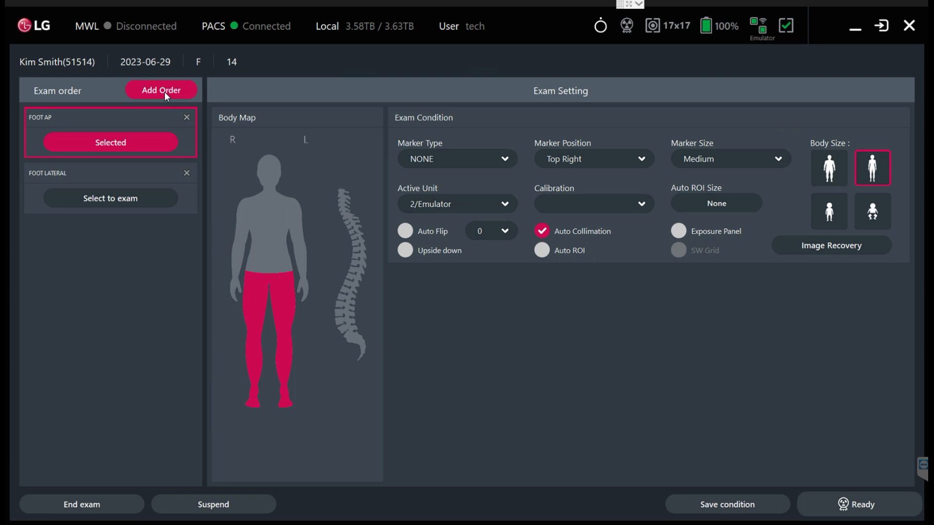
pyautogui.click(160, 89)
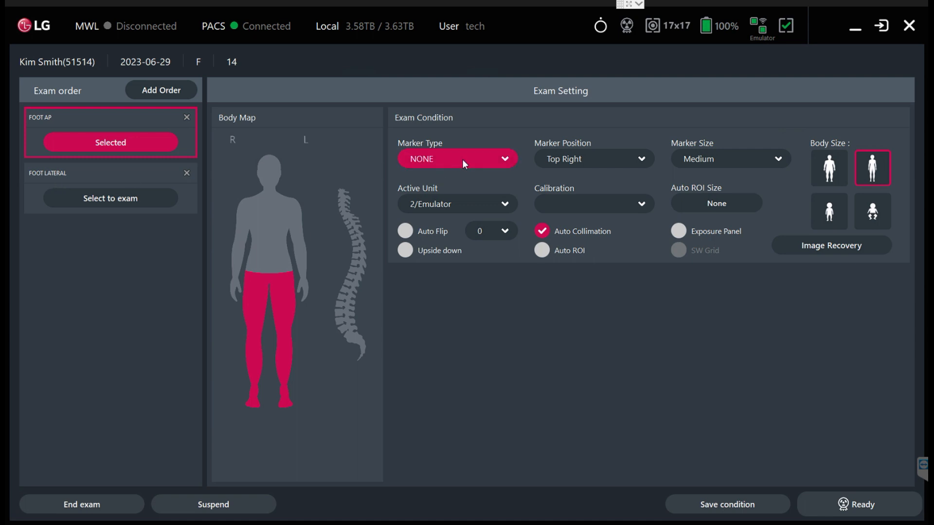
# - Set Marker Type to L and Marker Position to Top Left for the Foot AP exam
pyautogui.click(457, 159)
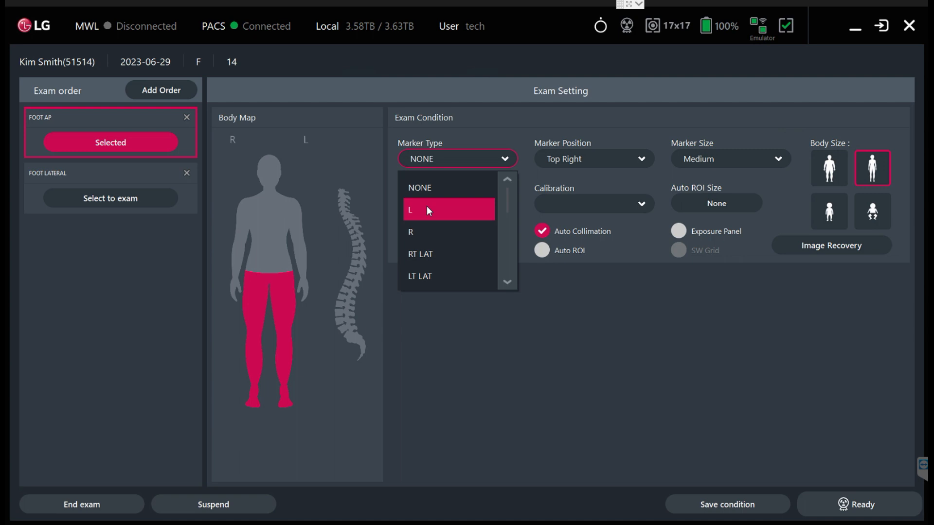
pyautogui.click(425, 209)
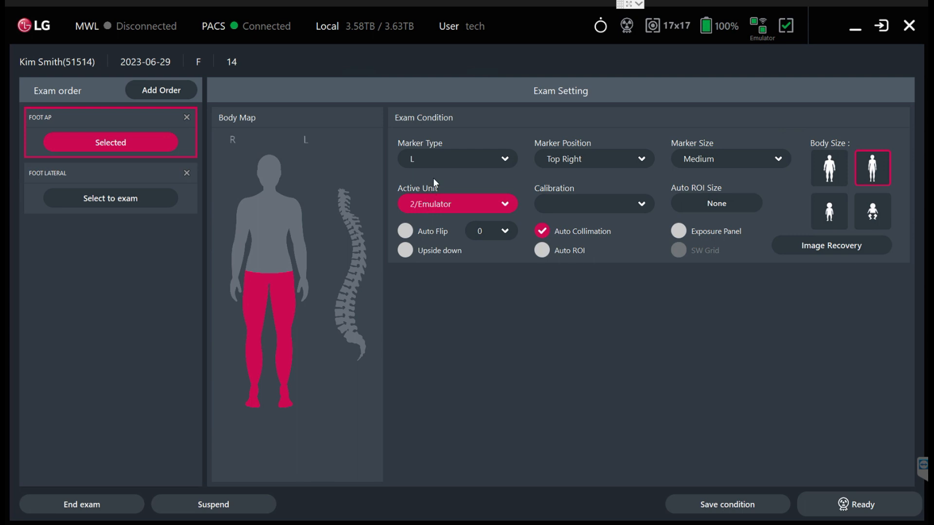
pyautogui.click(592, 158)
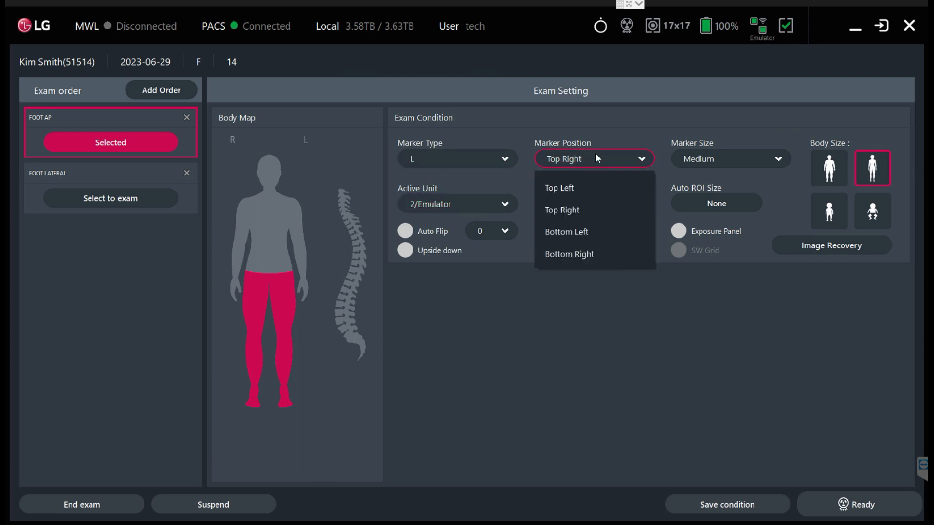
pyautogui.click(558, 188)
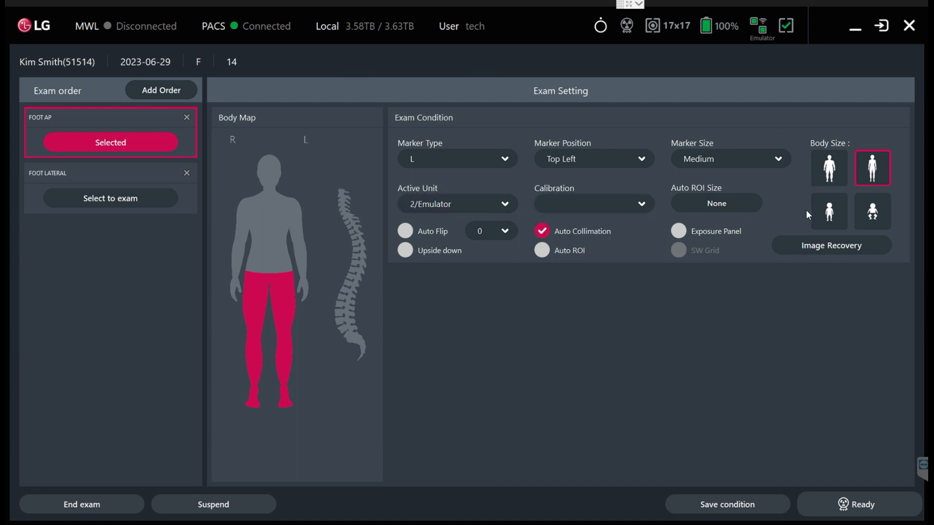
pyautogui.moveTo(590, 392)
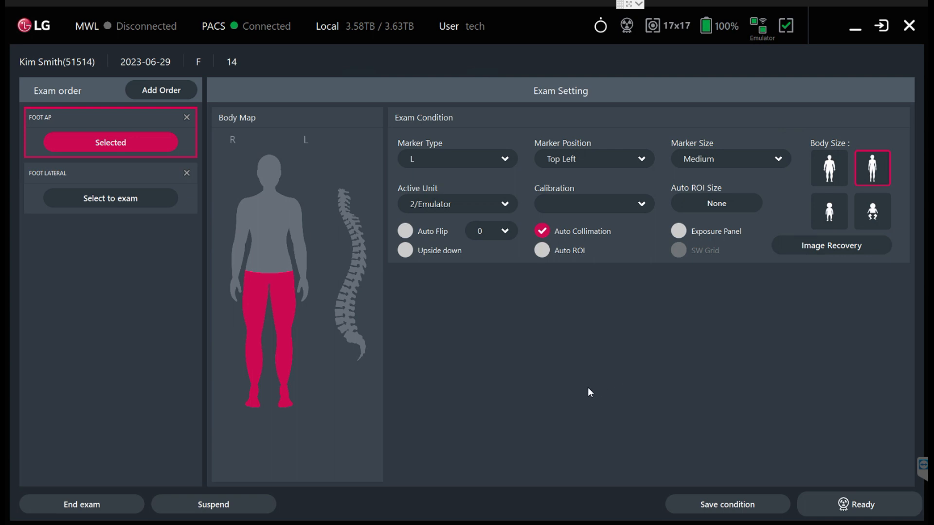
pyautogui.moveTo(547, 375)
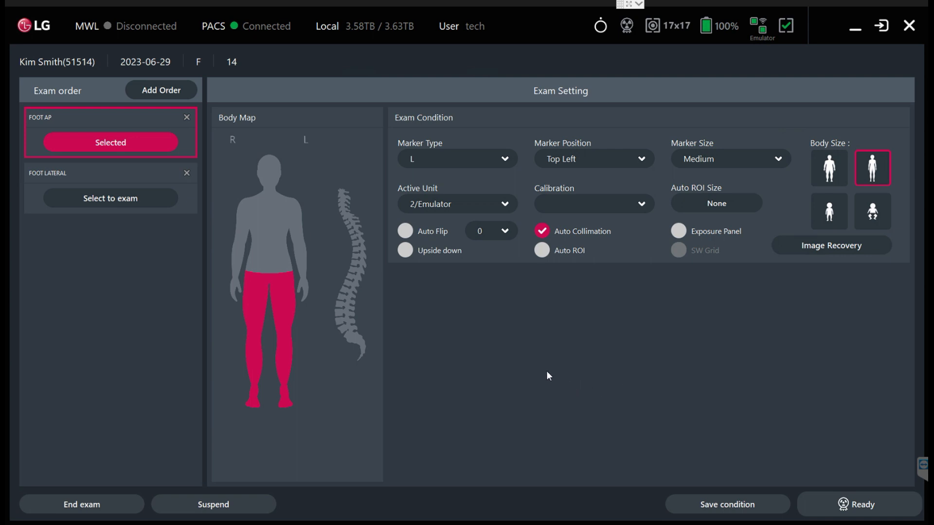
pyautogui.moveTo(552, 375)
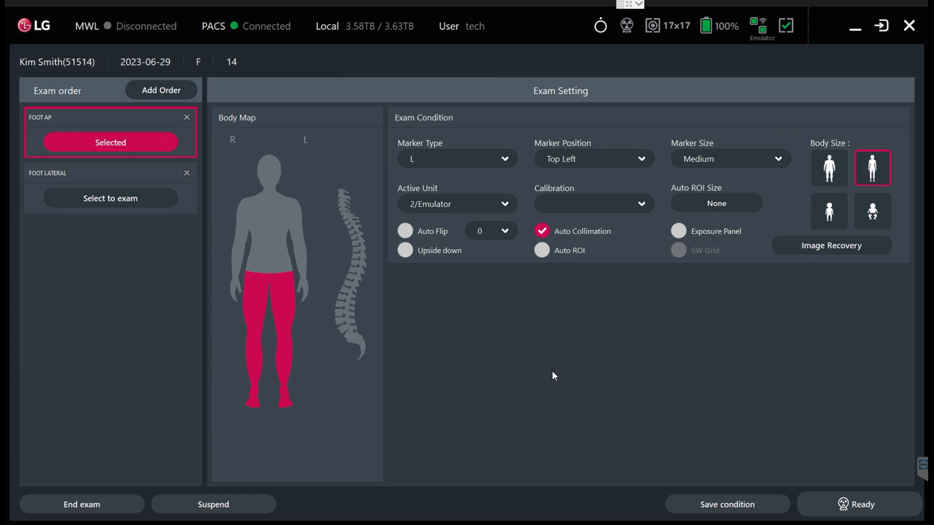
pyautogui.moveTo(558, 377)
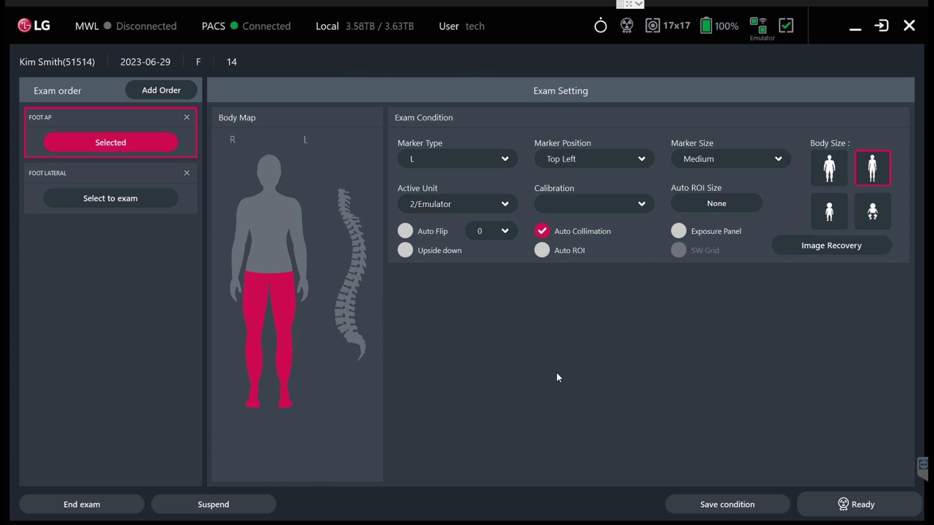
pyautogui.moveTo(564, 375)
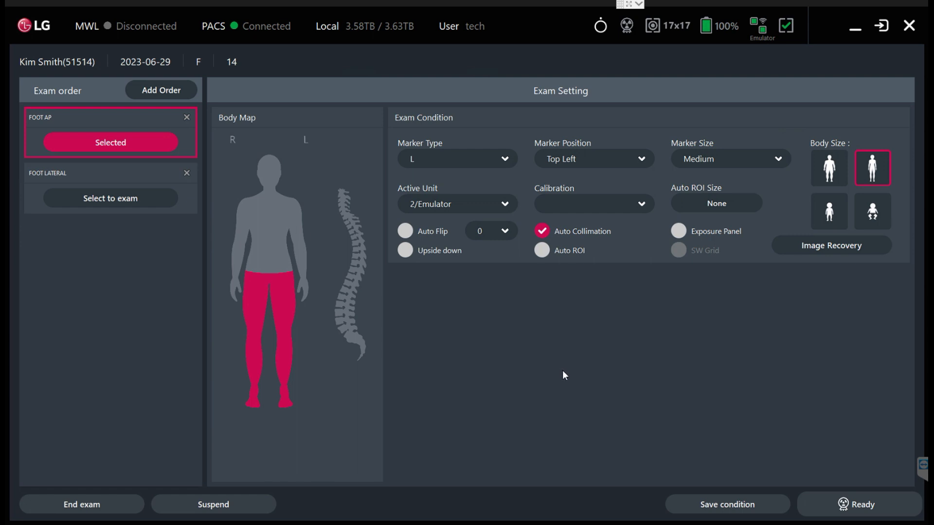
pyautogui.moveTo(627, 33)
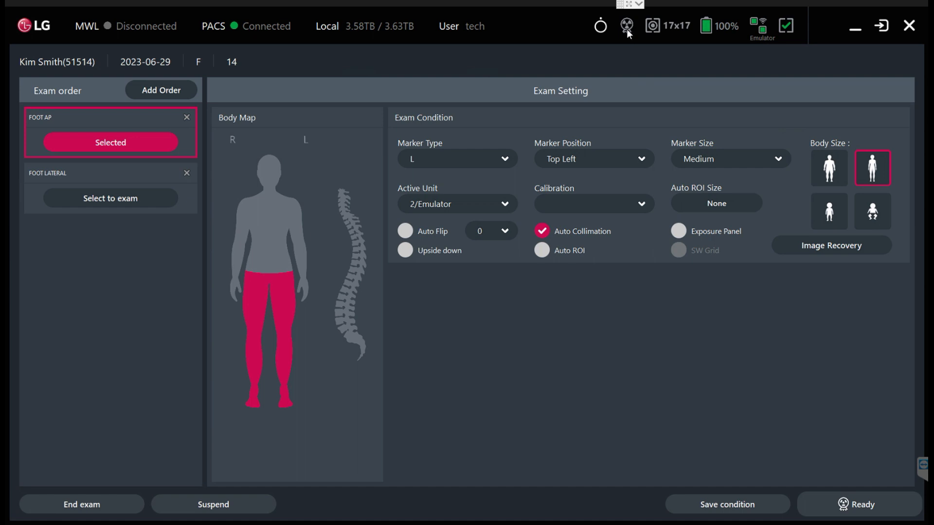
pyautogui.moveTo(625, 26)
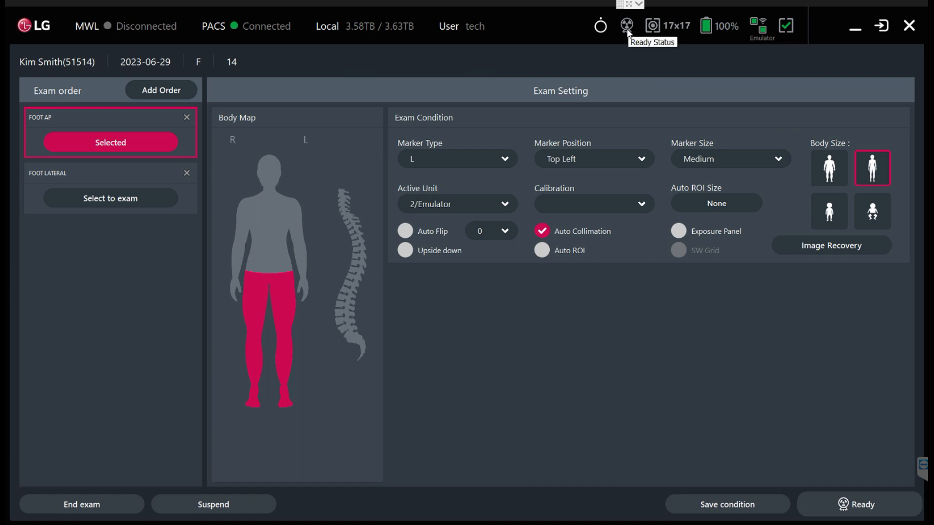
pyautogui.moveTo(629, 57)
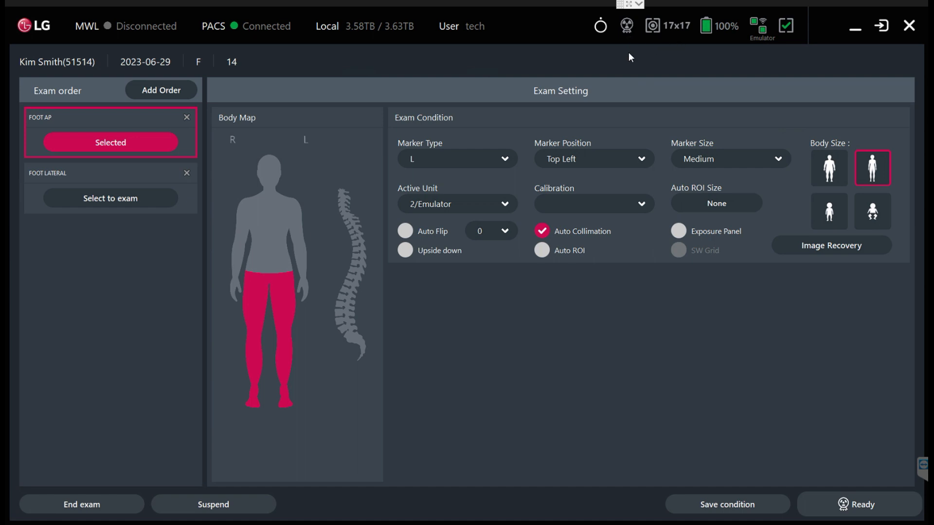
pyautogui.moveTo(729, 33)
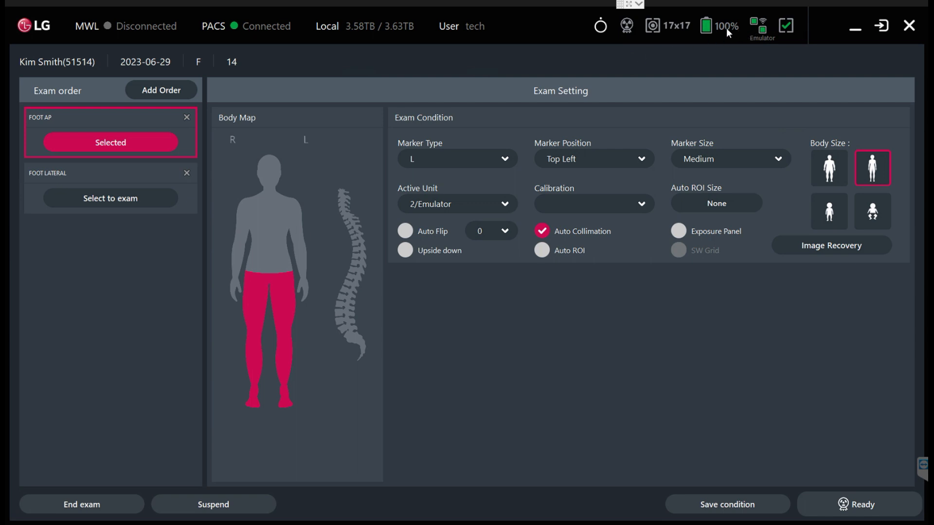
pyautogui.moveTo(625, 26)
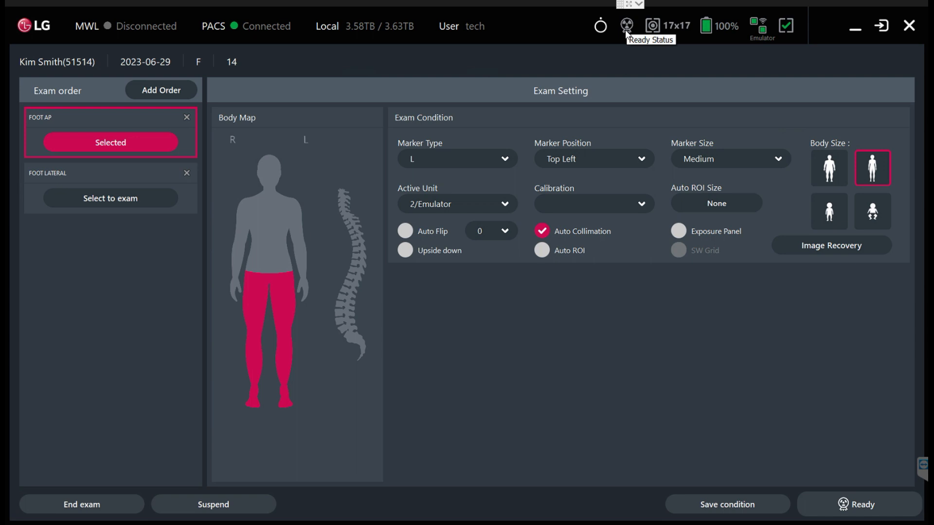
pyautogui.moveTo(628, 54)
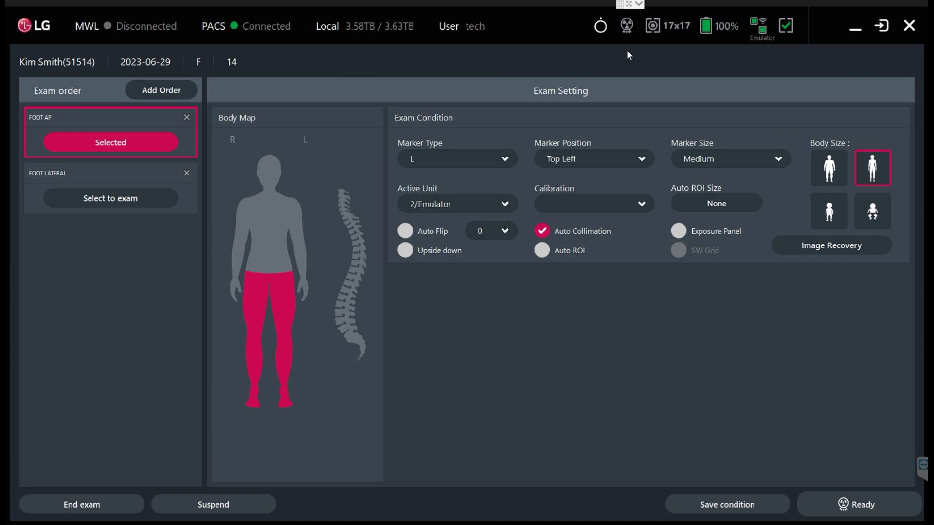
pyautogui.moveTo(825, 493)
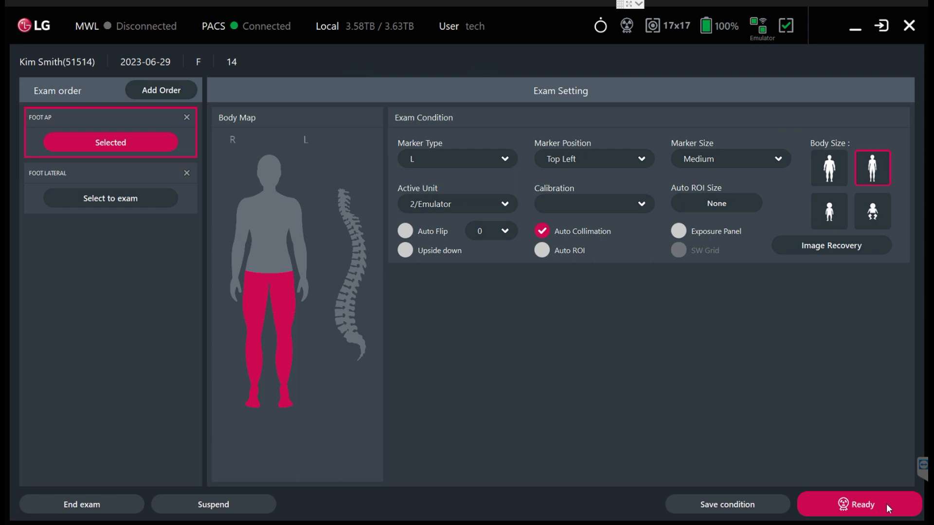
# - Acquire the Foot AP exposure and crop the image closer around the foot
pyautogui.click(858, 505)
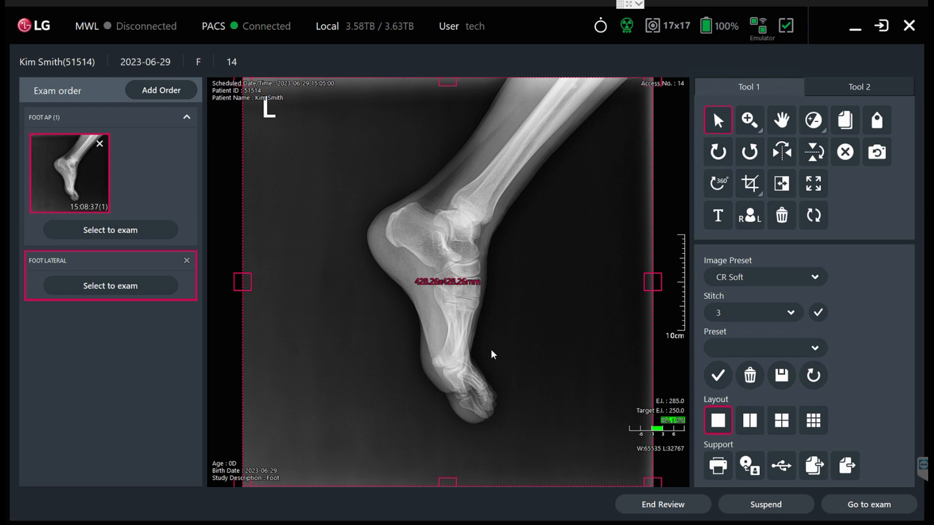
pyautogui.moveTo(342, 301)
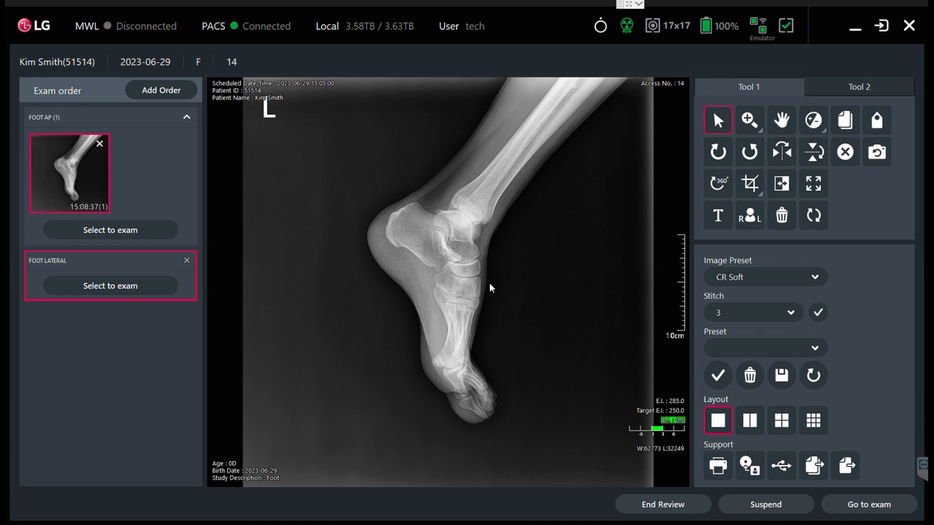
pyautogui.moveTo(298, 115)
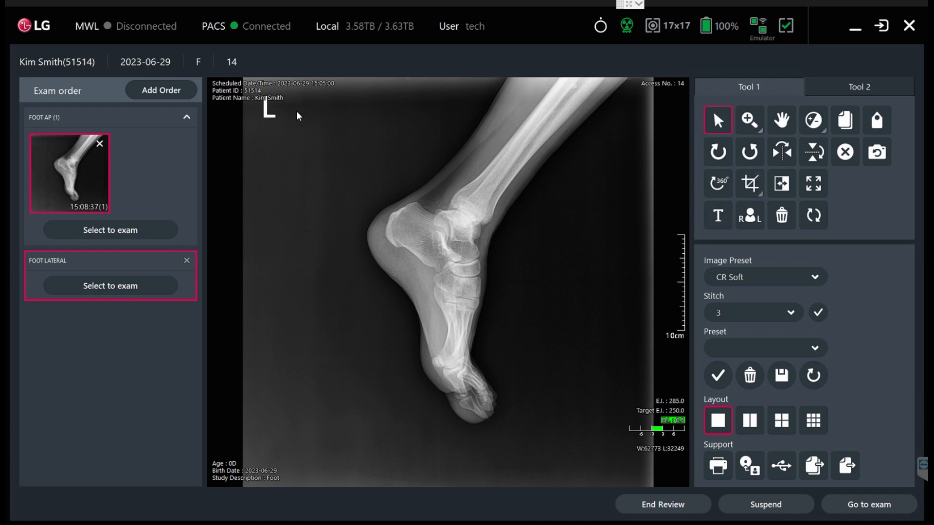
pyautogui.click(717, 182)
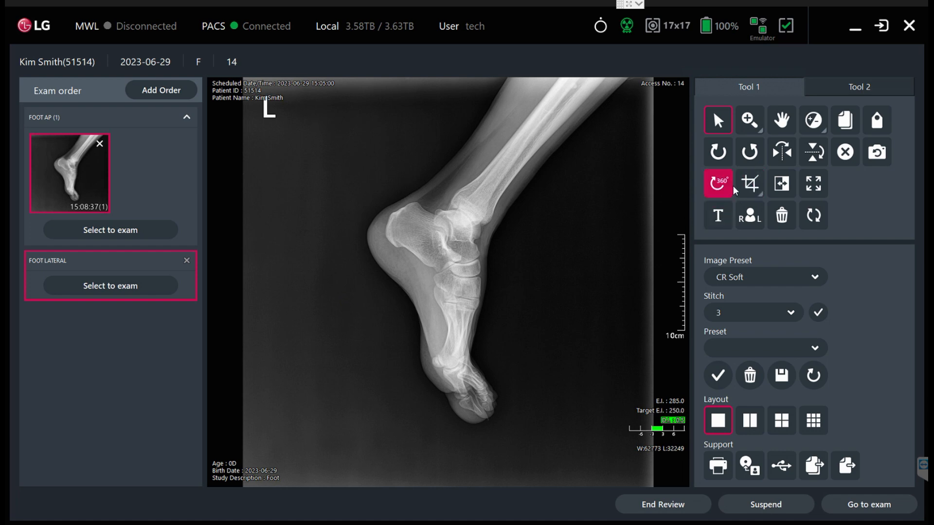
pyautogui.click(749, 184)
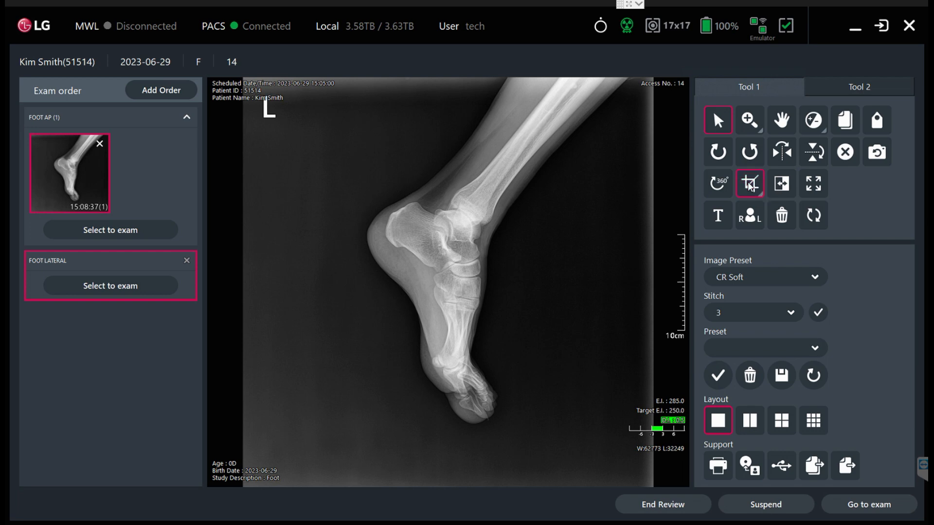
pyautogui.click(749, 183)
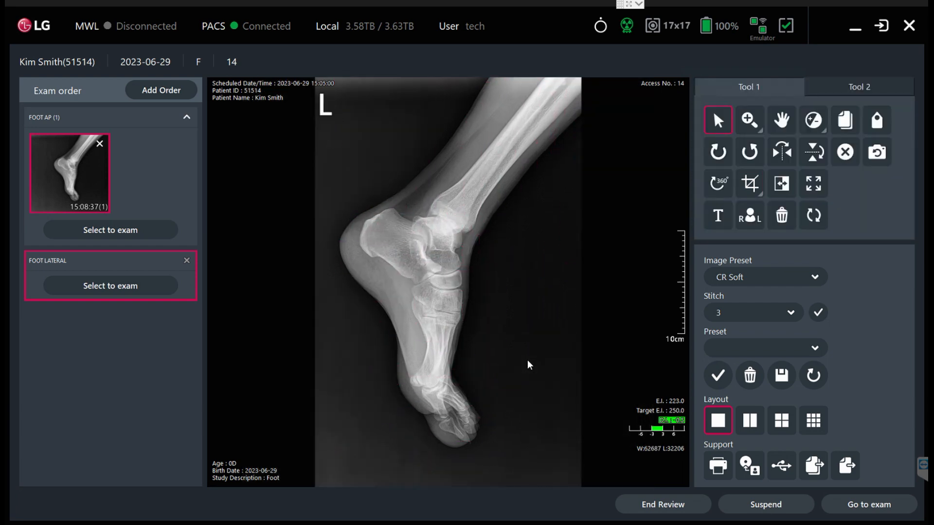
pyautogui.click(324, 105)
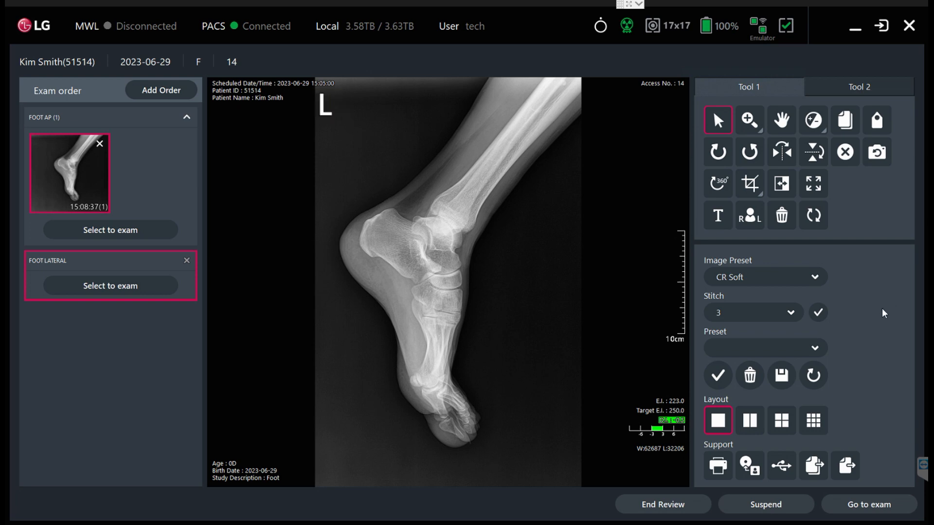
pyautogui.moveTo(865, 282)
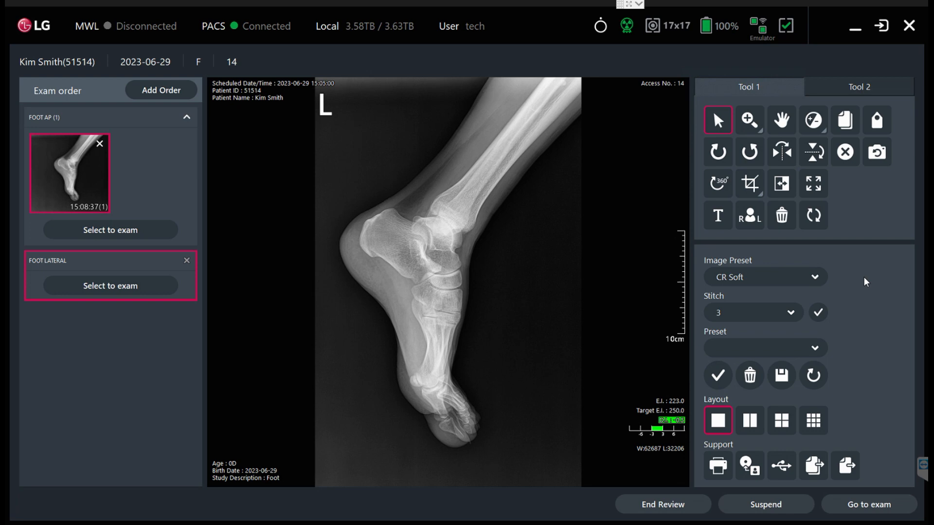
pyautogui.moveTo(580, 256)
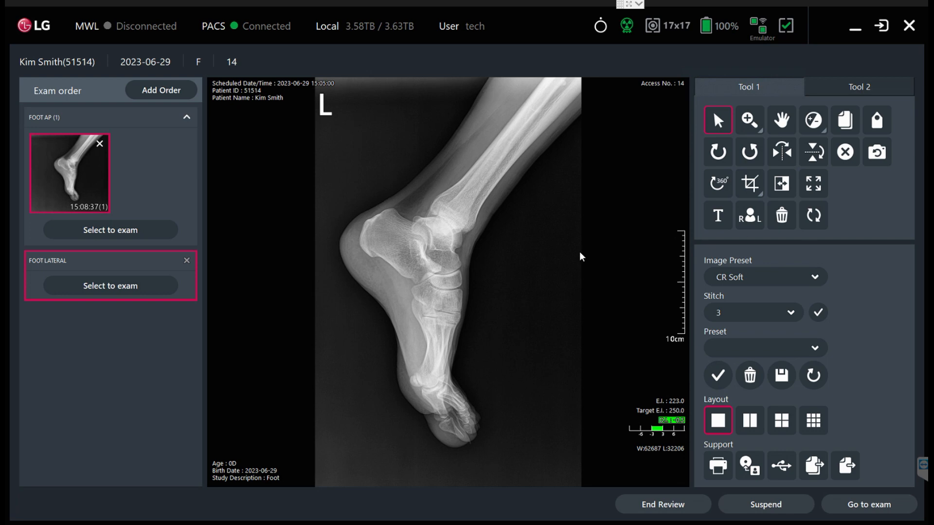
pyautogui.moveTo(511, 269)
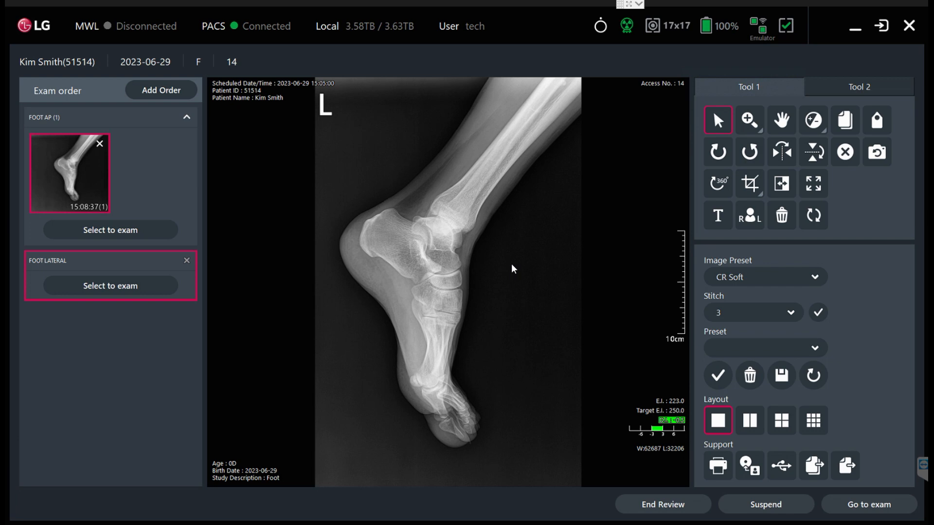
# - Adjust window/level, zoom in, and pan the image to centre on the heel and ankle
pyautogui.click(814, 120)
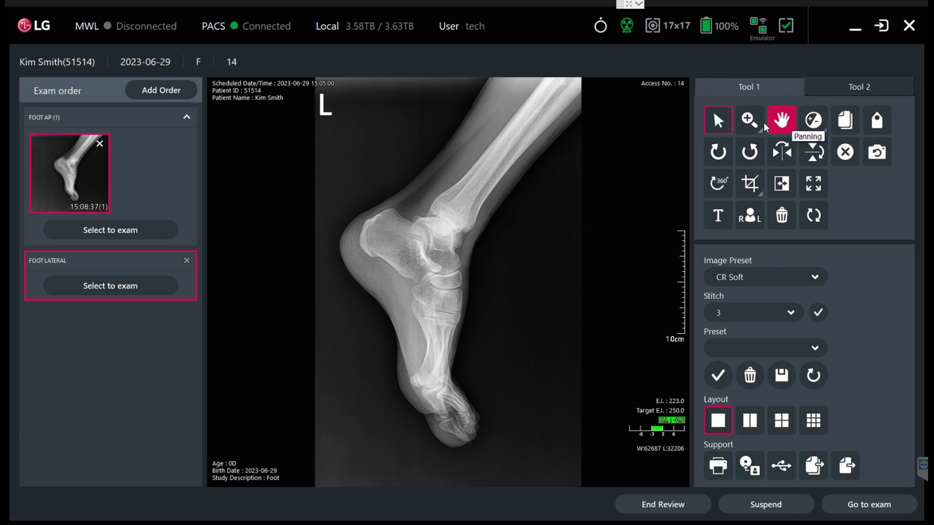
pyautogui.click(813, 119)
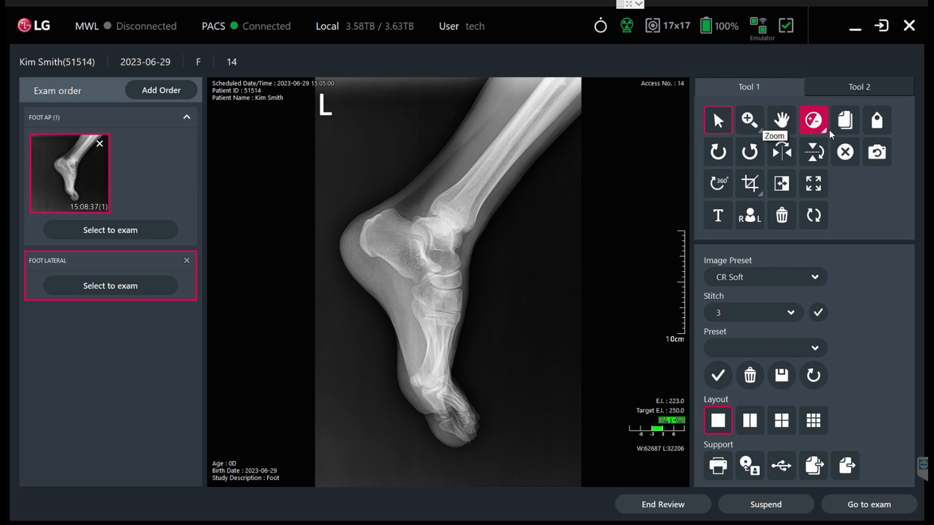
pyautogui.moveTo(525, 270)
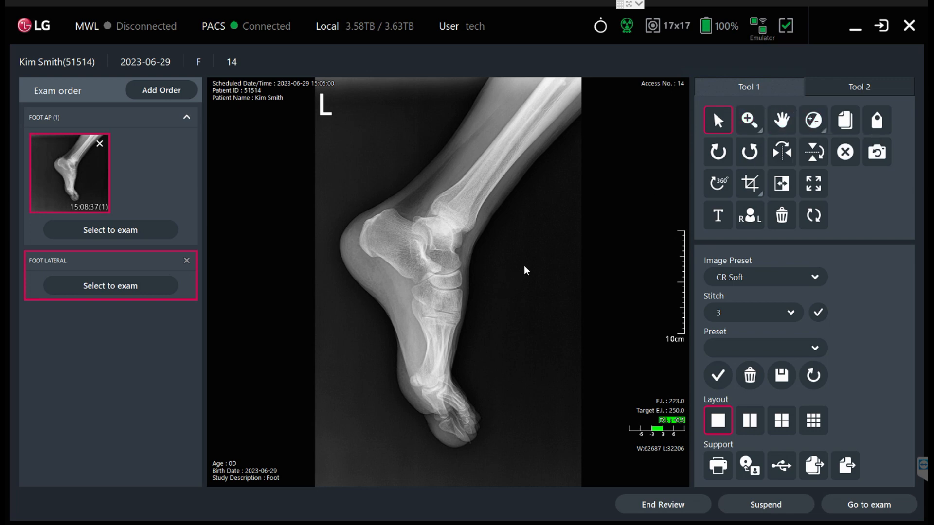
pyautogui.moveTo(521, 274)
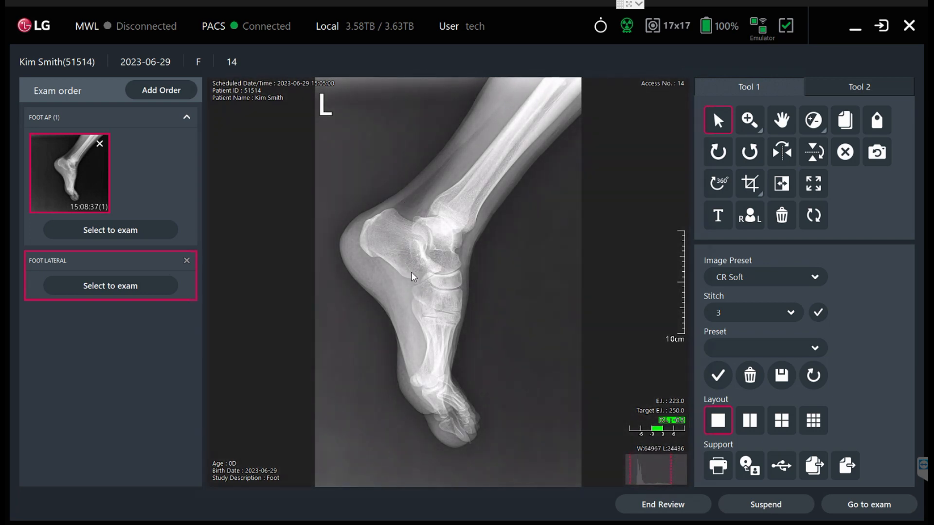
pyautogui.moveTo(414, 277); pyautogui.dragTo(452, 322)
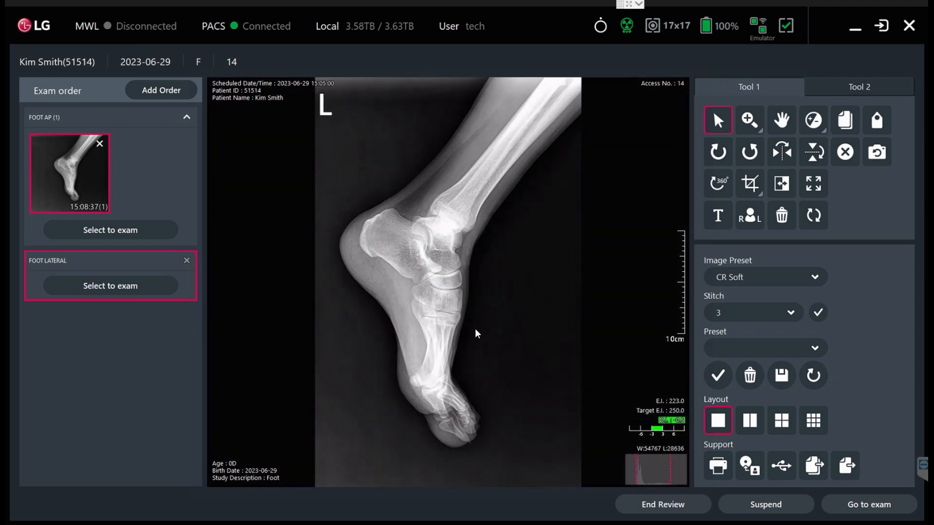
pyautogui.click(781, 120)
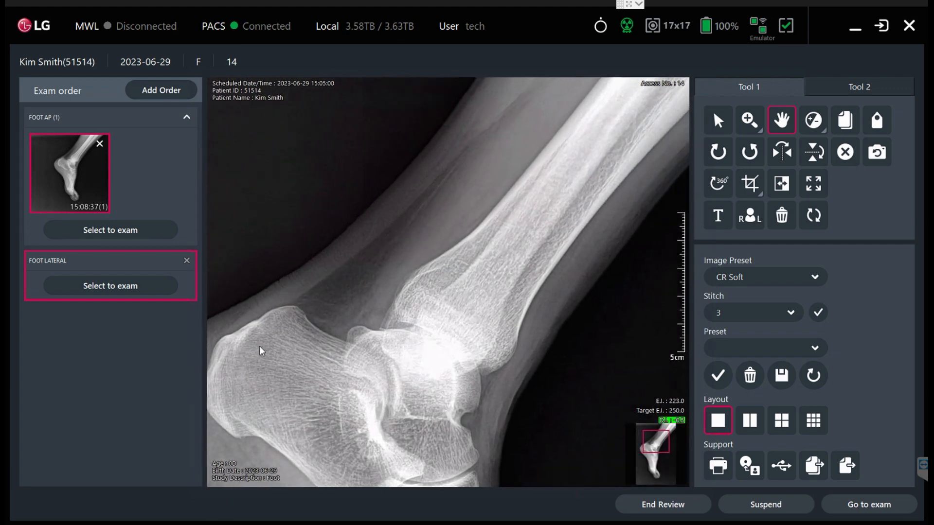
pyautogui.moveTo(260, 351); pyautogui.dragTo(471, 159)
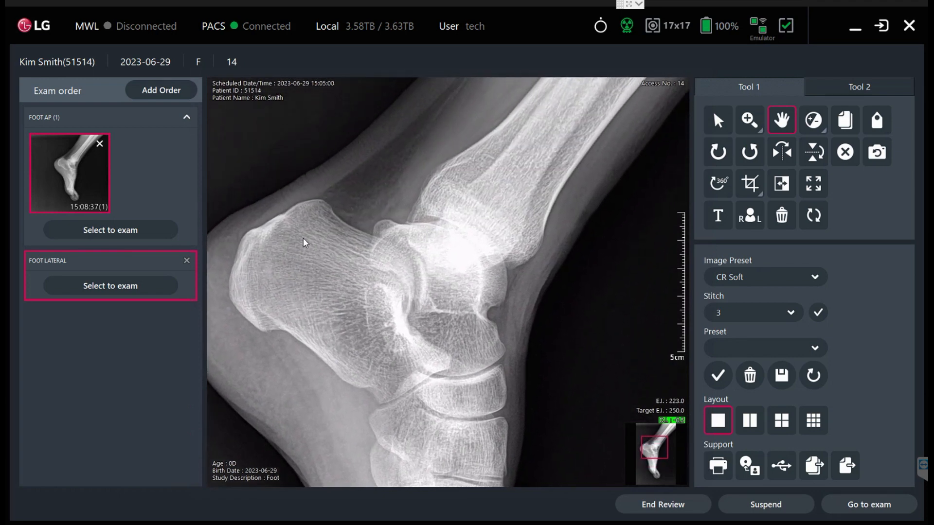
# - Reset all image modifications, confirming the notice, and crop around the foot again
pyautogui.click(813, 216)
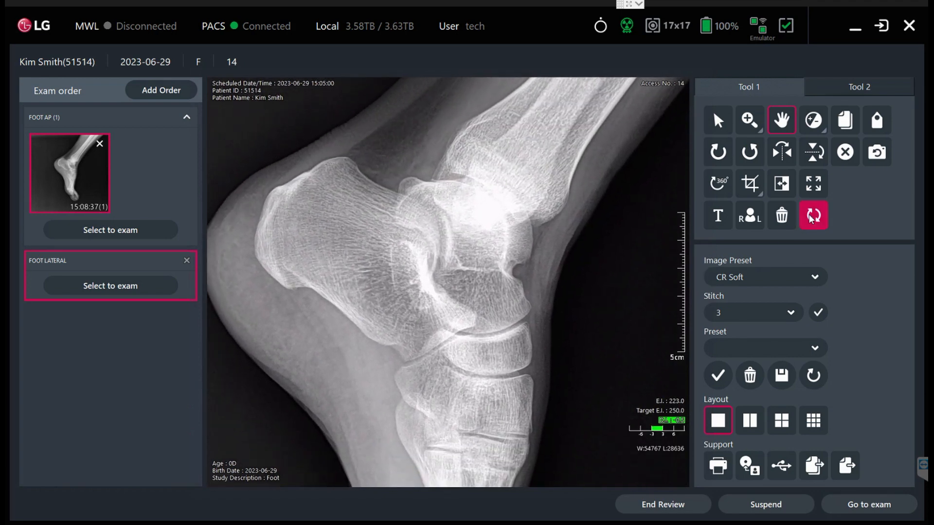
pyautogui.click(813, 215)
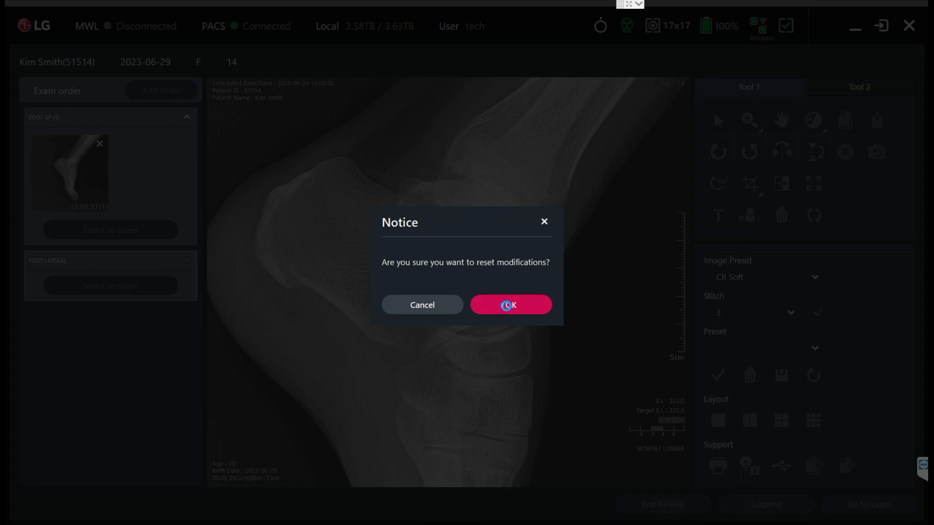
pyautogui.click(508, 305)
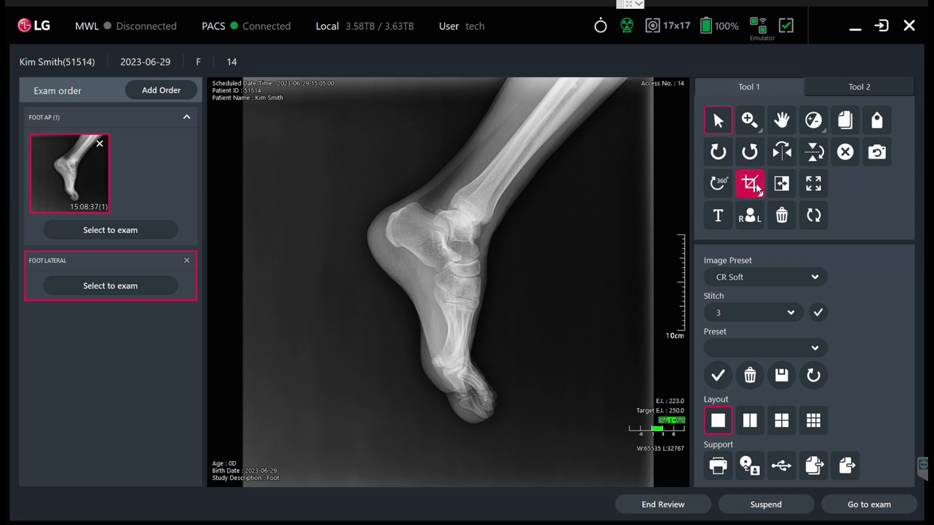
pyautogui.click(749, 183)
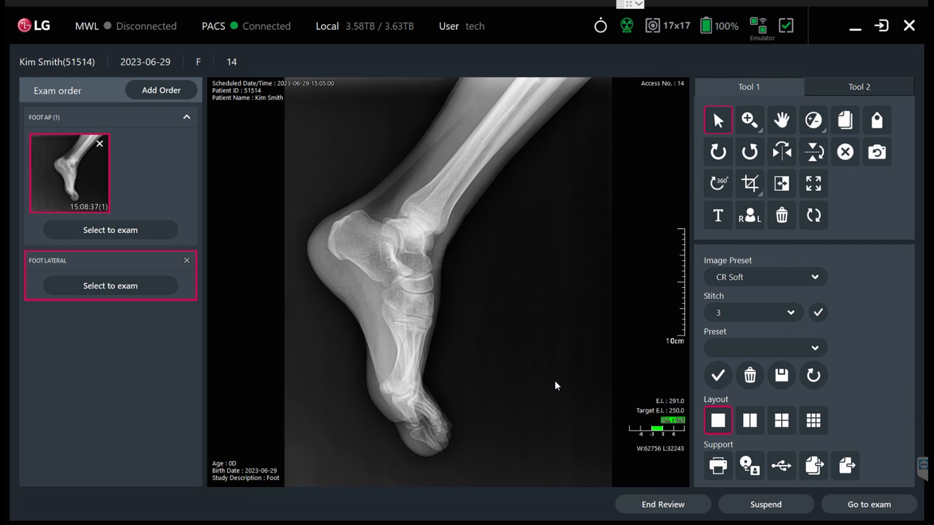
pyautogui.click(717, 215)
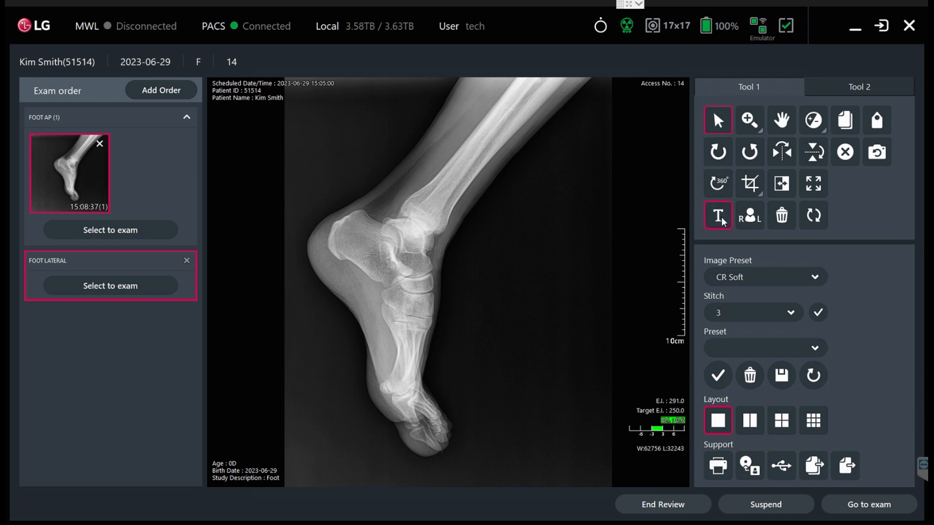
pyautogui.click(718, 216)
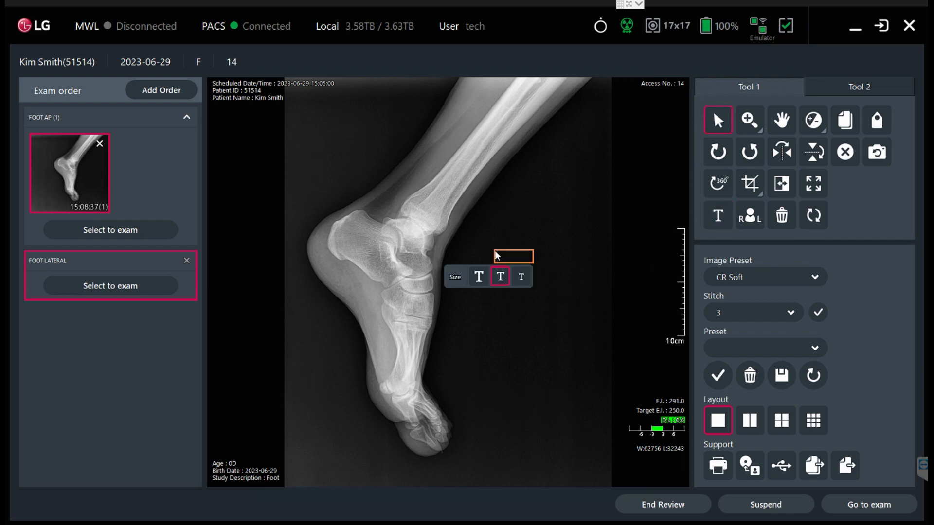
pyautogui.write('Test')
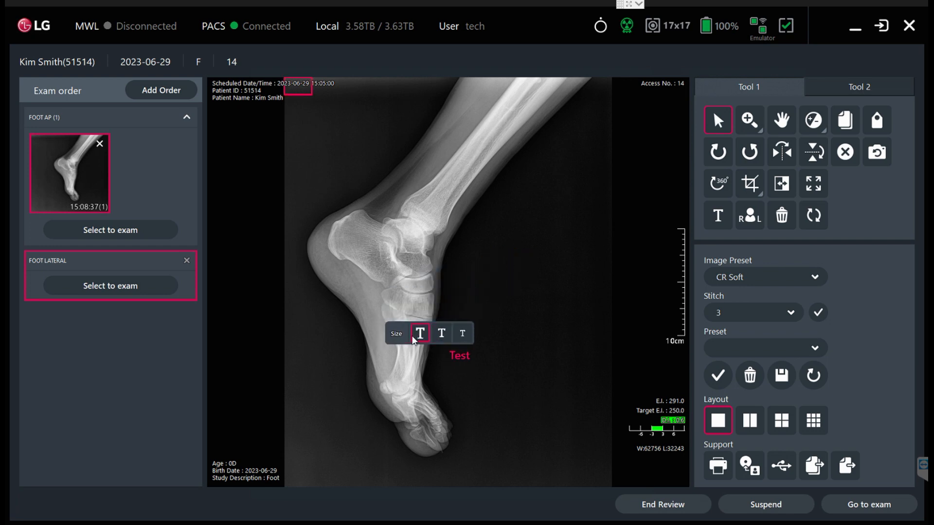
pyautogui.click(461, 332)
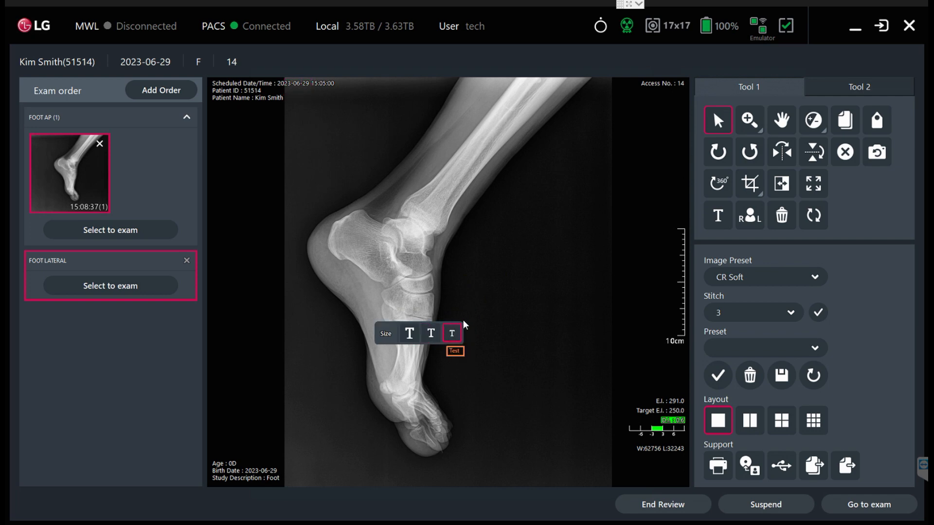
pyautogui.click(781, 215)
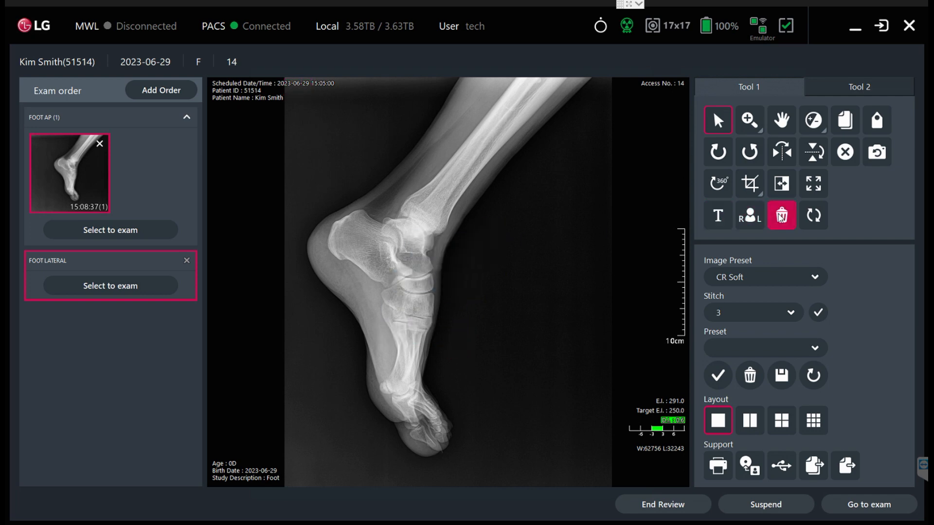
pyautogui.click(718, 151)
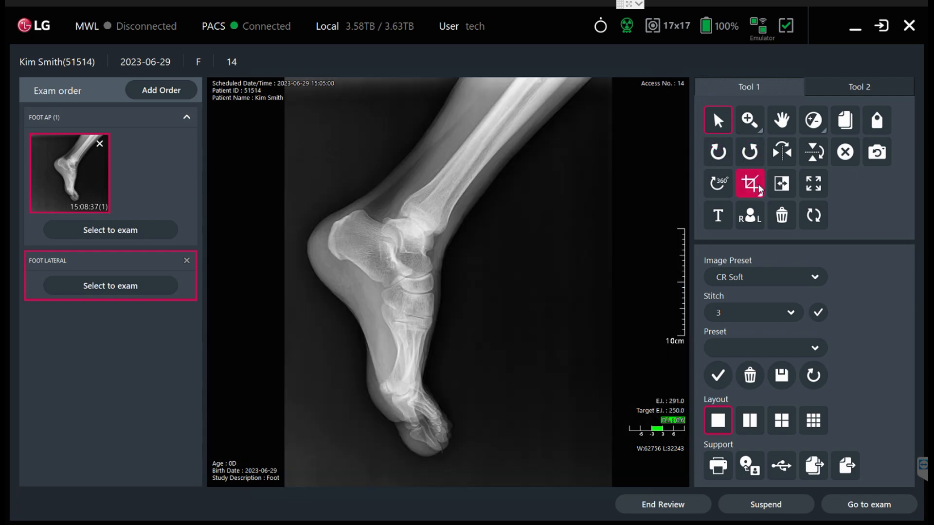
pyautogui.click(781, 184)
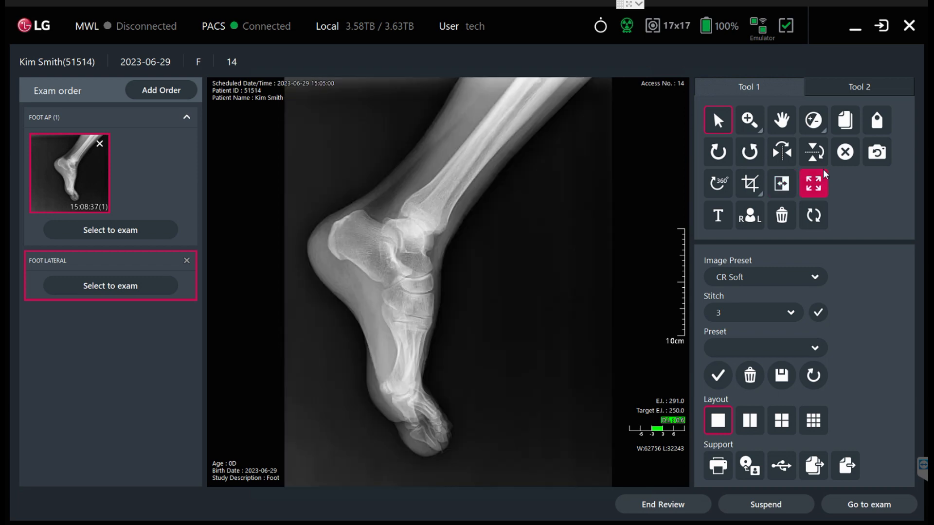
pyautogui.click(812, 182)
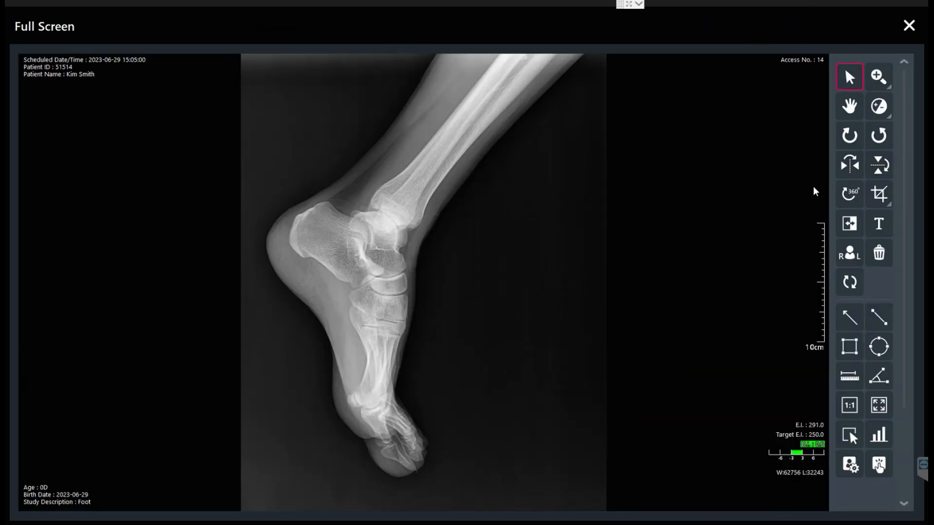
pyautogui.moveTo(488, 334)
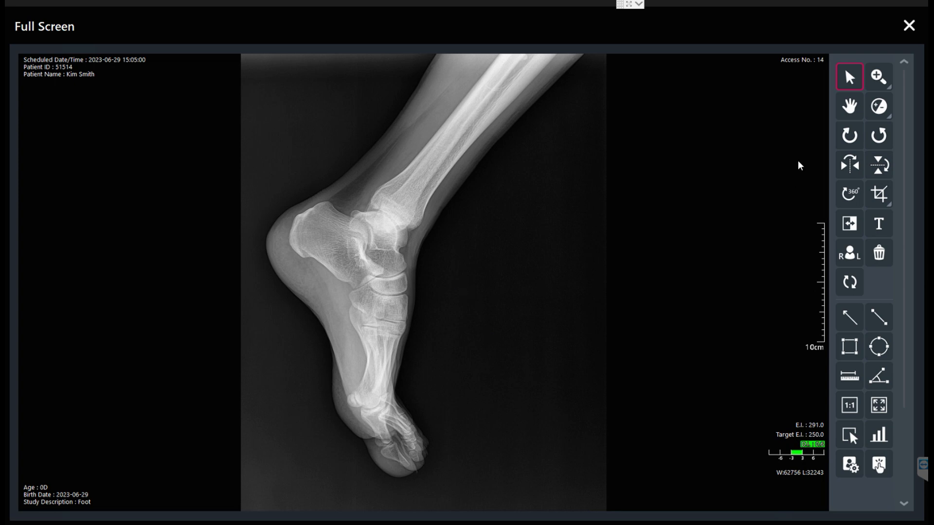
pyautogui.click(879, 435)
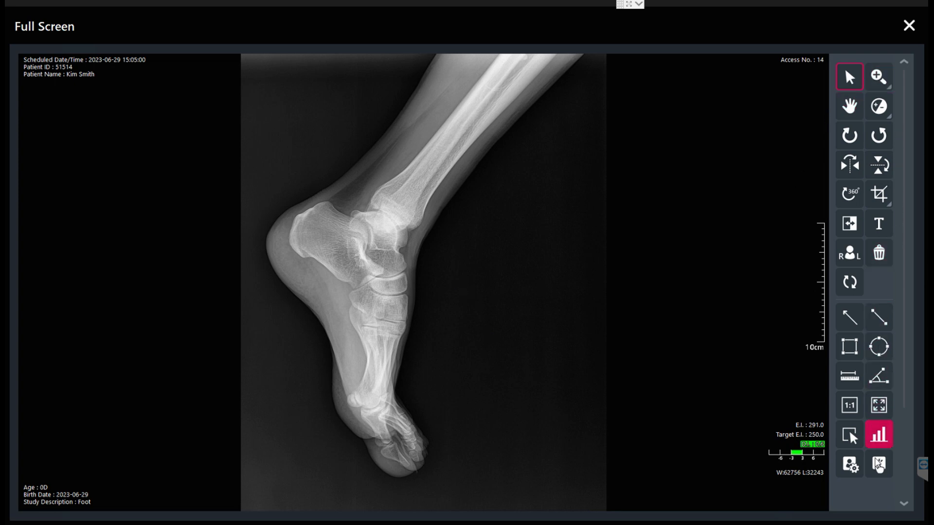
pyautogui.click(877, 434)
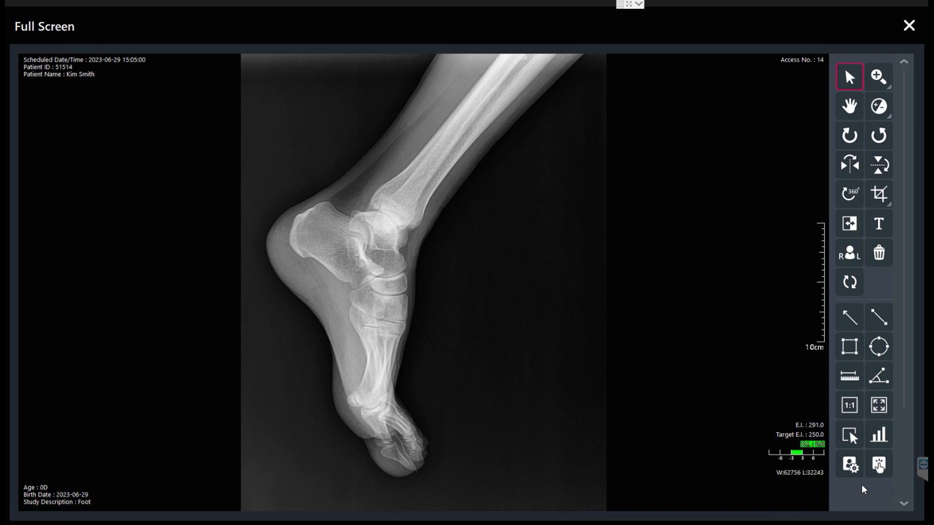
pyautogui.click(877, 194)
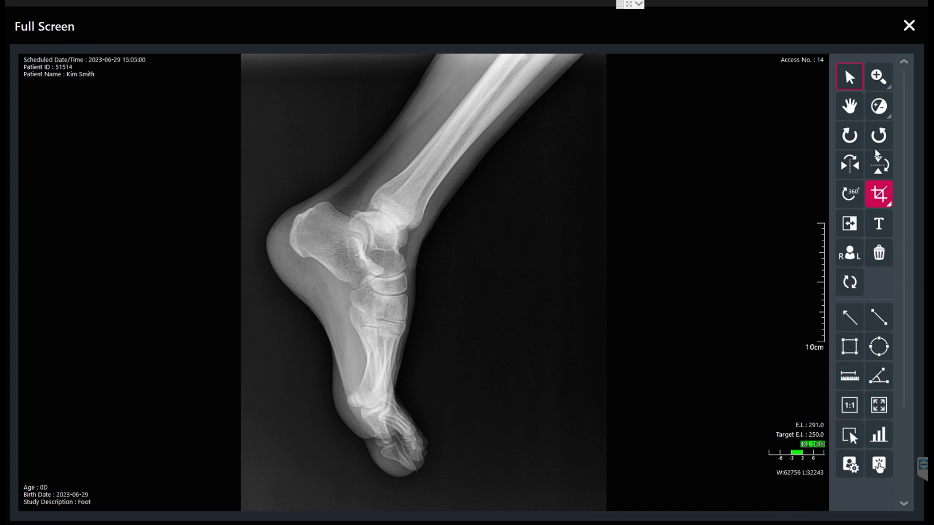
pyautogui.click(908, 26)
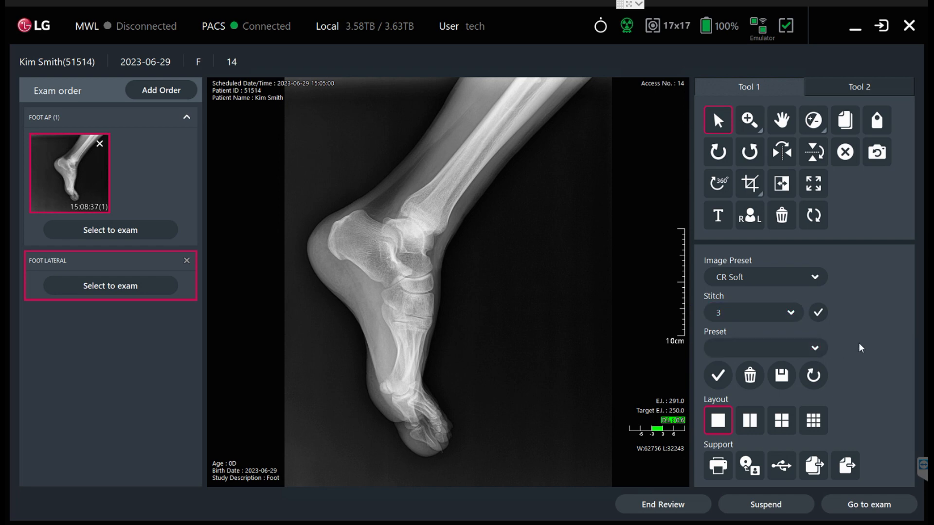
# - Try the DR Medium image preset, then switch to Hard Strong
pyautogui.click(766, 277)
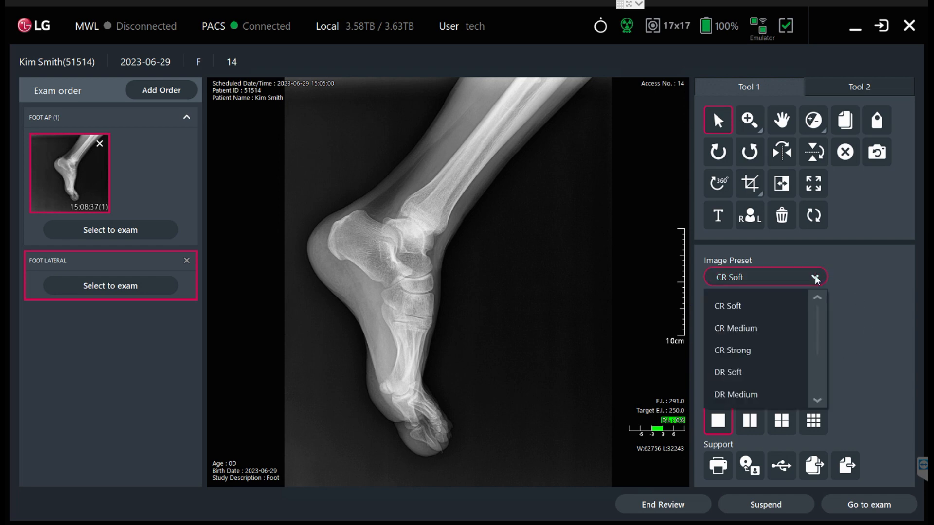
pyautogui.moveTo(742, 372)
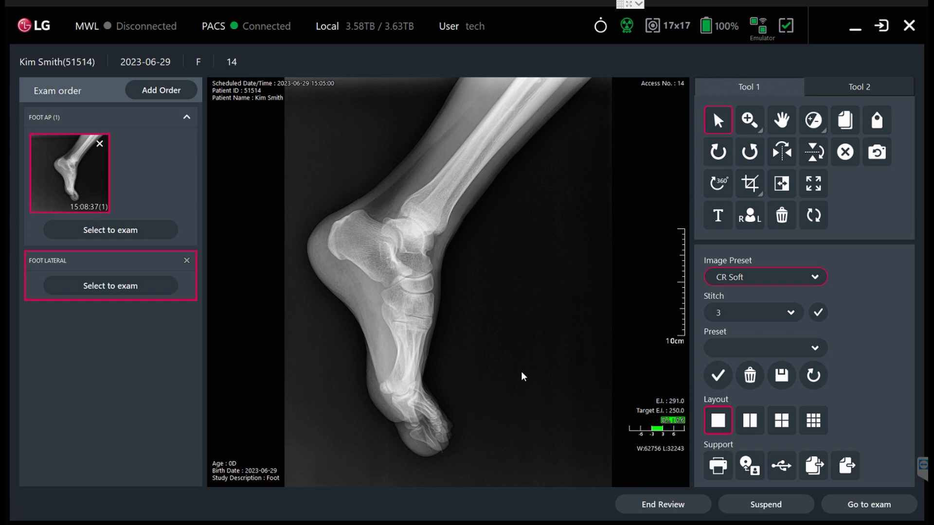
pyautogui.click(765, 277)
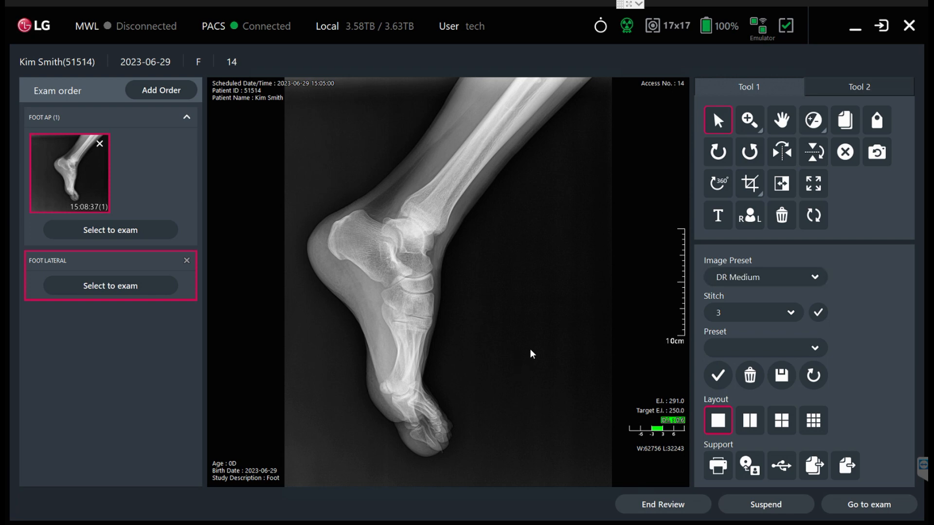
pyautogui.click(765, 276)
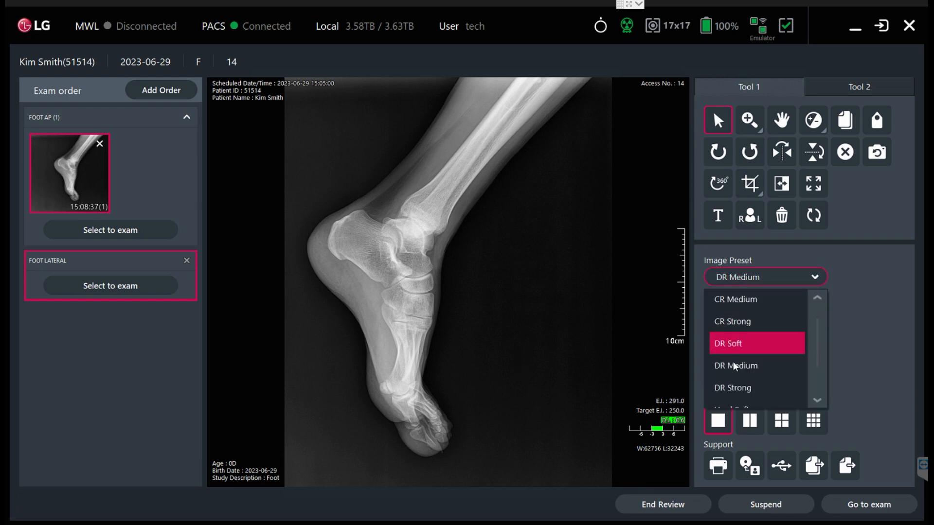
pyautogui.scroll(-3)
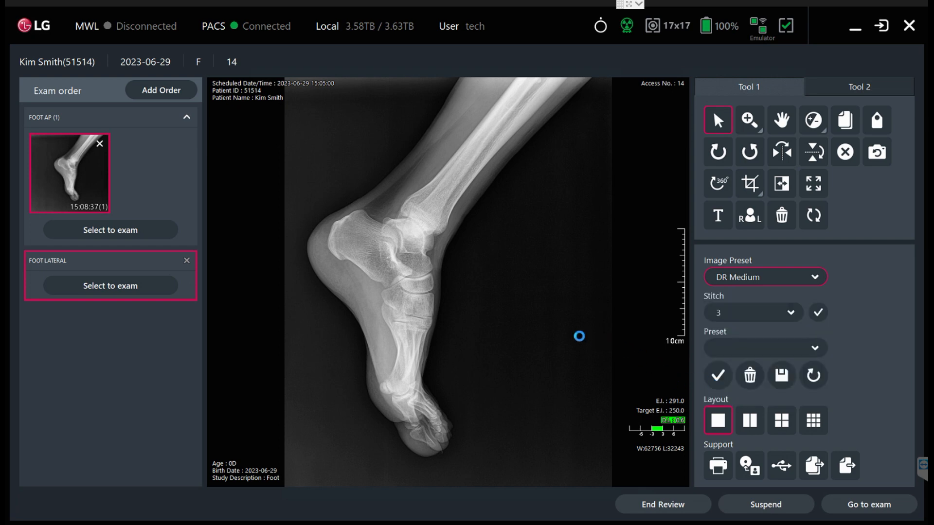
pyautogui.click(764, 277)
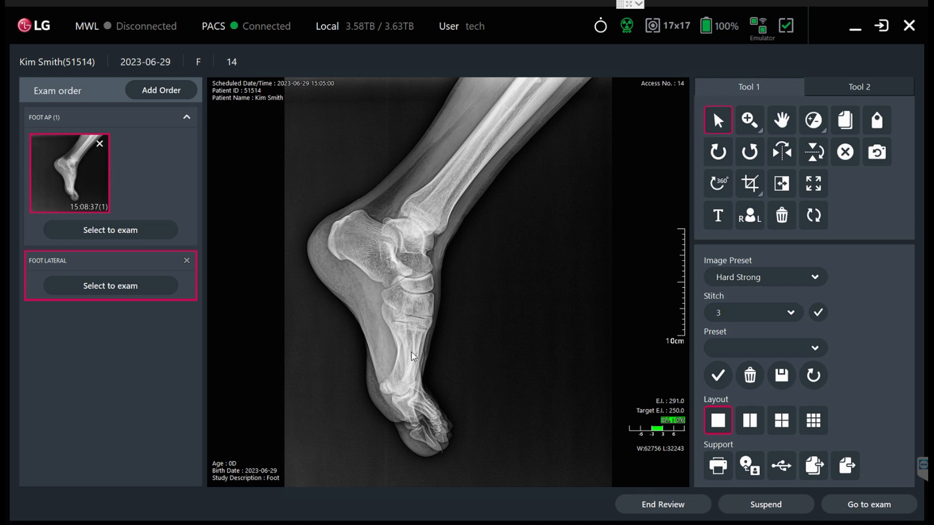
pyautogui.moveTo(564, 413)
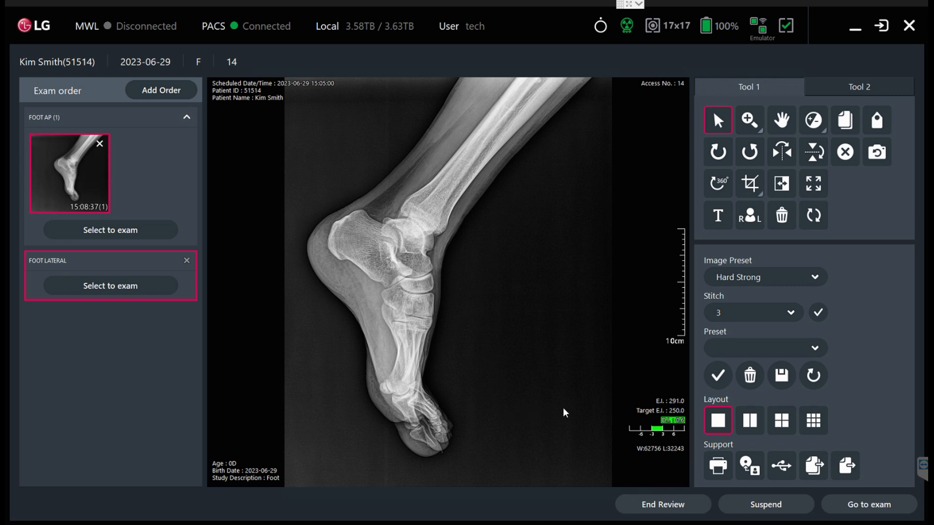
pyautogui.moveTo(858, 271)
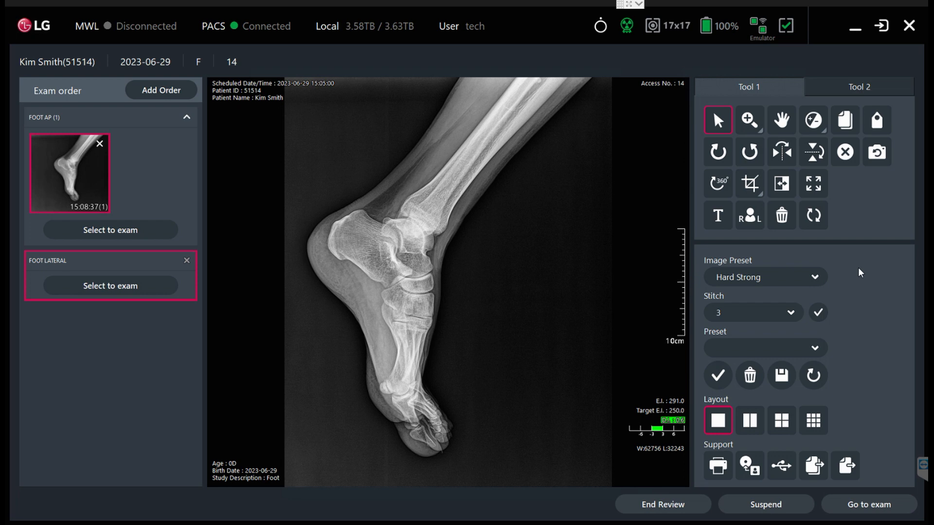
pyautogui.moveTo(823, 285)
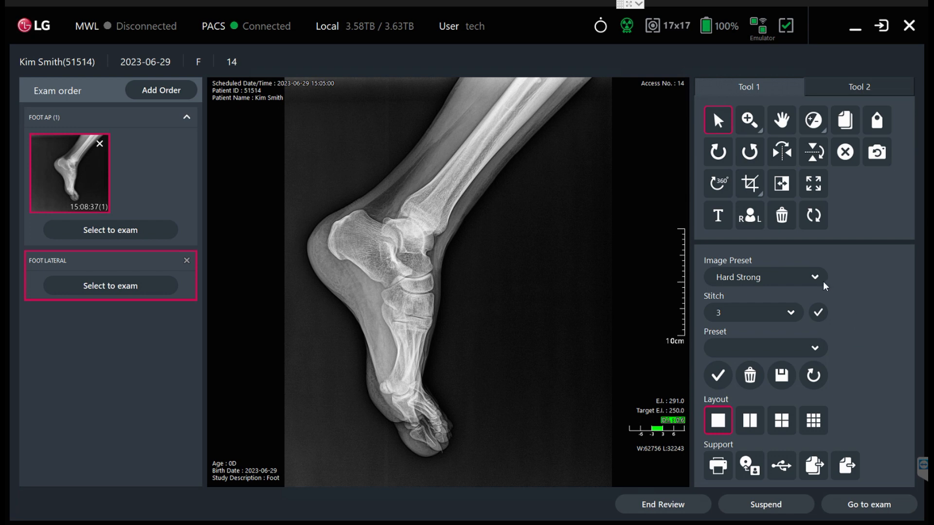
pyautogui.moveTo(852, 359)
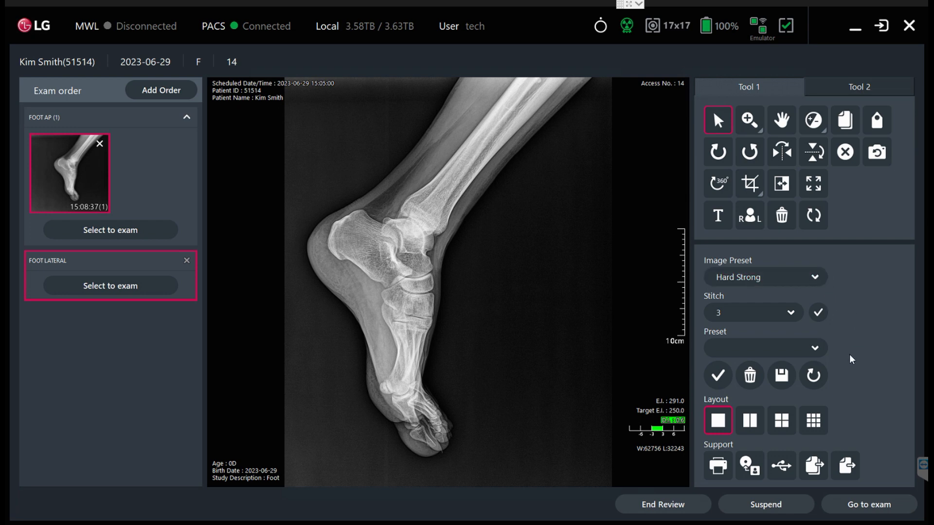
# - Close the Stitch dropdown before taking the lateral exposures
pyautogui.click(753, 312)
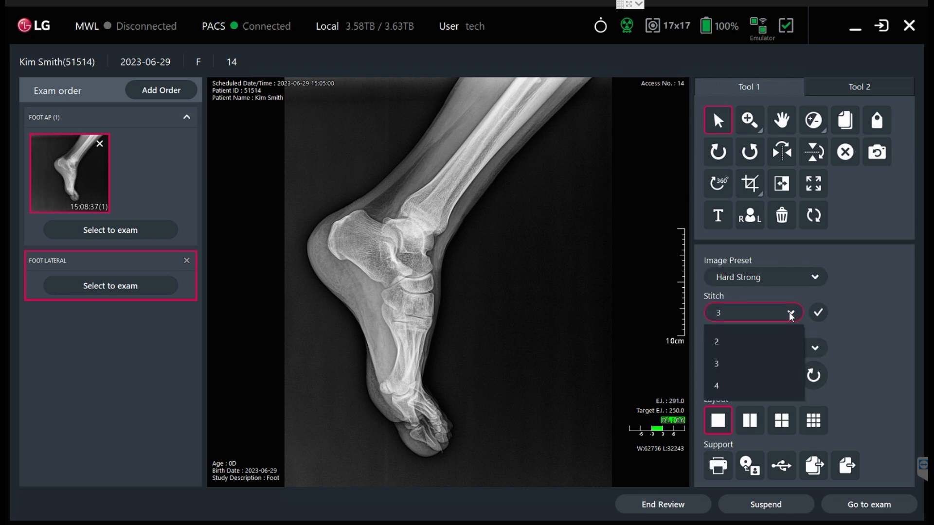
pyautogui.moveTo(766, 334)
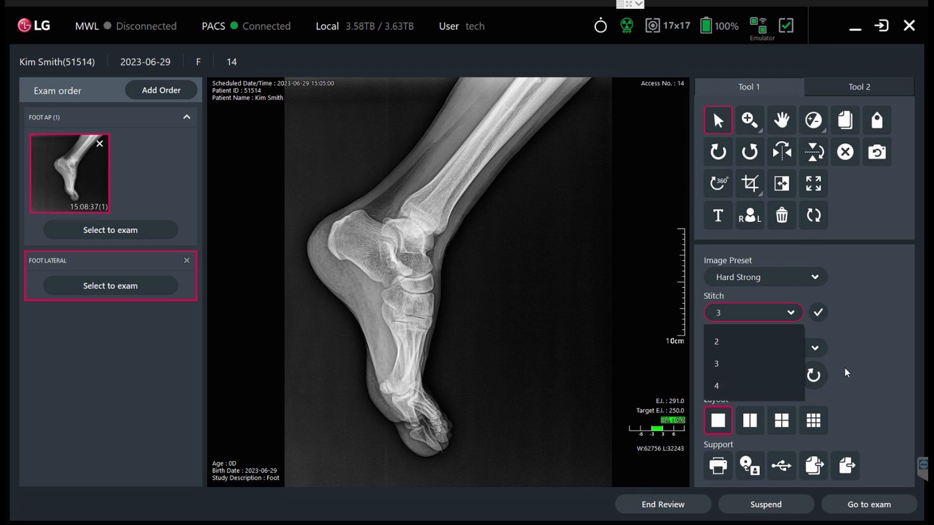
pyautogui.moveTo(857, 363)
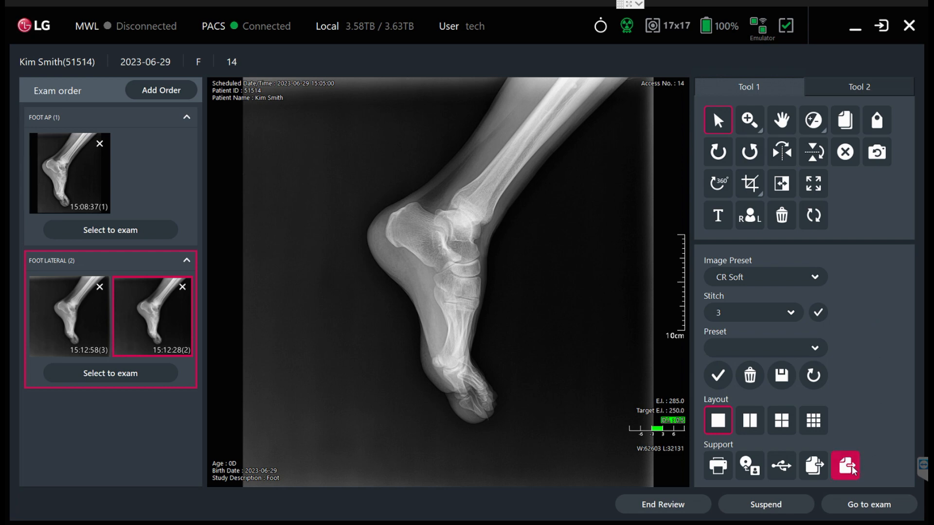
pyautogui.moveTo(847, 470)
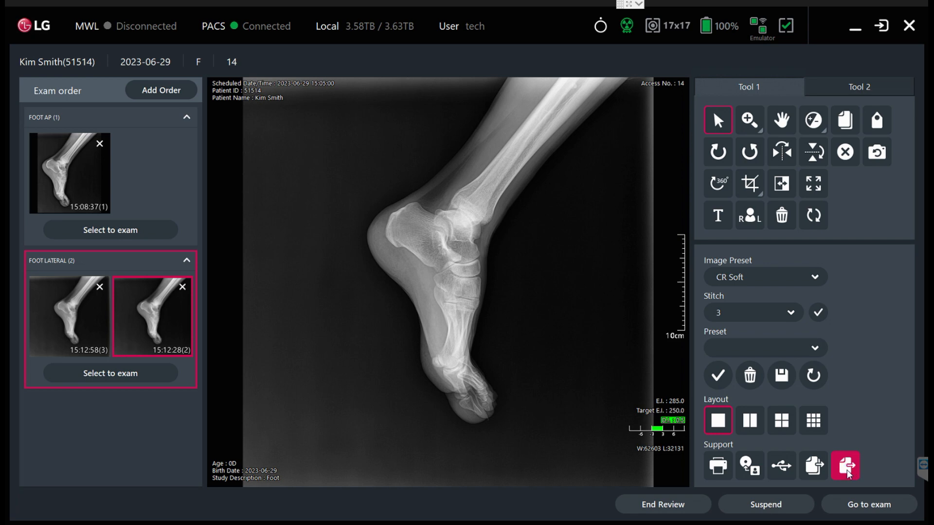
# - Send the current image to VPACS, then send all three checked images from the Send list
pyautogui.click(845, 466)
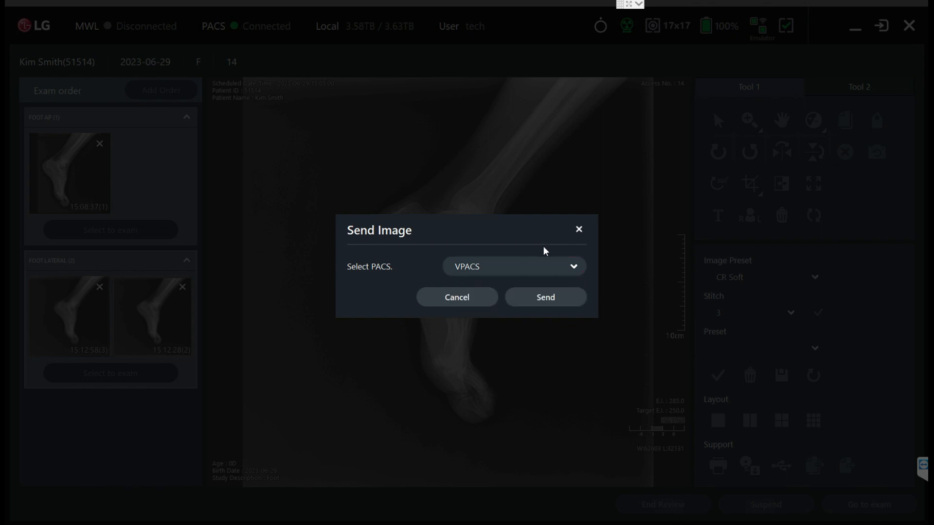
pyautogui.click(456, 298)
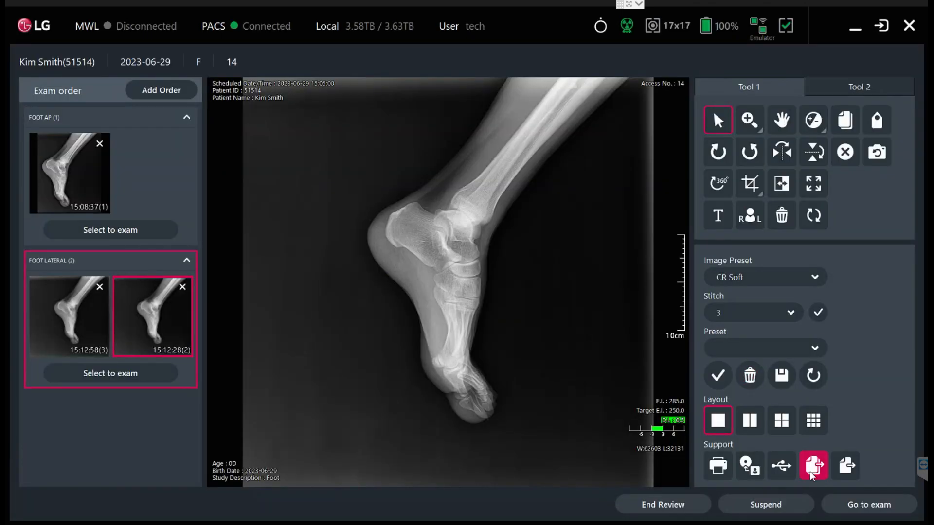
pyautogui.click(812, 466)
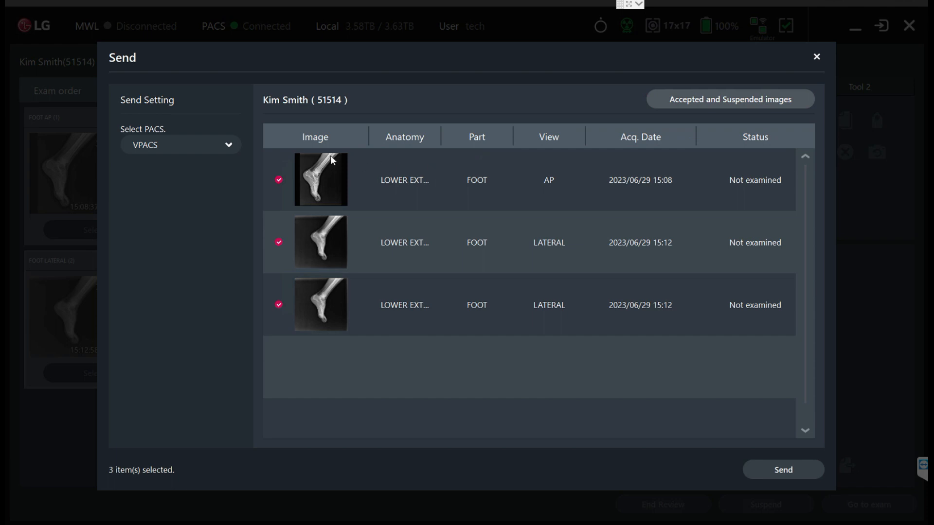
pyautogui.click(181, 145)
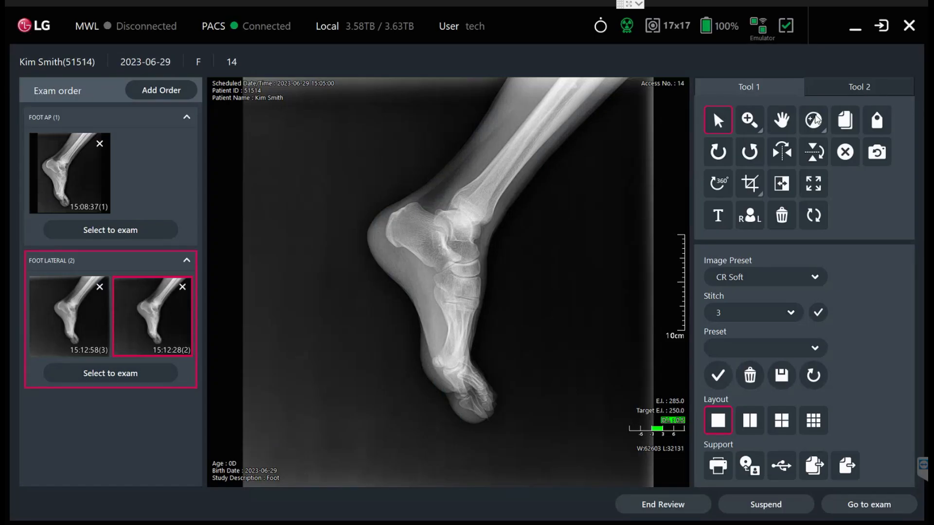
# - Export all three images via USB export to the Exported IMages folder on the desktop
pyautogui.click(781, 466)
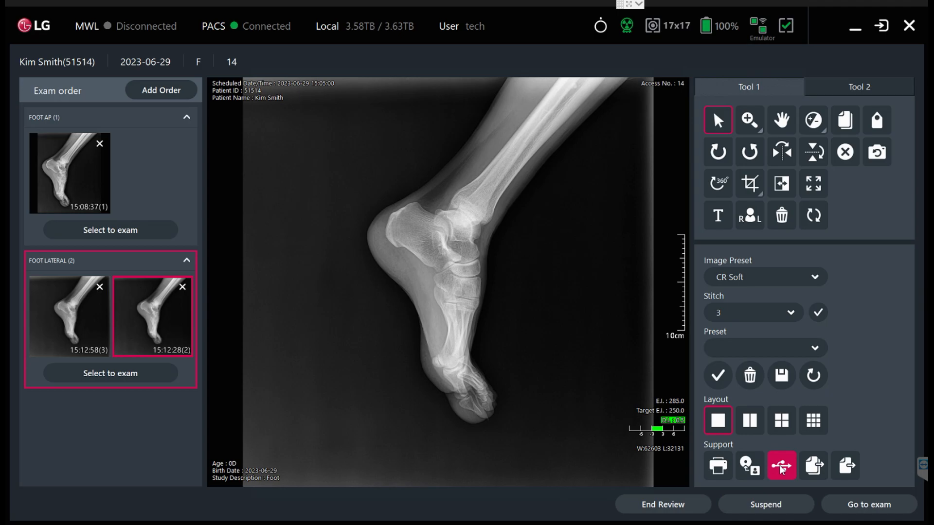
pyautogui.click(781, 465)
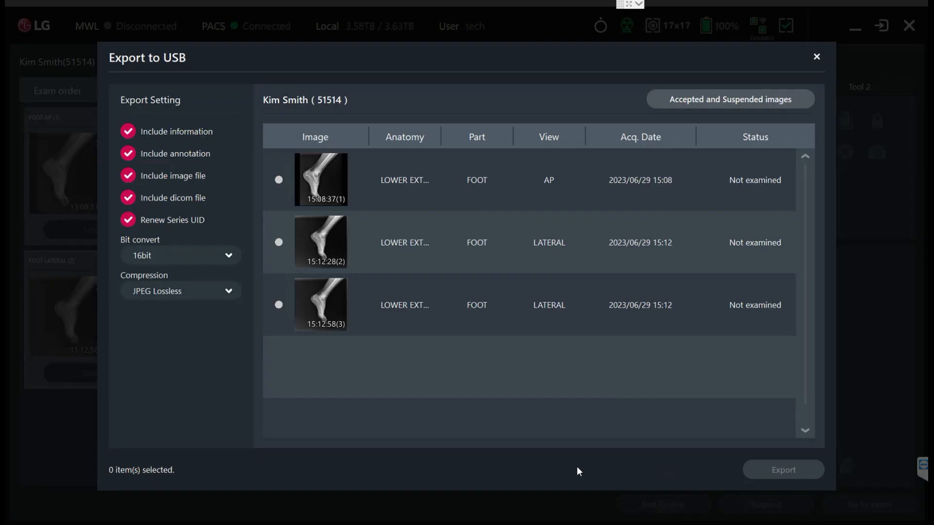
pyautogui.click(730, 100)
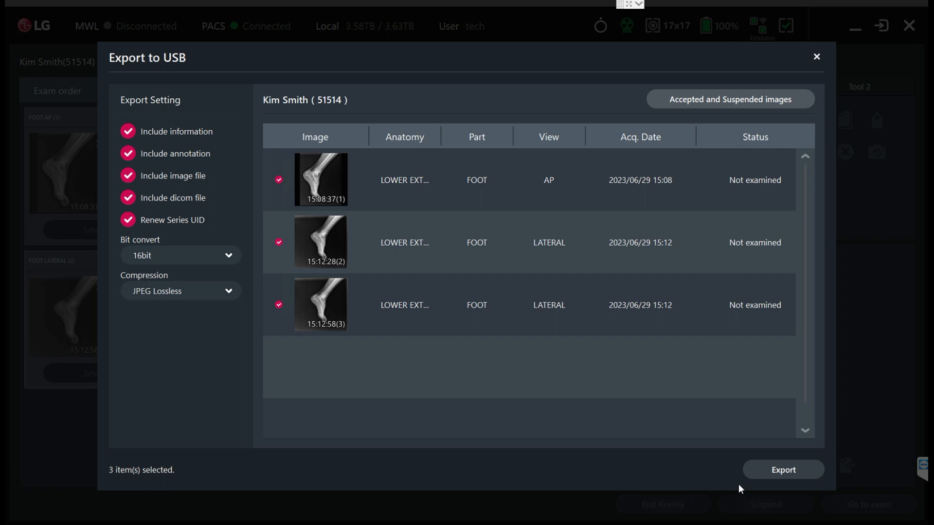
pyautogui.click(782, 469)
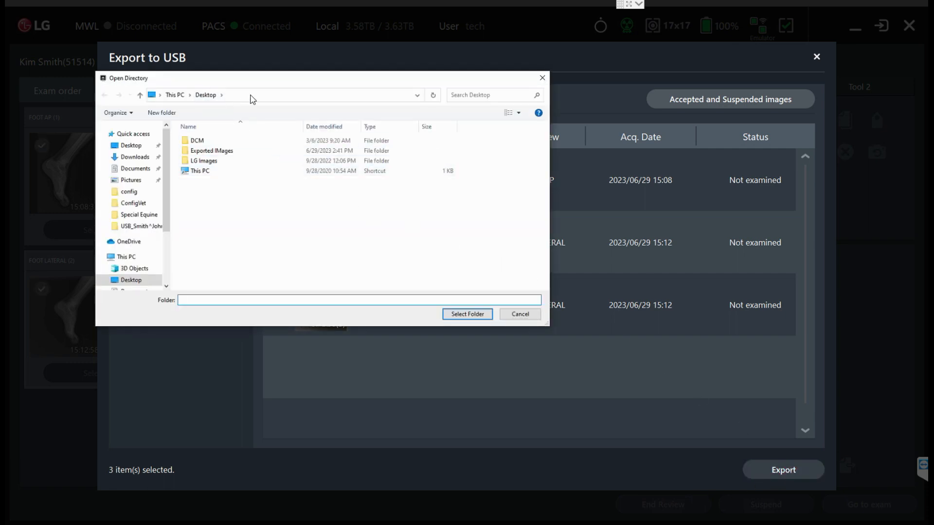
pyautogui.click(211, 150)
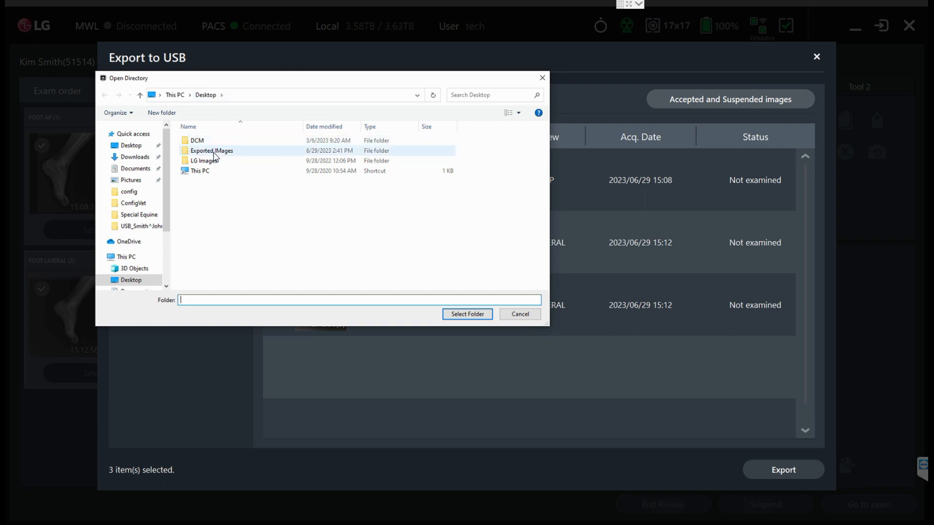
pyautogui.moveTo(211, 150)
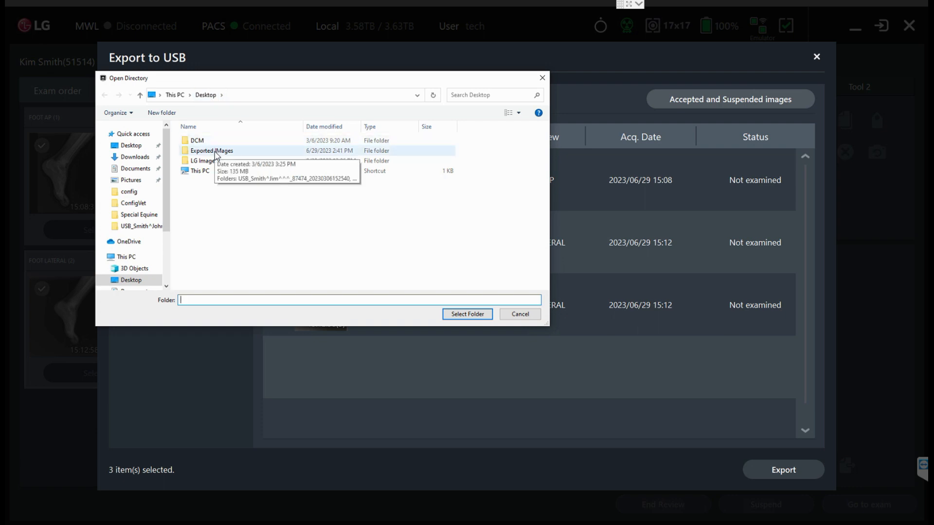
pyautogui.click(467, 314)
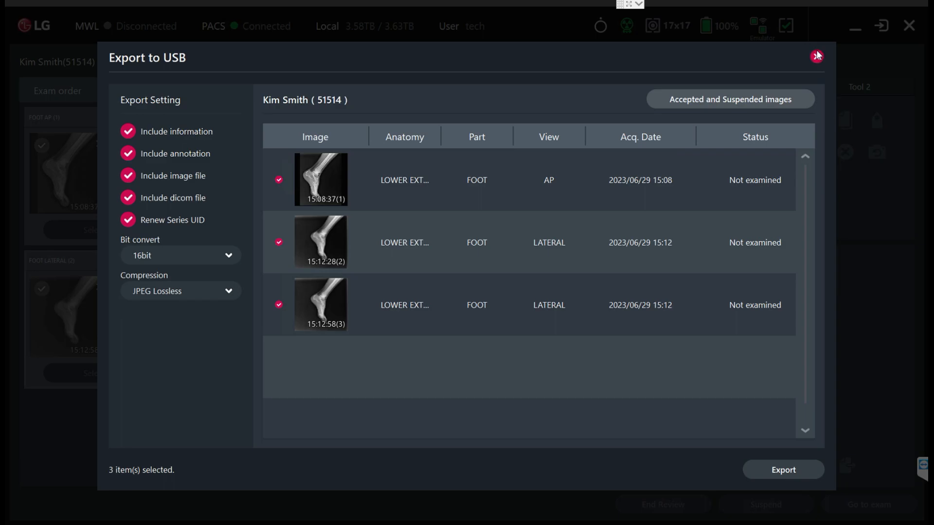
pyautogui.click(816, 54)
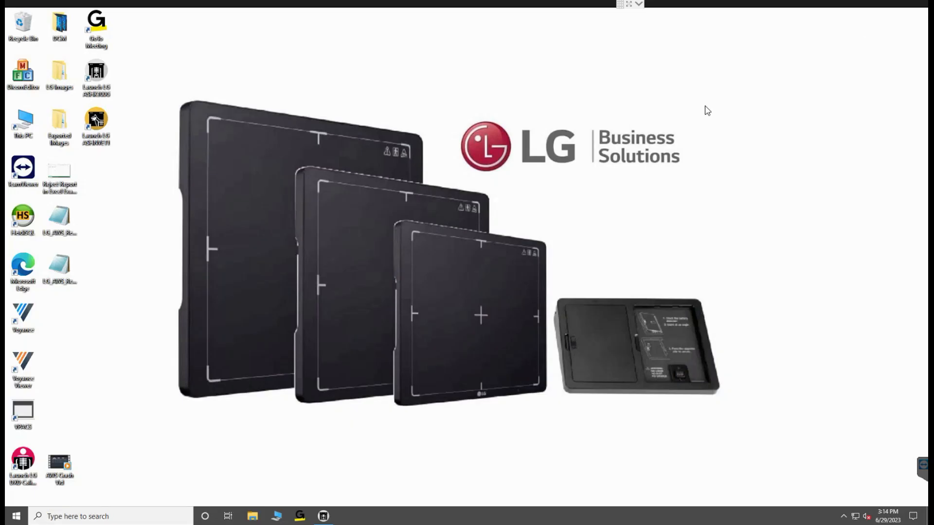
pyautogui.doubleClick(59, 125)
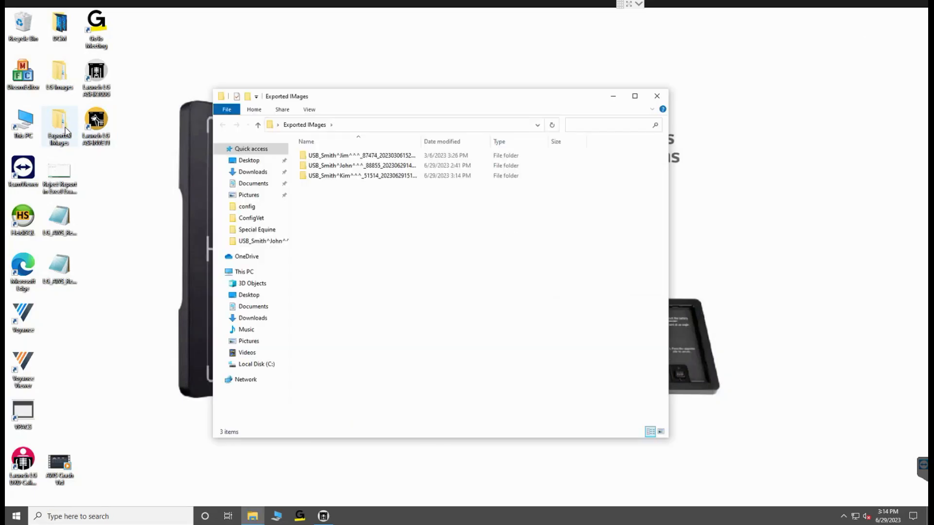
pyautogui.click(370, 165)
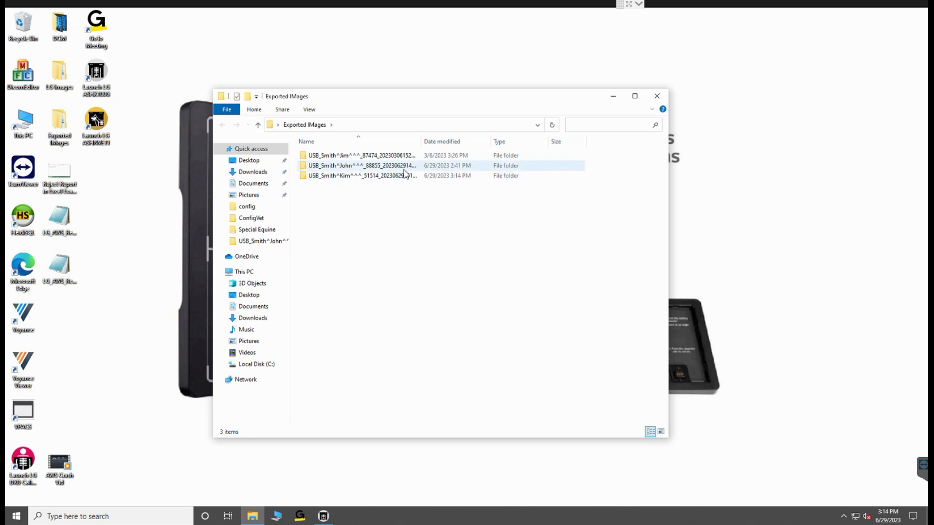
pyautogui.click(357, 175)
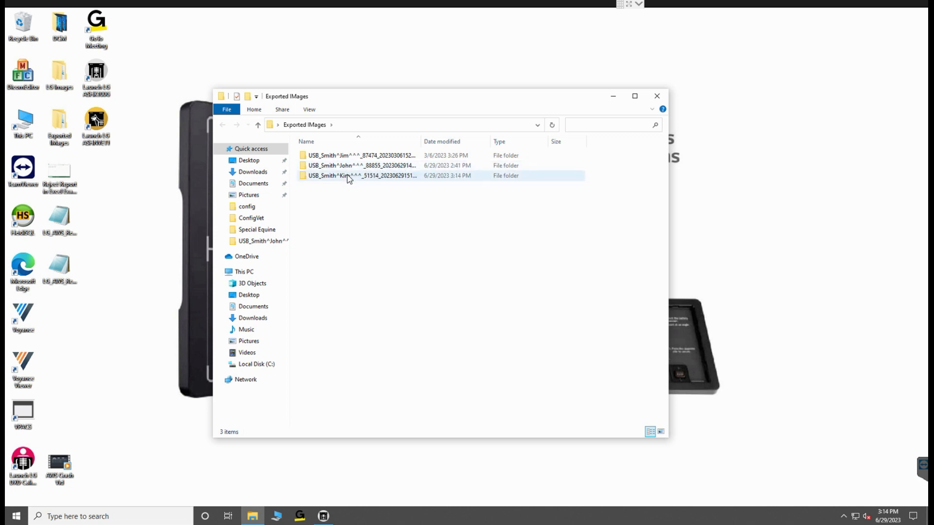
pyautogui.doubleClick(357, 175)
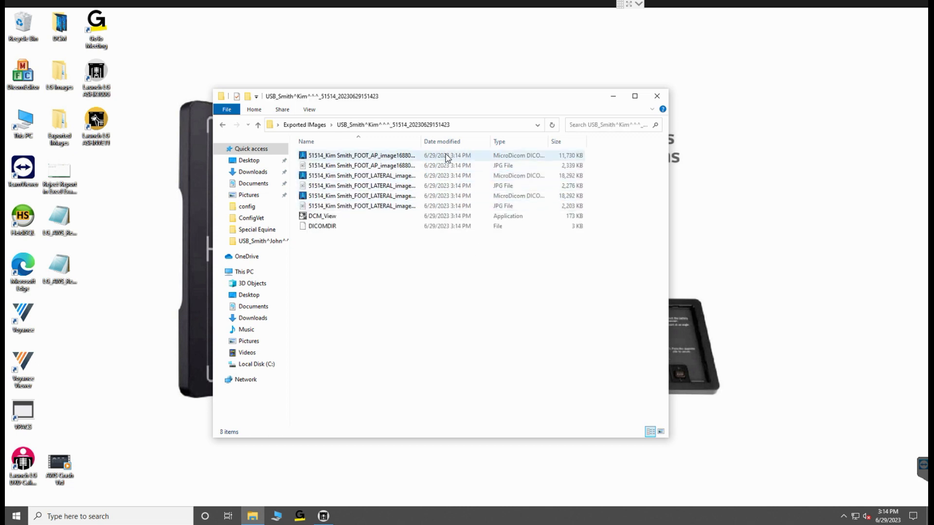
# - Sort the exported files by type and open a lateral foot JPG in Paint
pyautogui.click(360, 166)
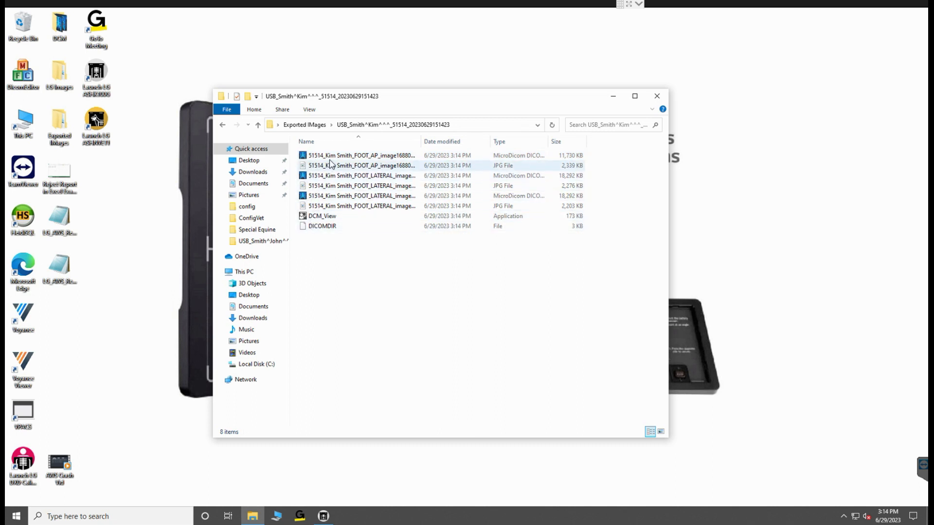
pyautogui.click(500, 141)
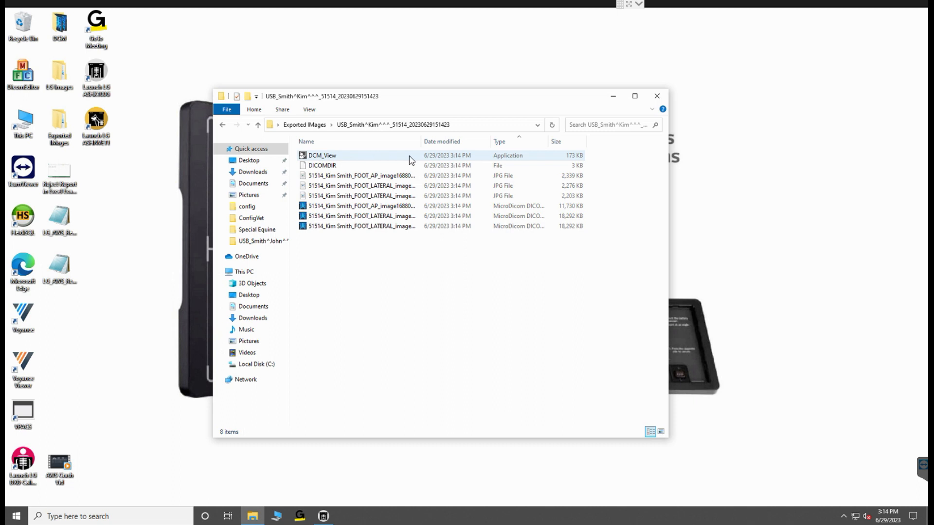
pyautogui.click(361, 175)
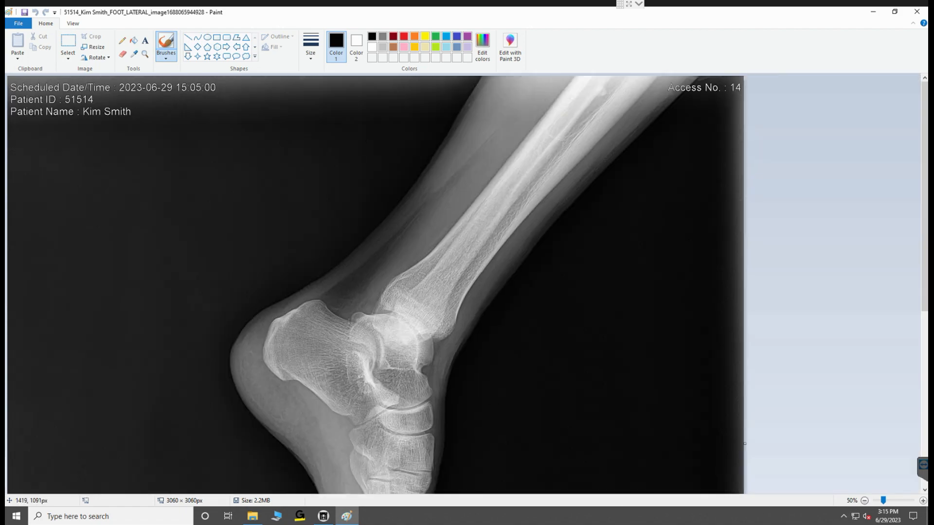
# - Scroll through the lateral foot JPG with its patient overlay, then close Paint
pyautogui.scroll(-3)
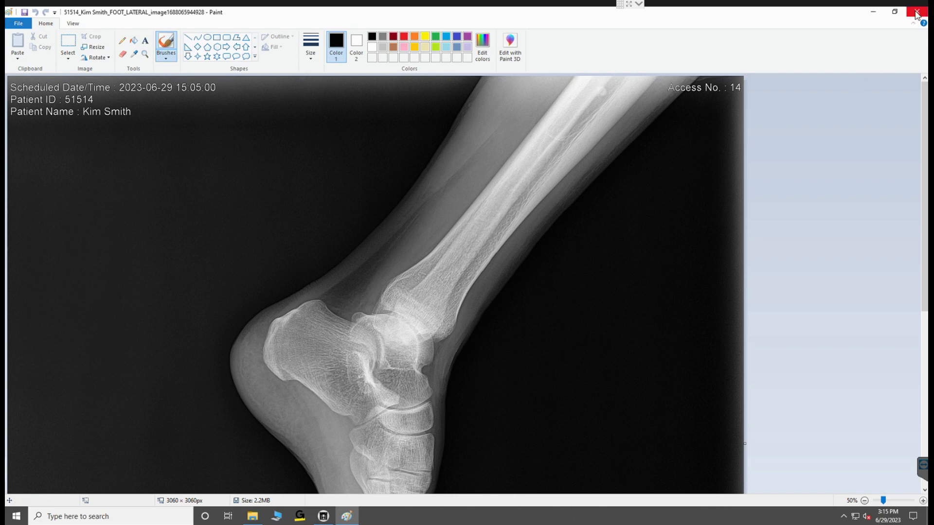
pyautogui.click(916, 12)
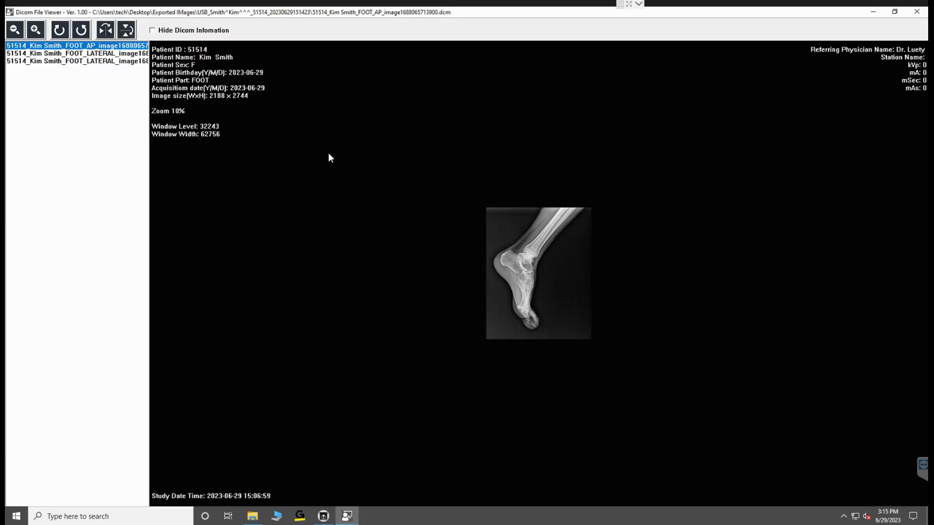
# - Zoom into the AP foot image's heel bones with a raised window level, then zoom back out
pyautogui.click(34, 31)
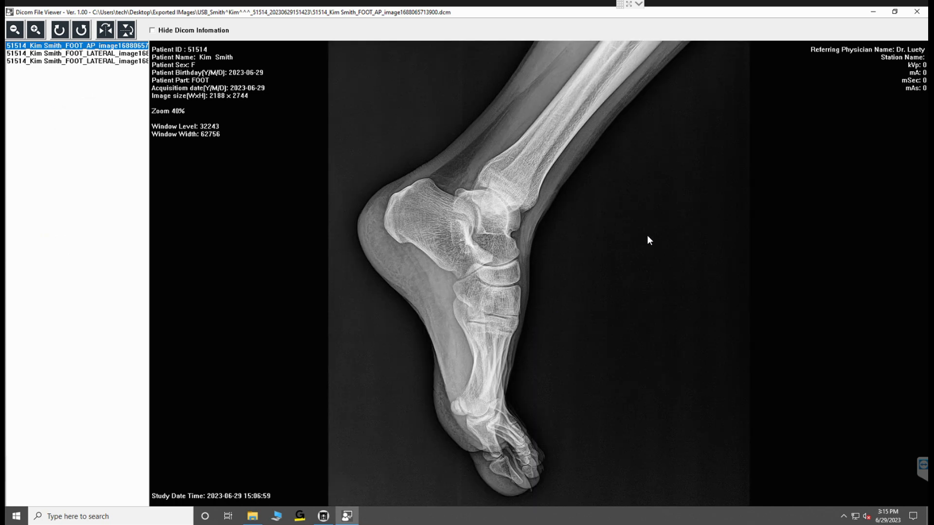
pyautogui.moveTo(648, 240); pyautogui.dragTo(417, 375)
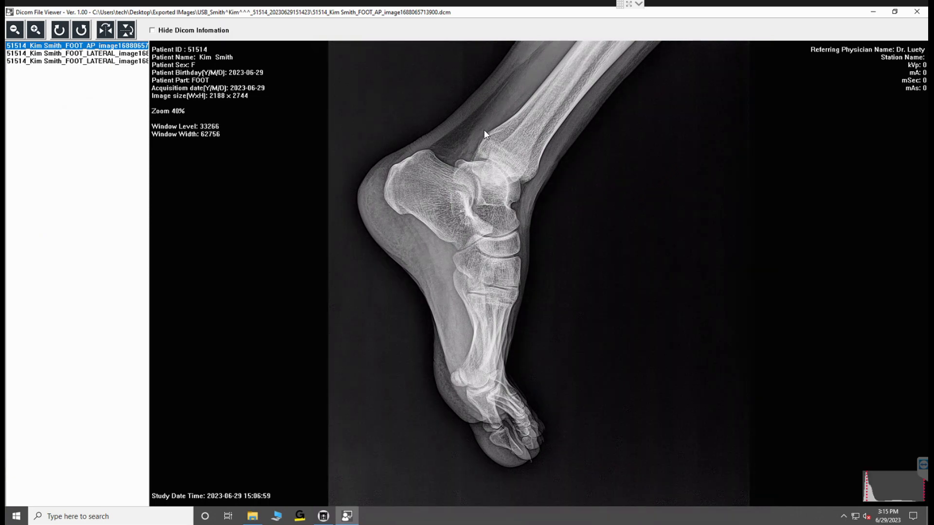
pyautogui.click(35, 30)
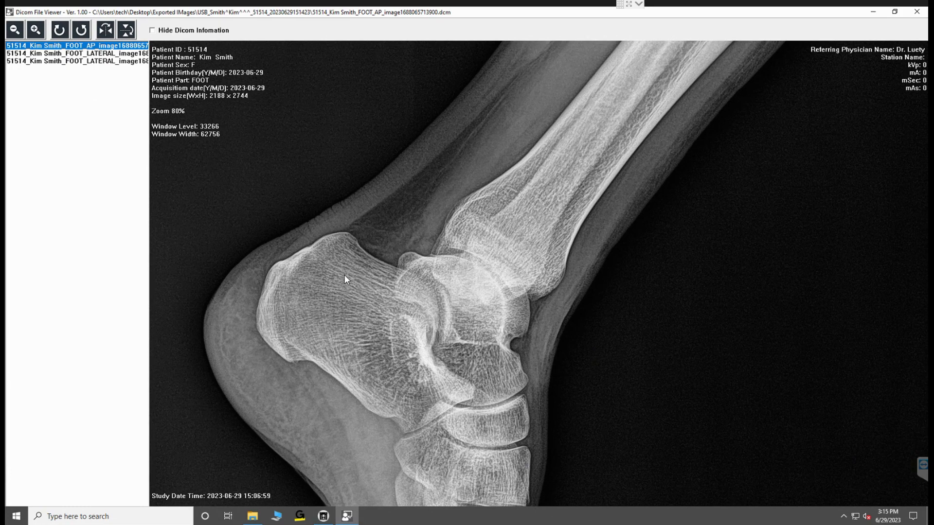
pyautogui.click(15, 30)
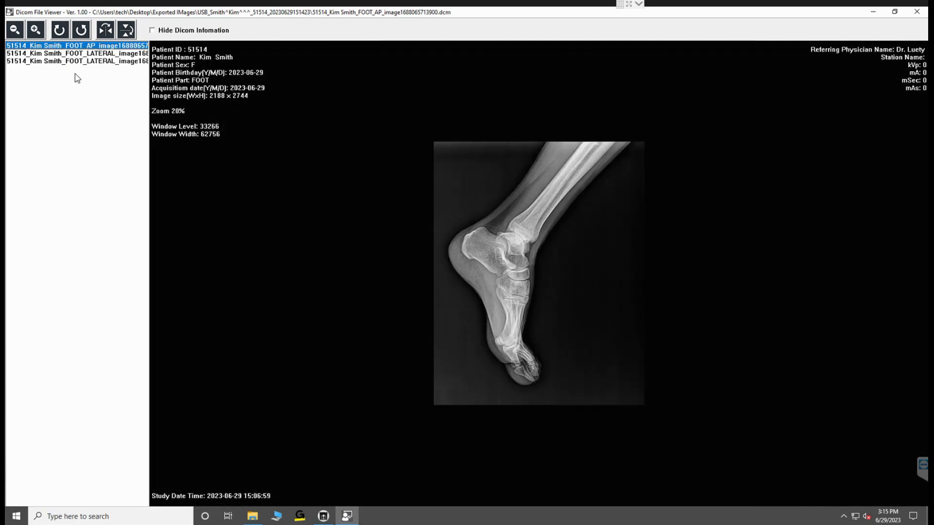
# - Display each exported FOOT_LATERAL file from the viewer's file list
pyautogui.click(76, 60)
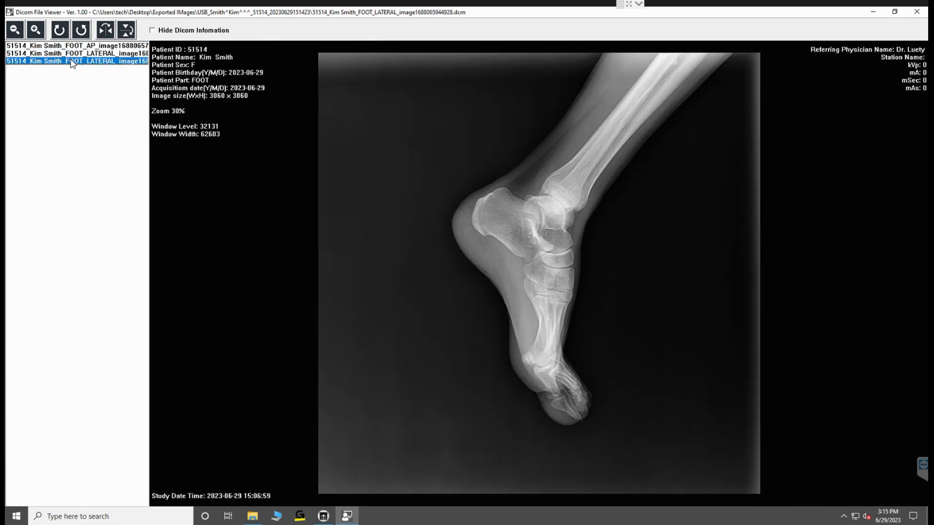
pyautogui.click(75, 52)
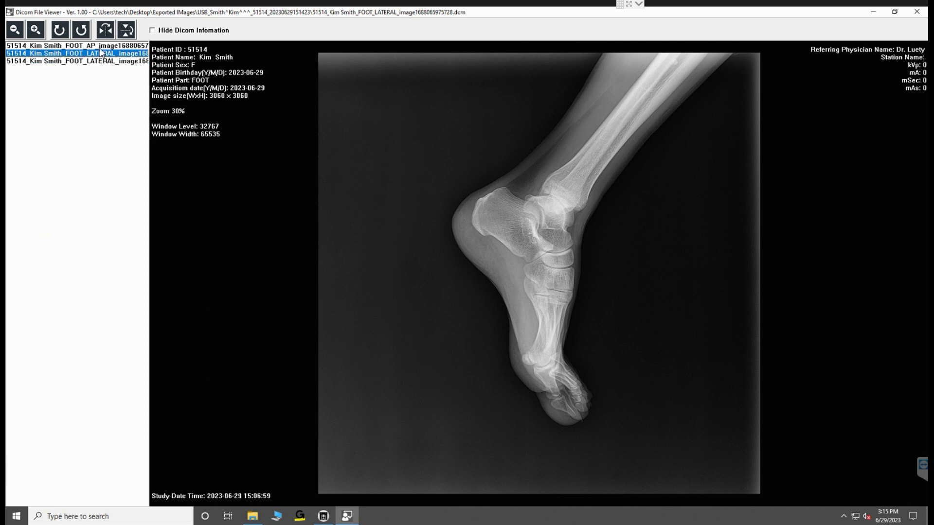
pyautogui.click(76, 46)
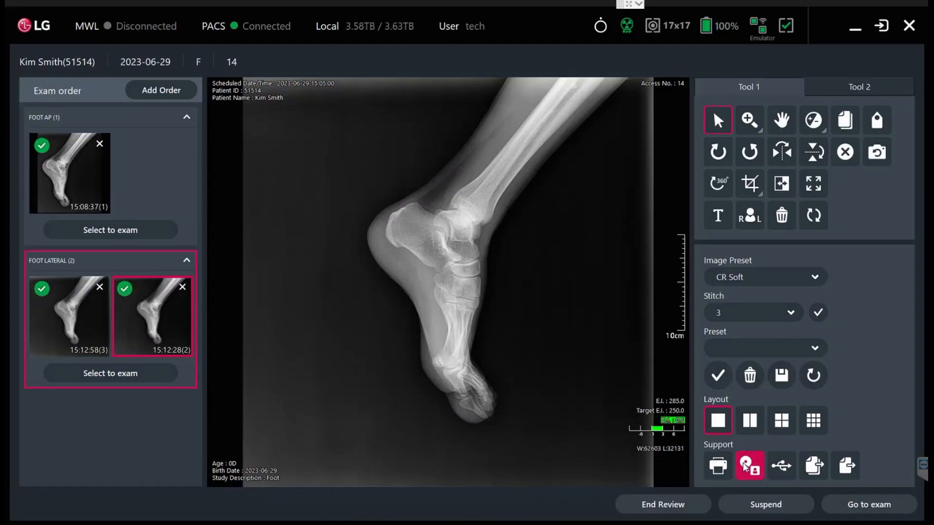
# - Start a CD export of the three accepted foot images up to the Burning to CD dialog
pyautogui.click(748, 466)
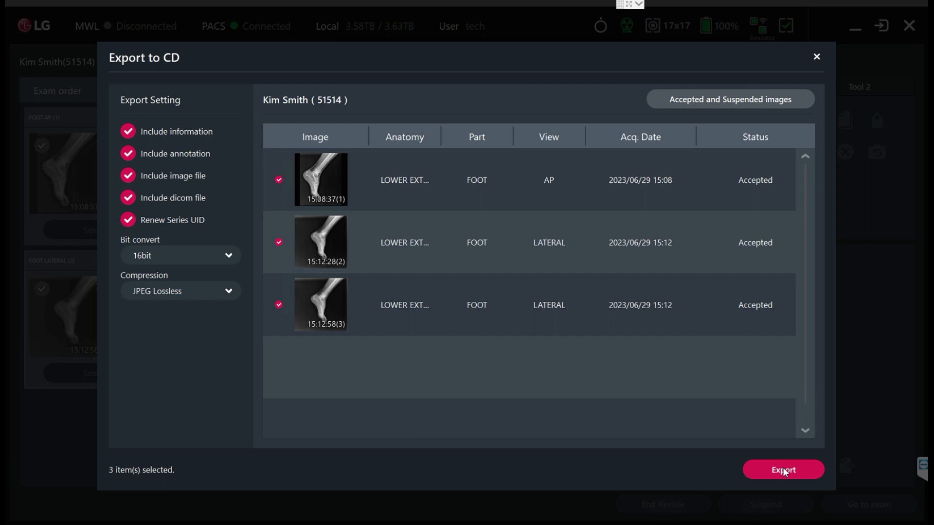
pyautogui.click(783, 469)
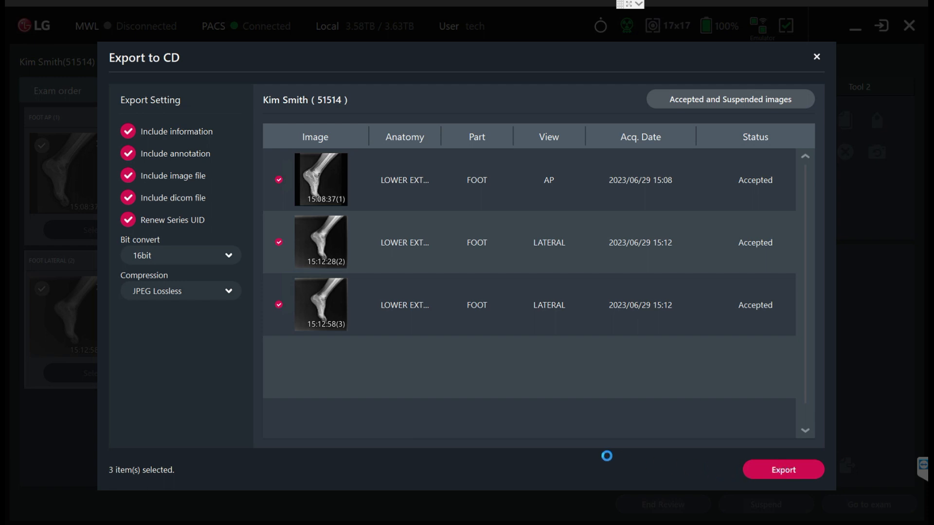
pyautogui.click(783, 470)
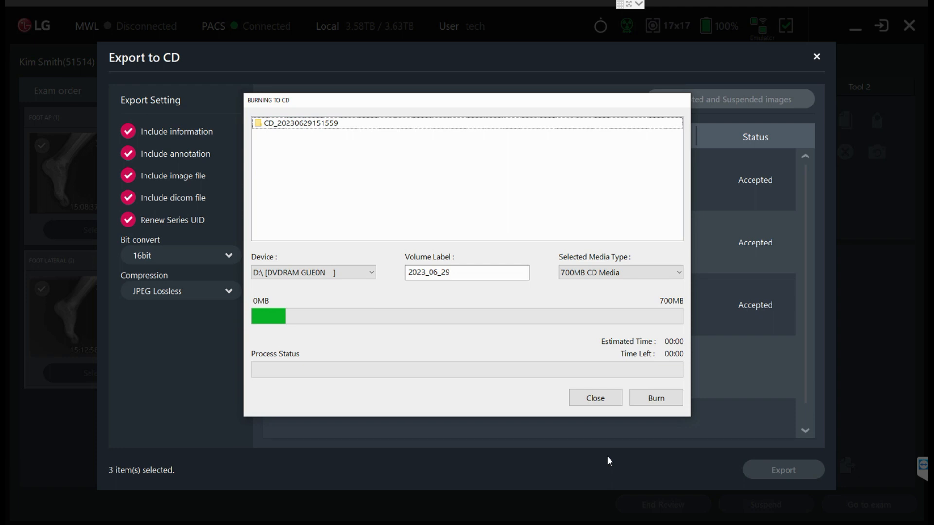
pyautogui.moveTo(656, 397)
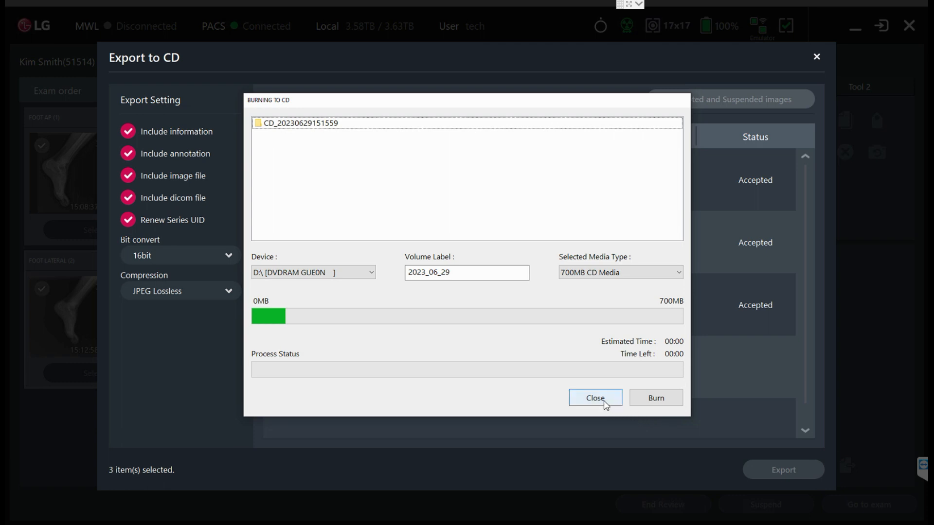
pyautogui.moveTo(680, 55)
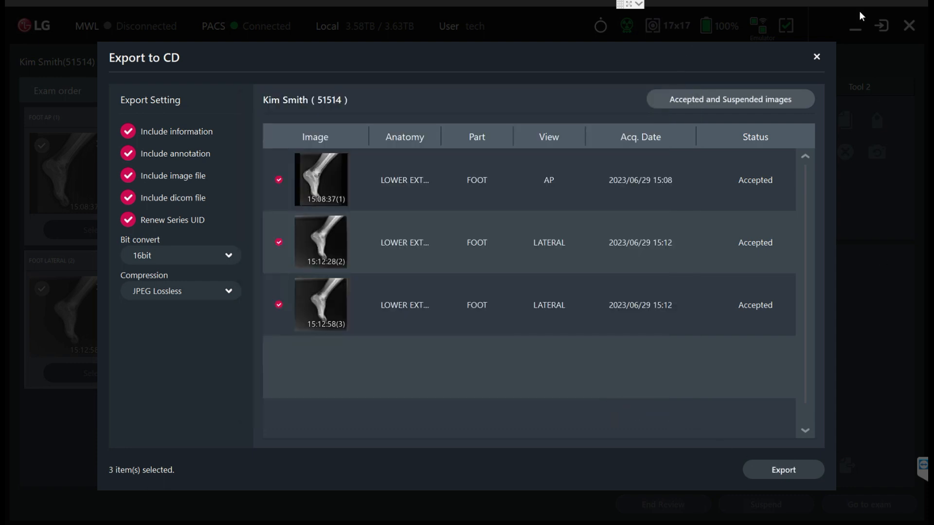
# - Close the CD export, load the lateral foot image into Print Preview, then close the preview
pyautogui.click(816, 56)
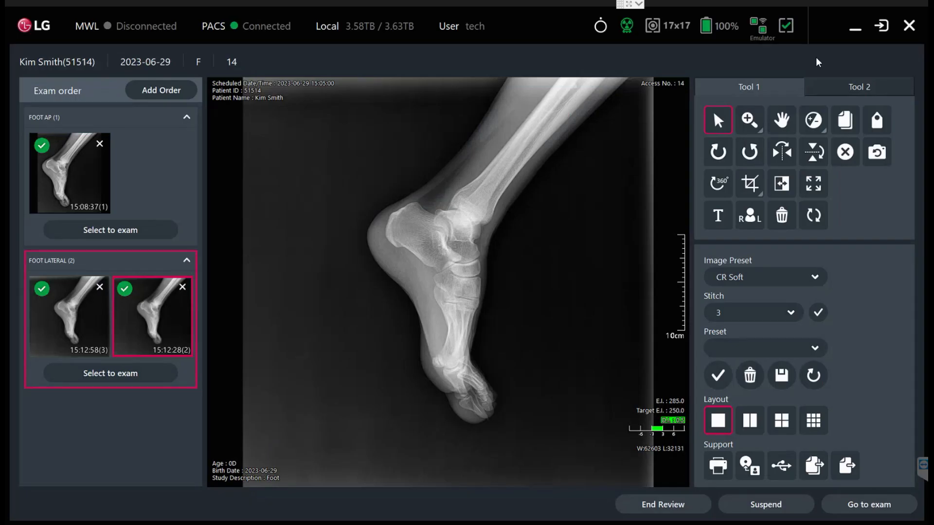
pyautogui.moveTo(506, 498)
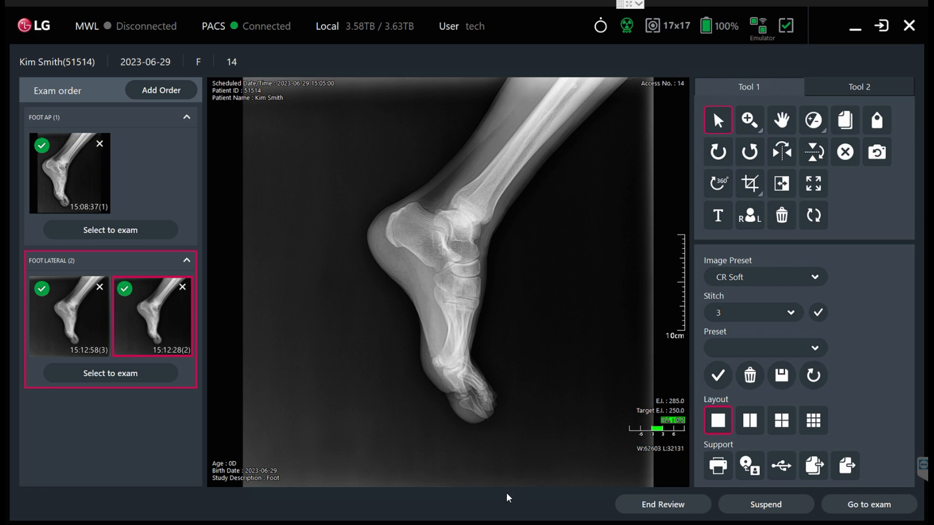
pyautogui.click(717, 465)
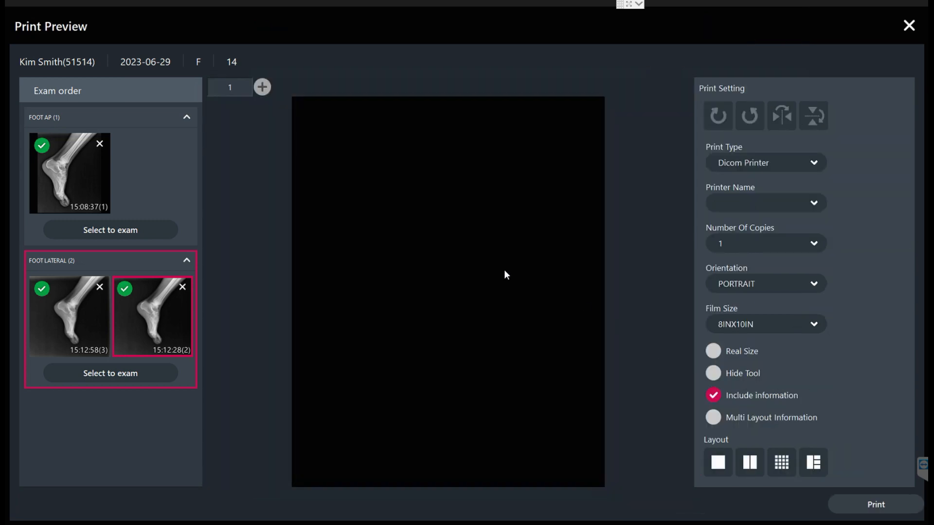
pyautogui.click(765, 162)
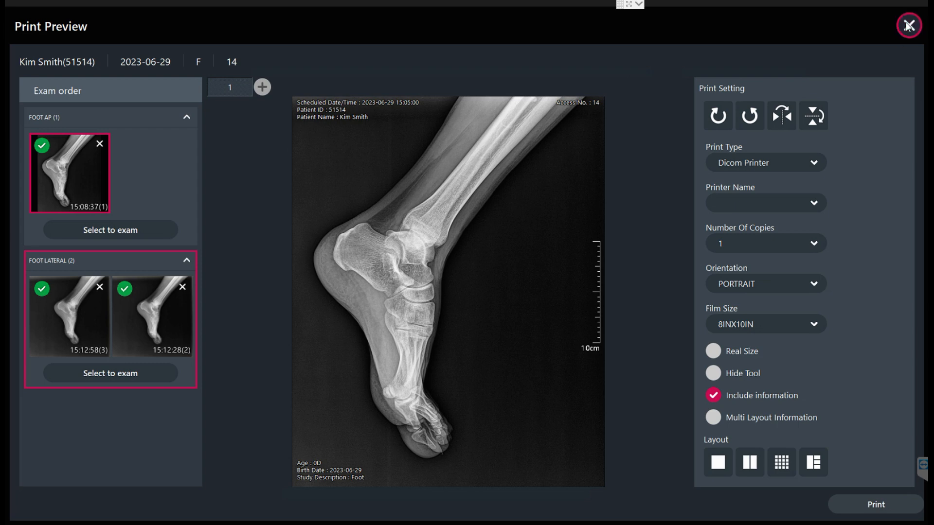
pyautogui.click(907, 25)
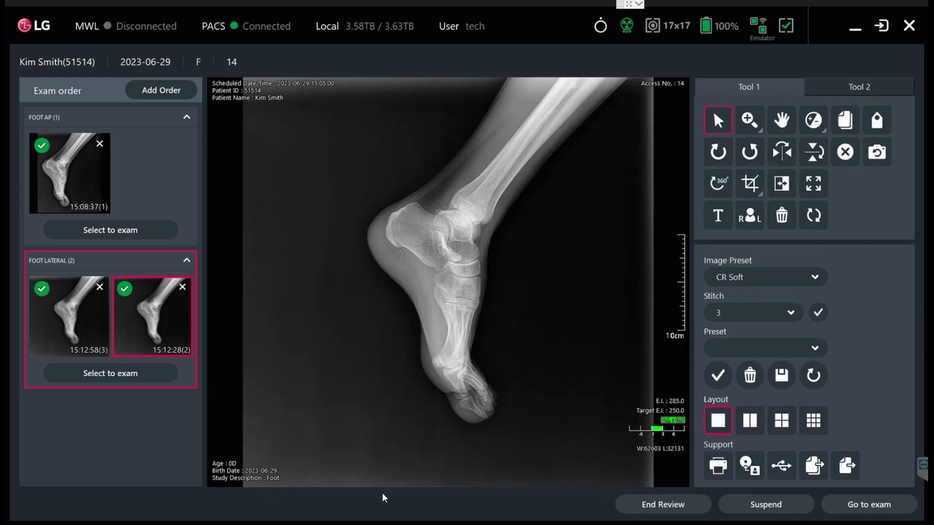
pyautogui.moveTo(341, 504)
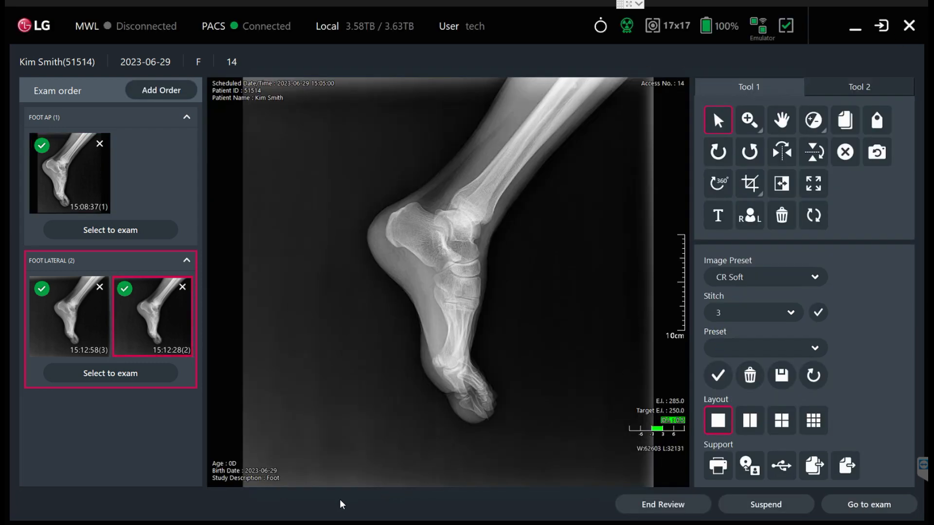
# - Draw a length and a 69° angle measurement across the heel using the Tool 2 measurement tools
pyautogui.click(813, 152)
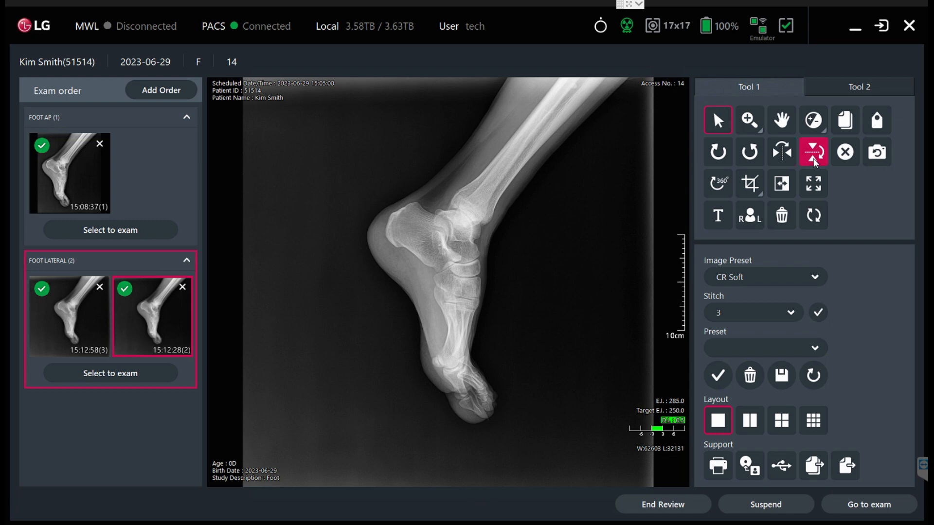
pyautogui.click(858, 86)
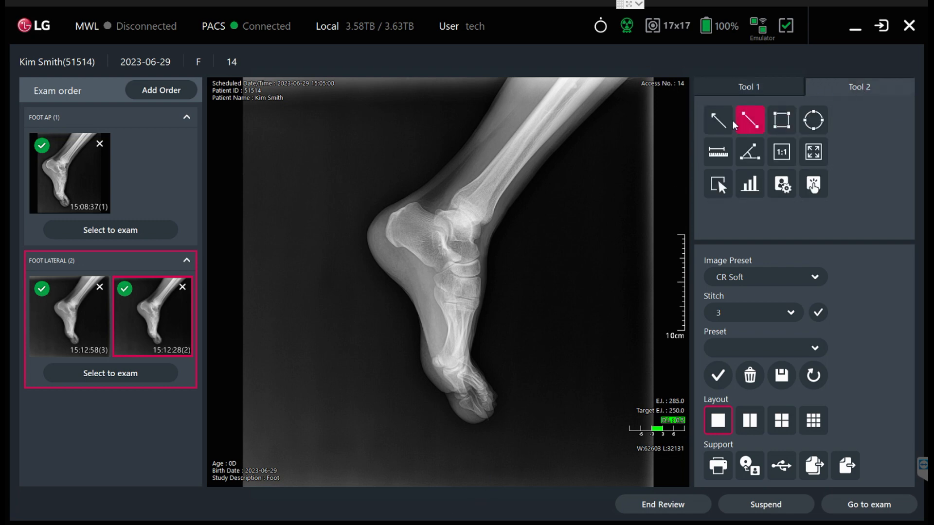
pyautogui.moveTo(541, 168); pyautogui.dragTo(384, 352)
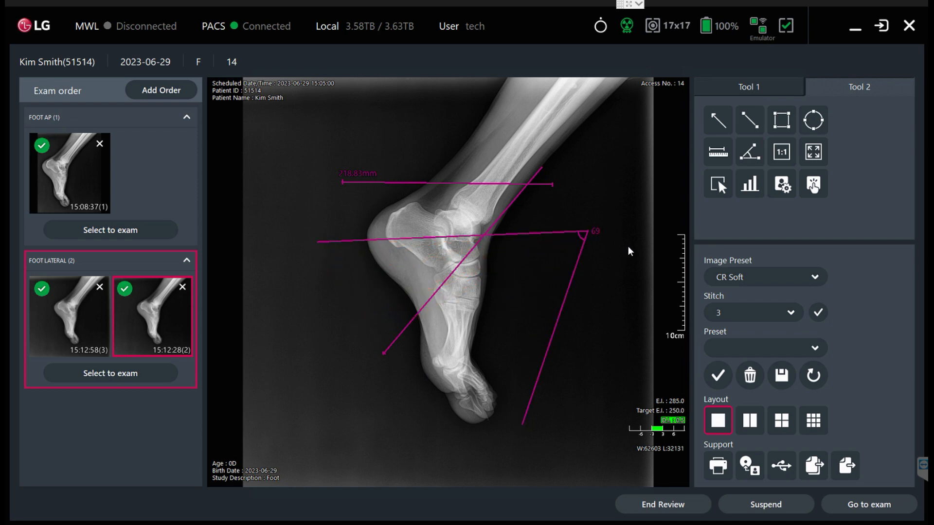
pyautogui.moveTo(607, 253)
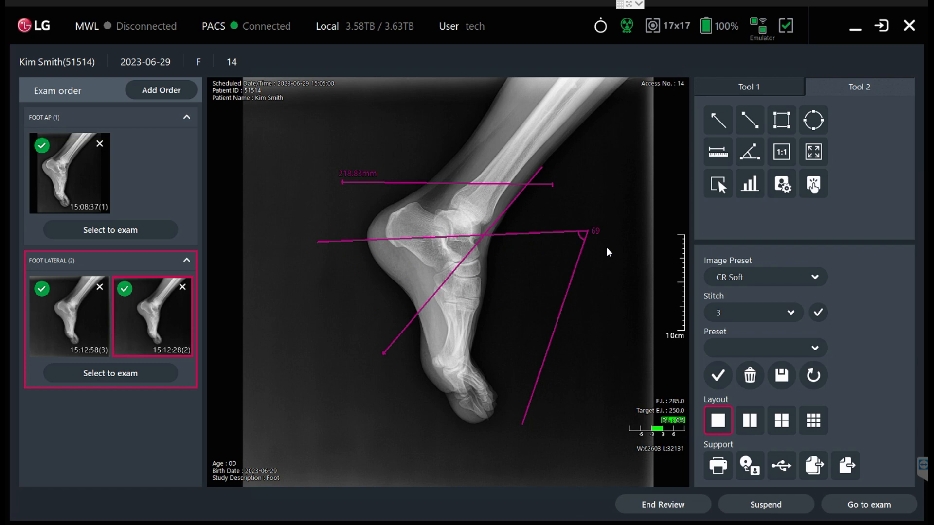
pyautogui.click(747, 86)
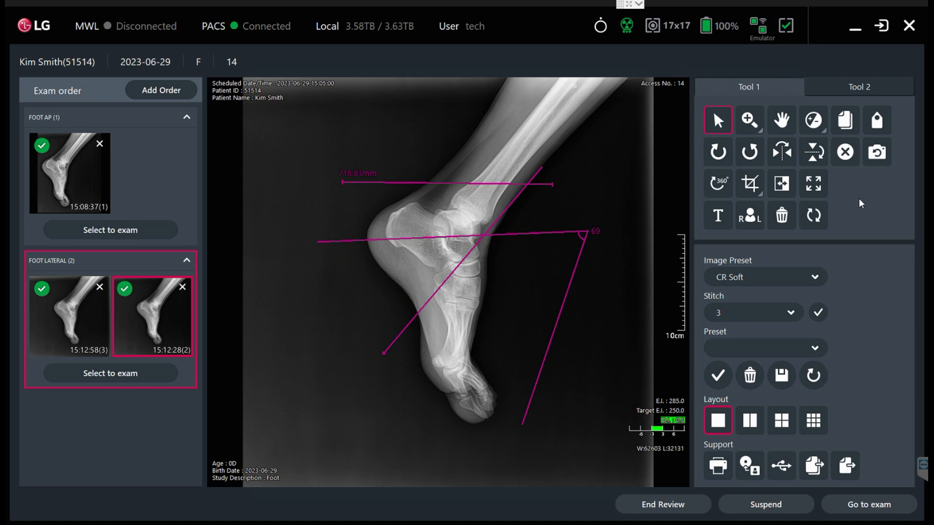
pyautogui.moveTo(827, 346)
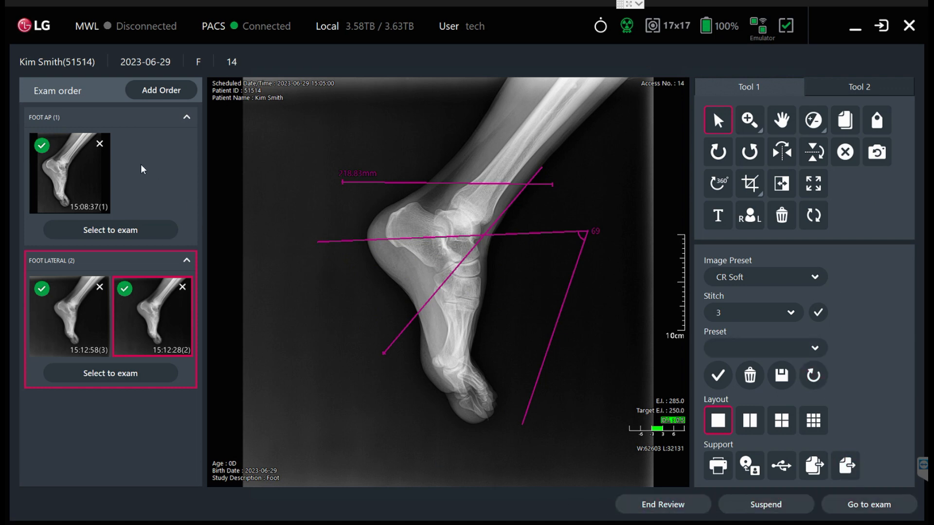
pyautogui.moveTo(436, 450)
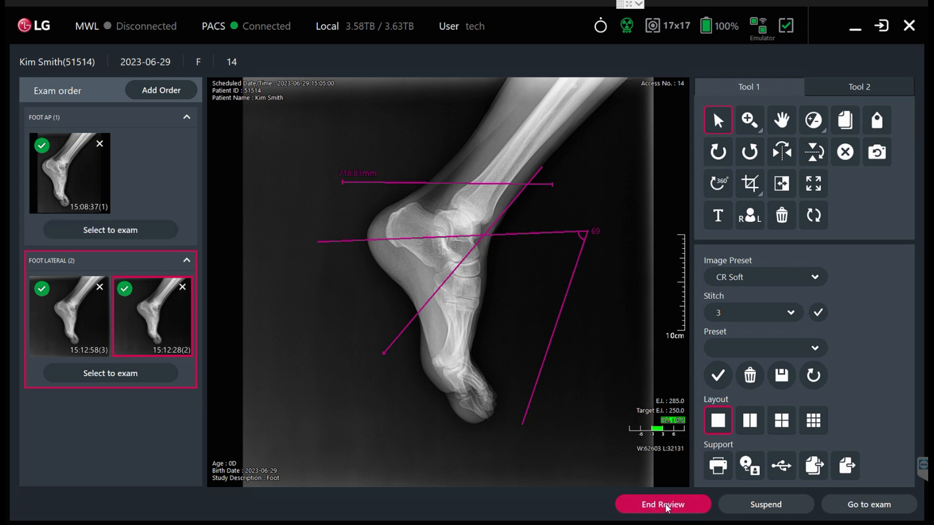
pyautogui.click(662, 505)
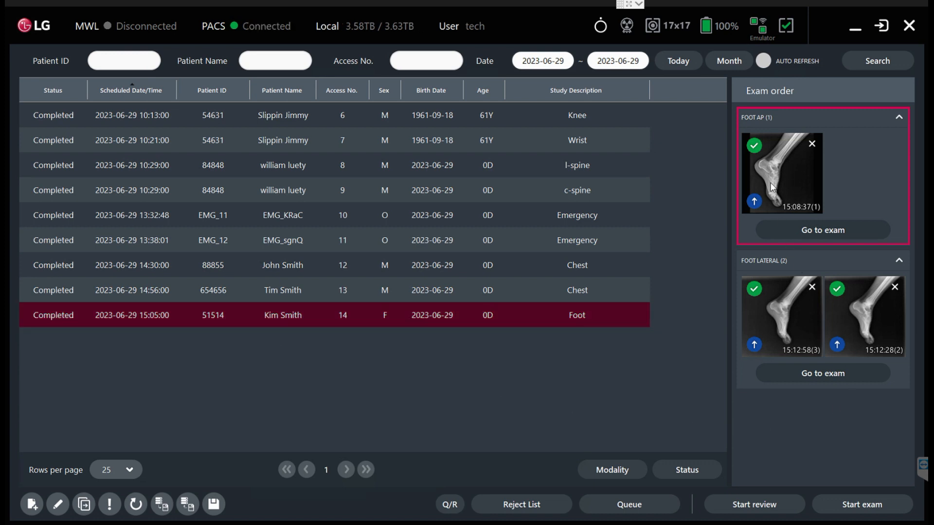
pyautogui.moveTo(753, 238)
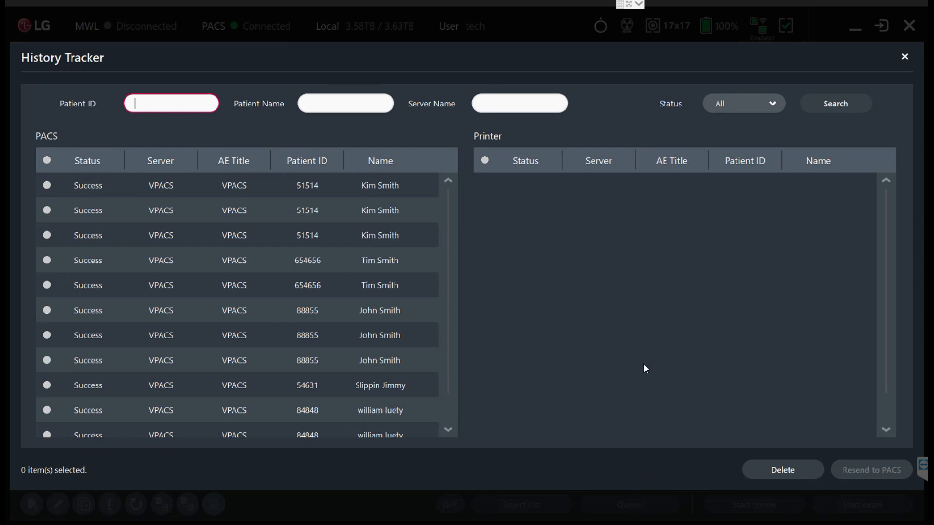
pyautogui.moveTo(586, 157)
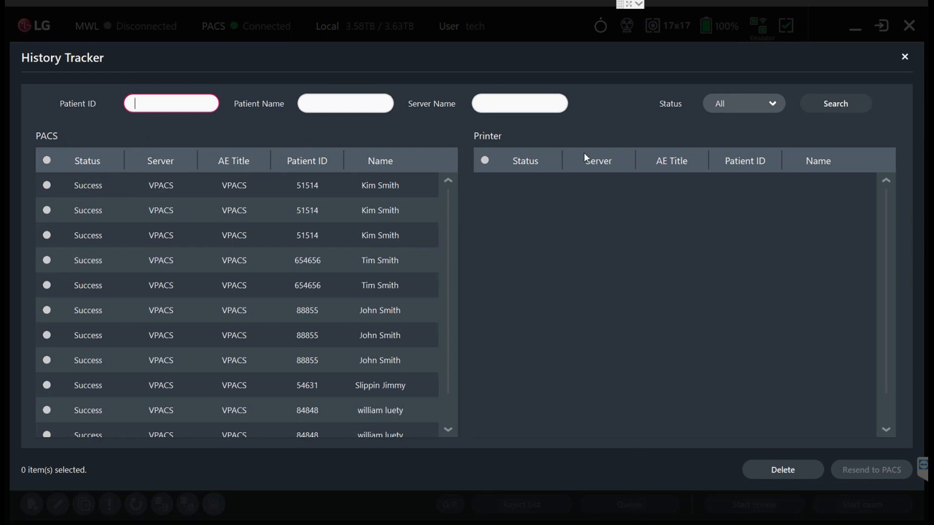
pyautogui.moveTo(81, 356)
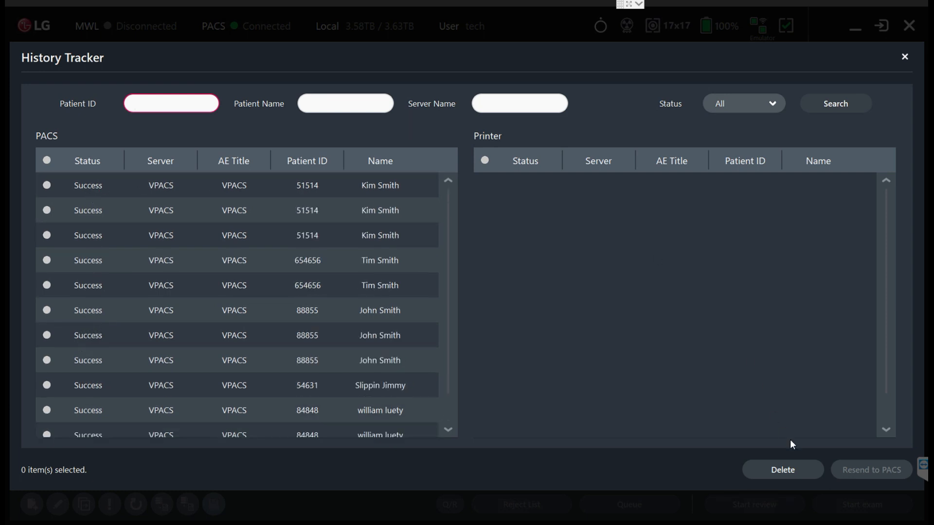
# - Check the PACS send status filters in History Tracker, then close it to return to the worklist
pyautogui.click(743, 103)
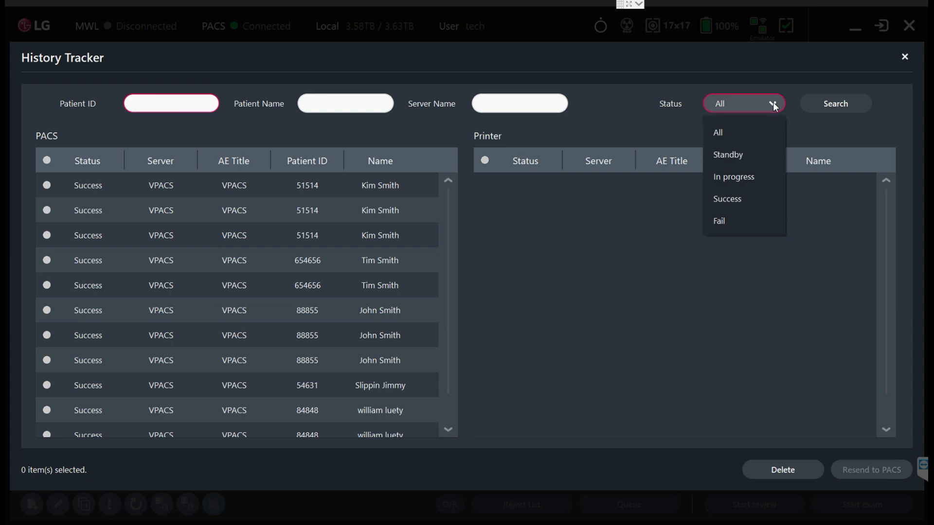
pyautogui.moveTo(736, 199)
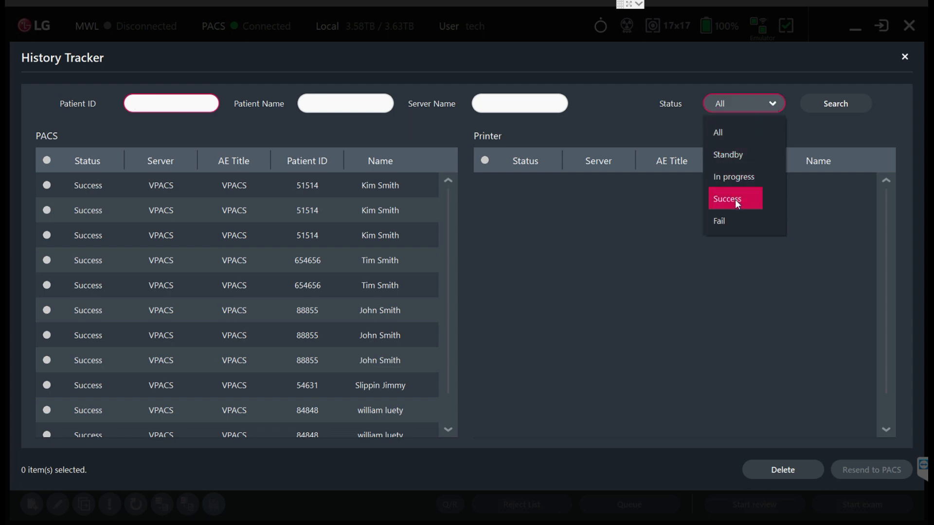
pyautogui.moveTo(261, 208)
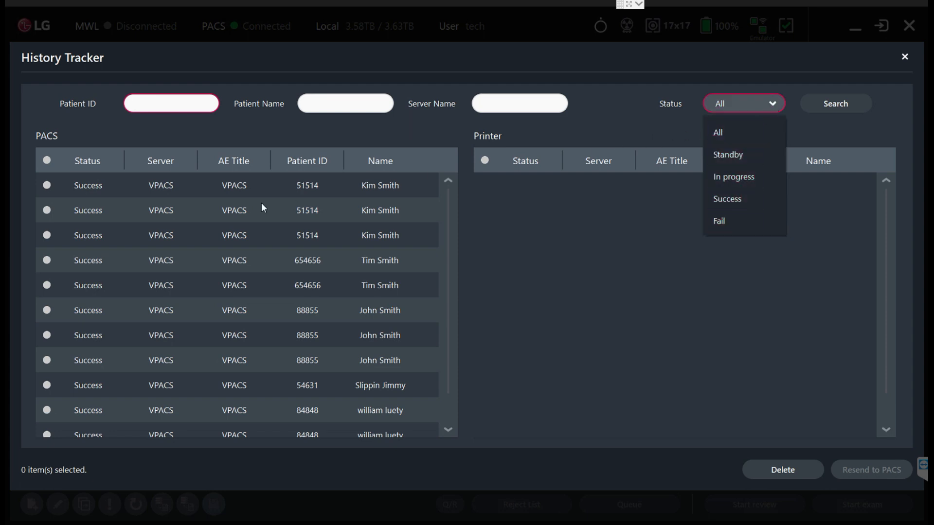
pyautogui.moveTo(789, 159)
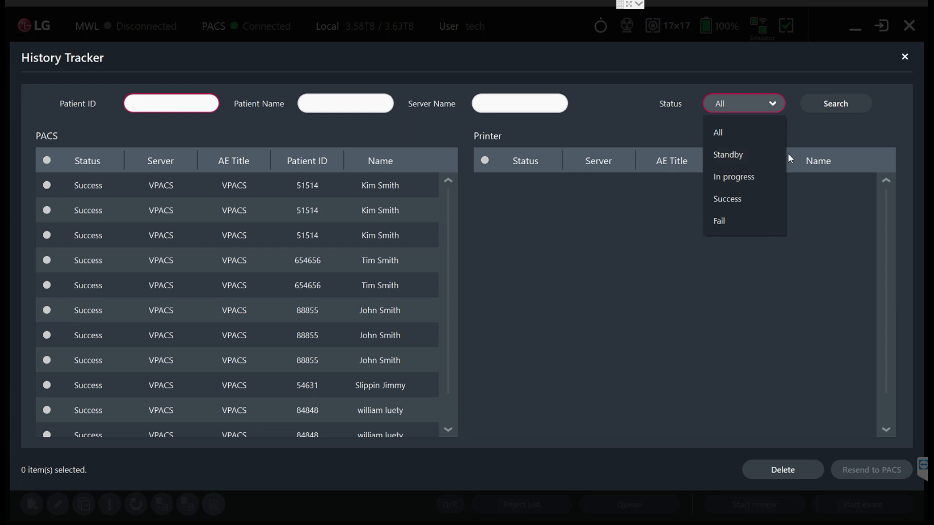
pyautogui.click(904, 57)
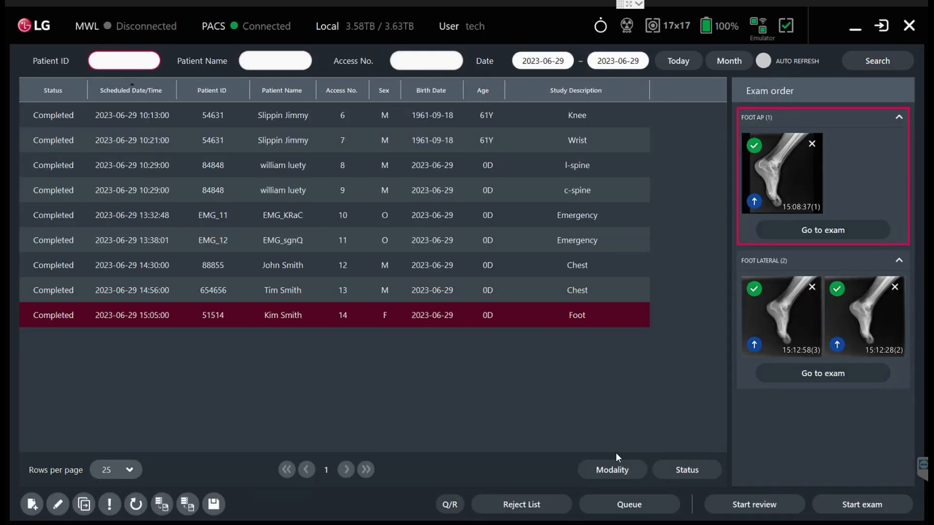
pyautogui.moveTo(581, 400)
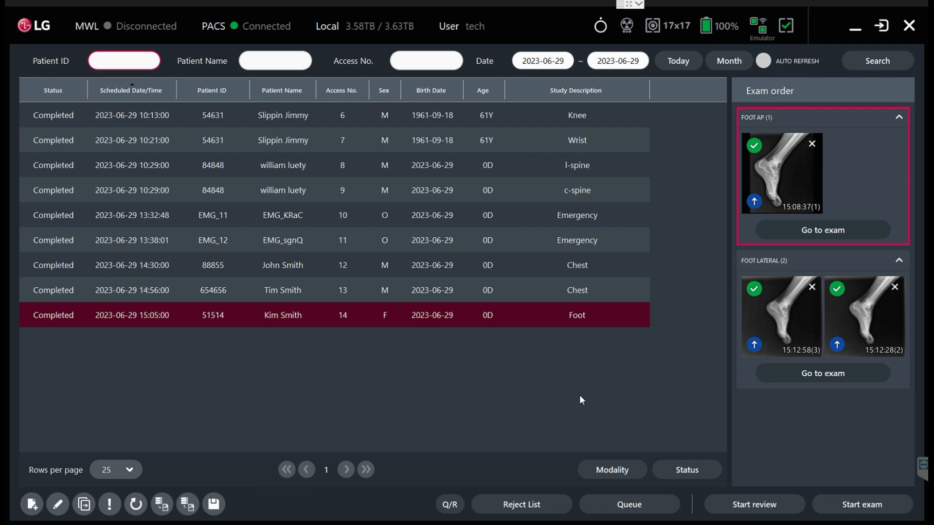
pyautogui.click(123, 61)
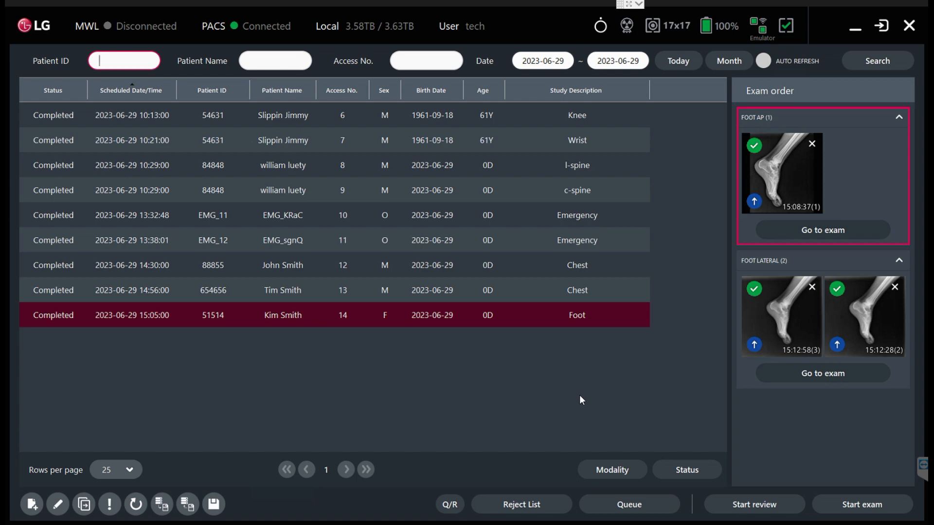